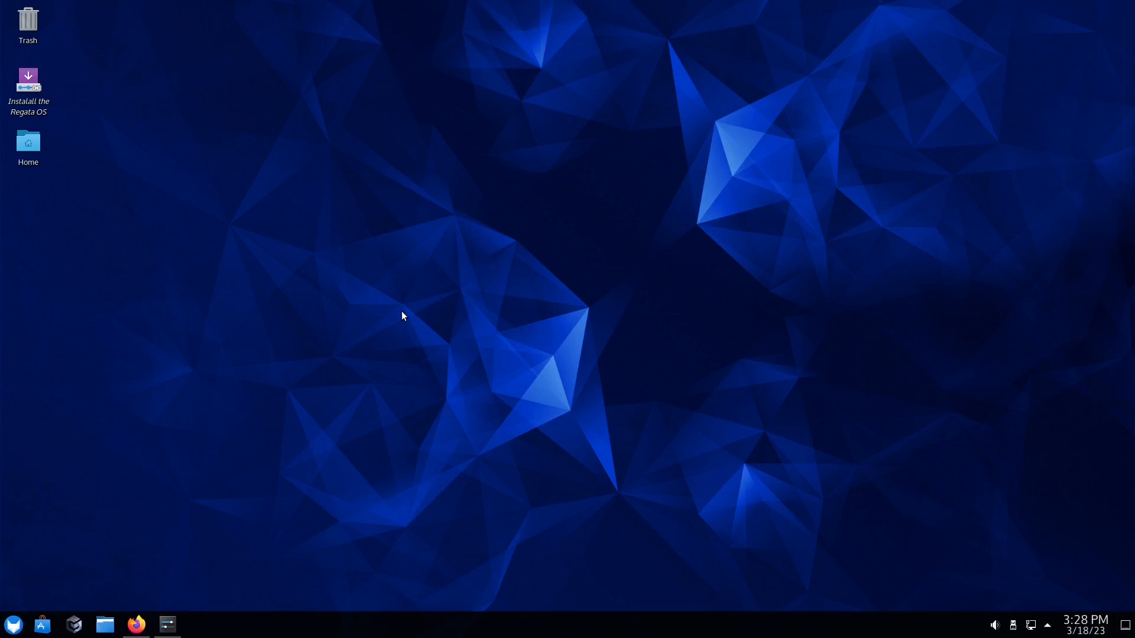
{"action": "mouse_move", "coordinate": [136, 624]}
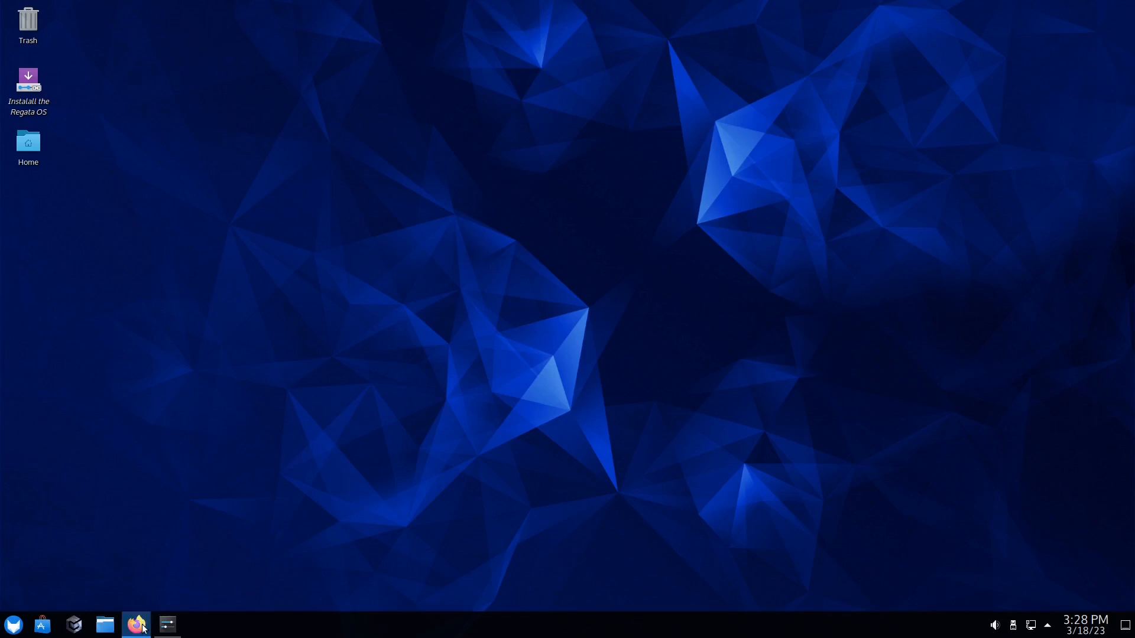
- Launch the browser, then System Settings and show About this System under System Administration
{"action": "left_click", "coordinate": [136, 624]}
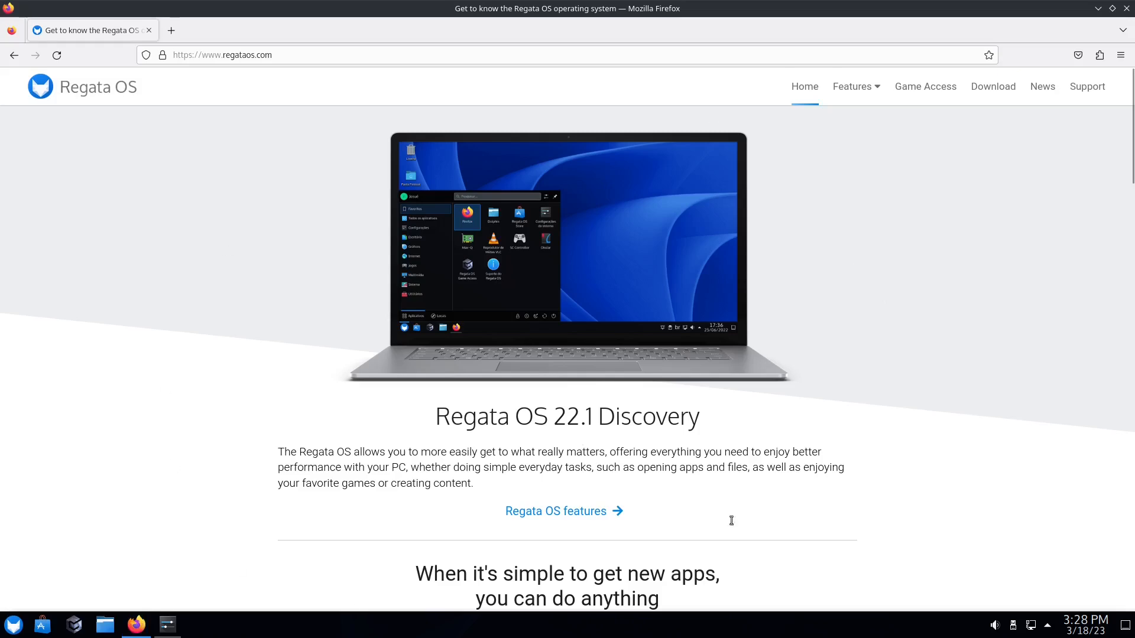
{"action": "mouse_move", "coordinate": [241, 78]}
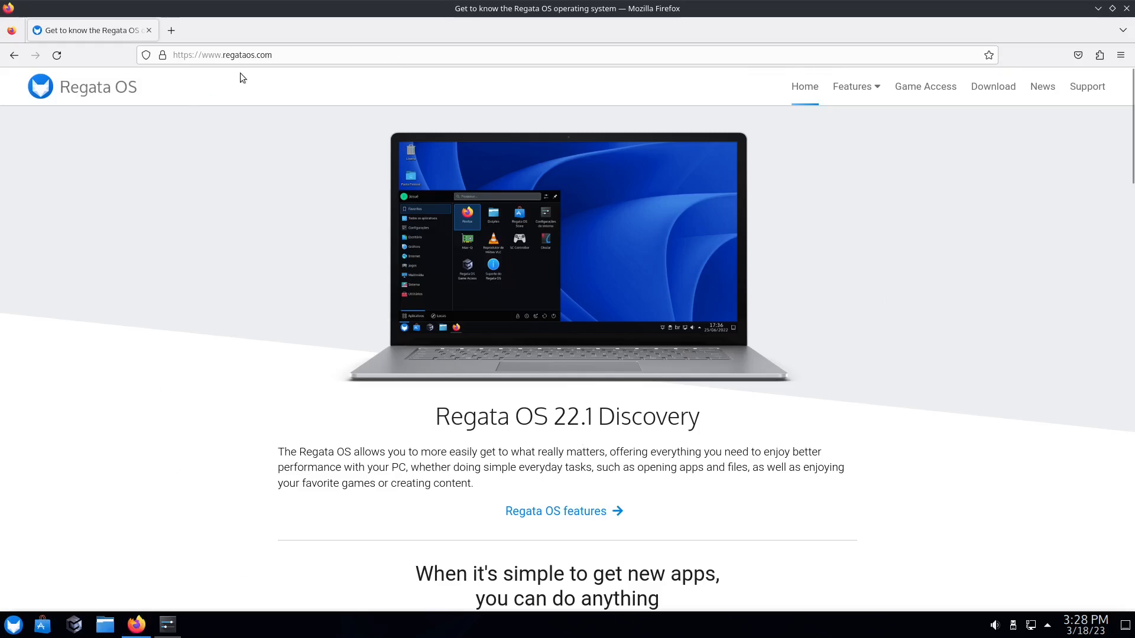
{"action": "mouse_move", "coordinate": [643, 234]}
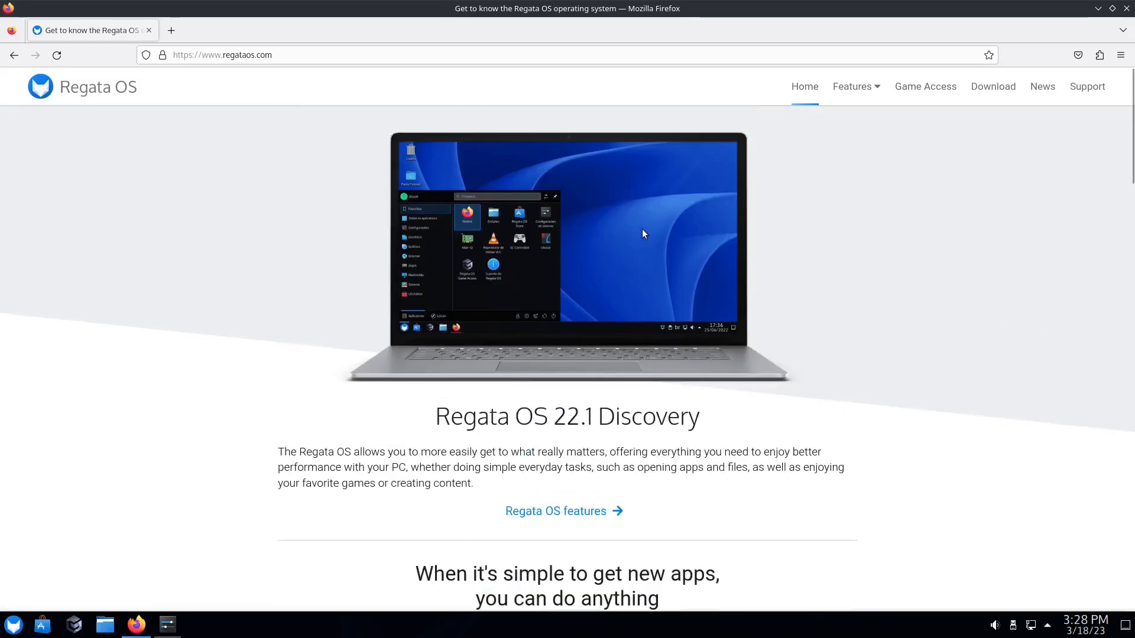
{"action": "mouse_move", "coordinate": [1085, 43]}
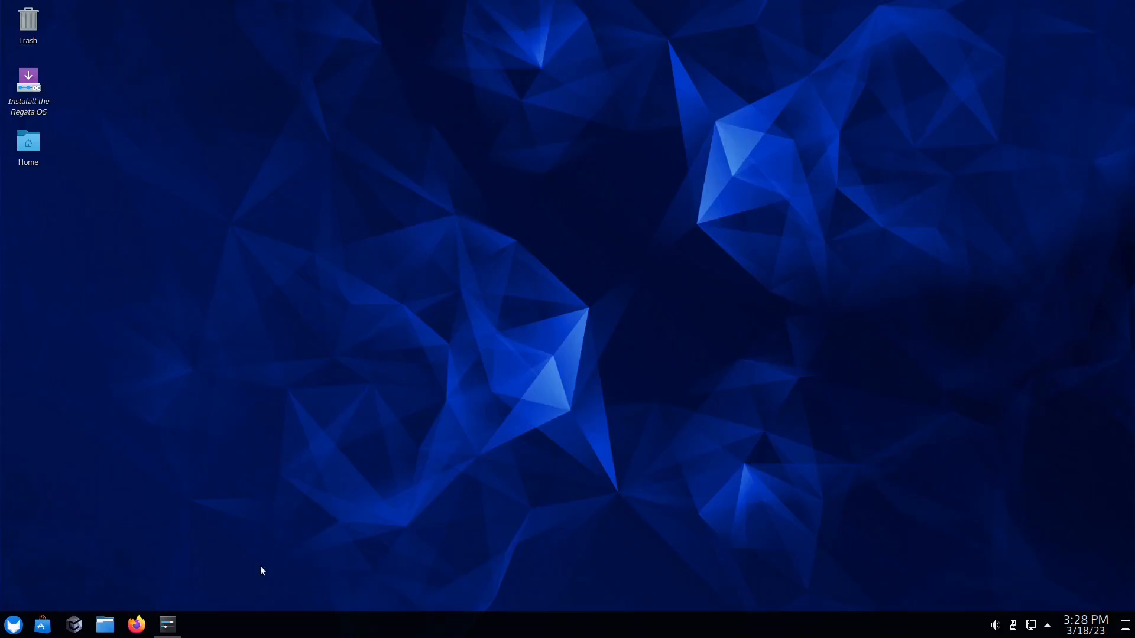
{"action": "left_click", "coordinate": [167, 624]}
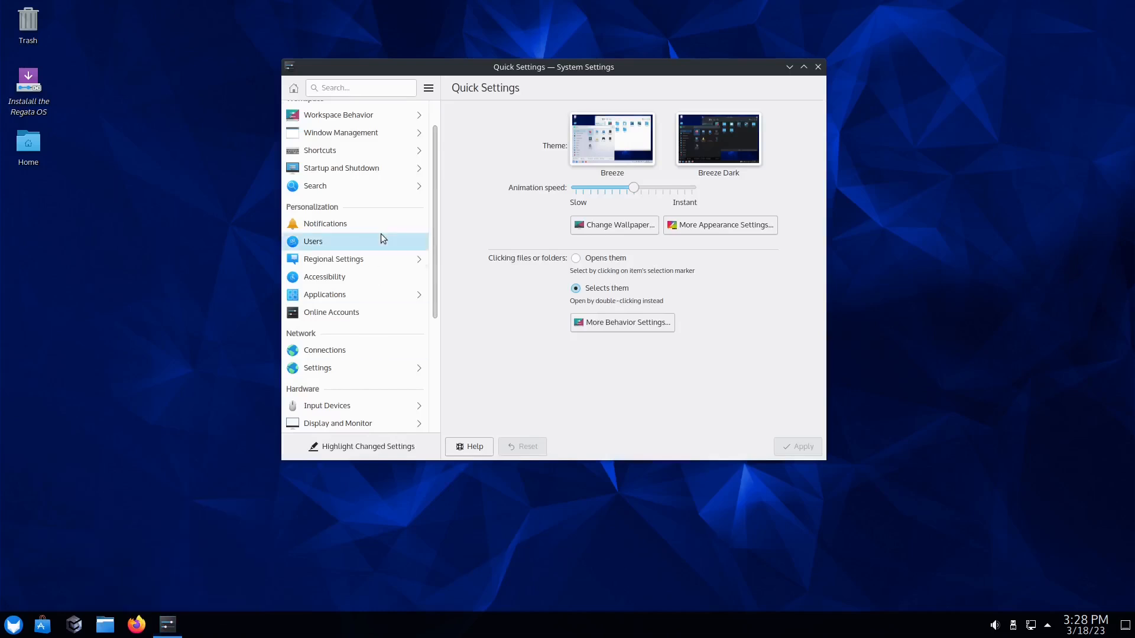
{"action": "scroll", "scroll_direction": "down", "scroll_amount": 3}
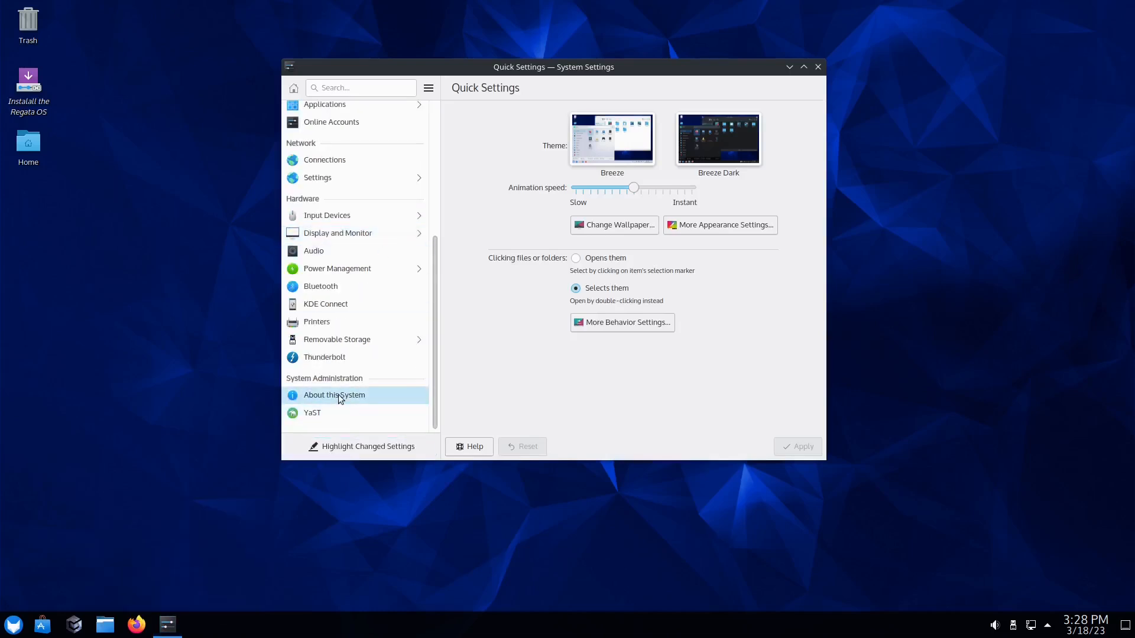
{"action": "left_click", "coordinate": [333, 395]}
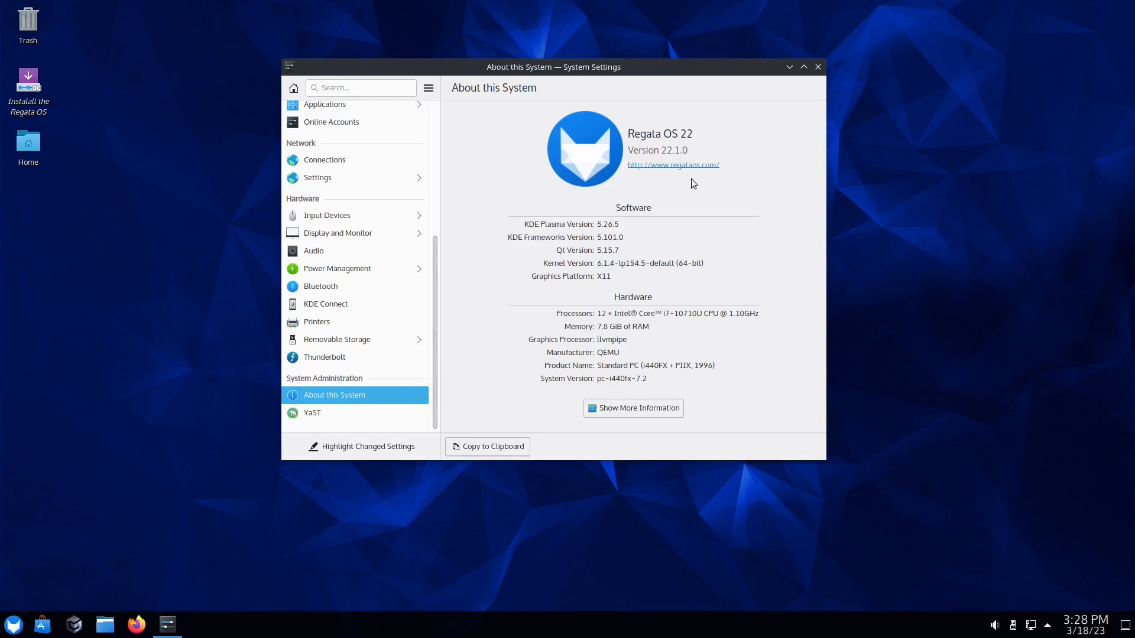
{"action": "mouse_move", "coordinate": [560, 226]}
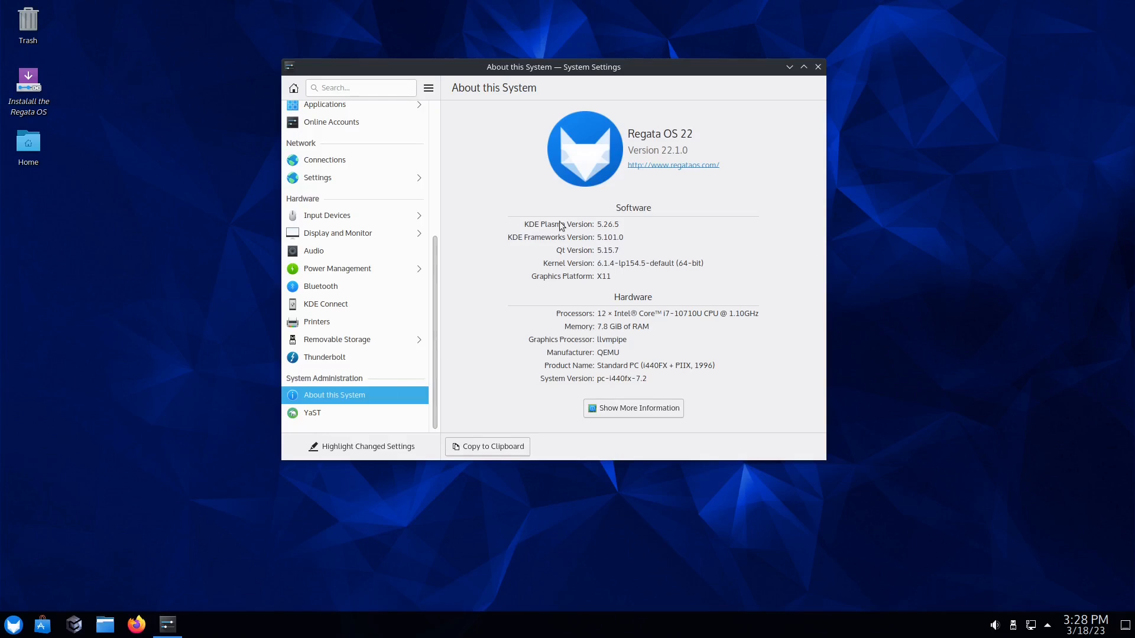
{"action": "mouse_move", "coordinate": [621, 292]}
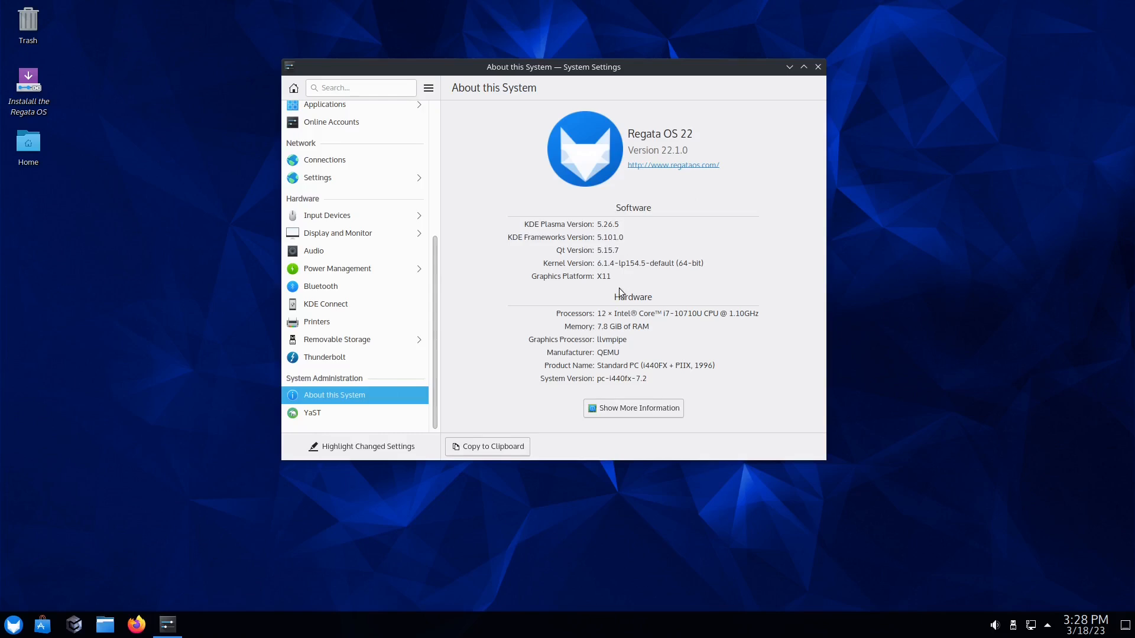
{"action": "mouse_move", "coordinate": [604, 272]}
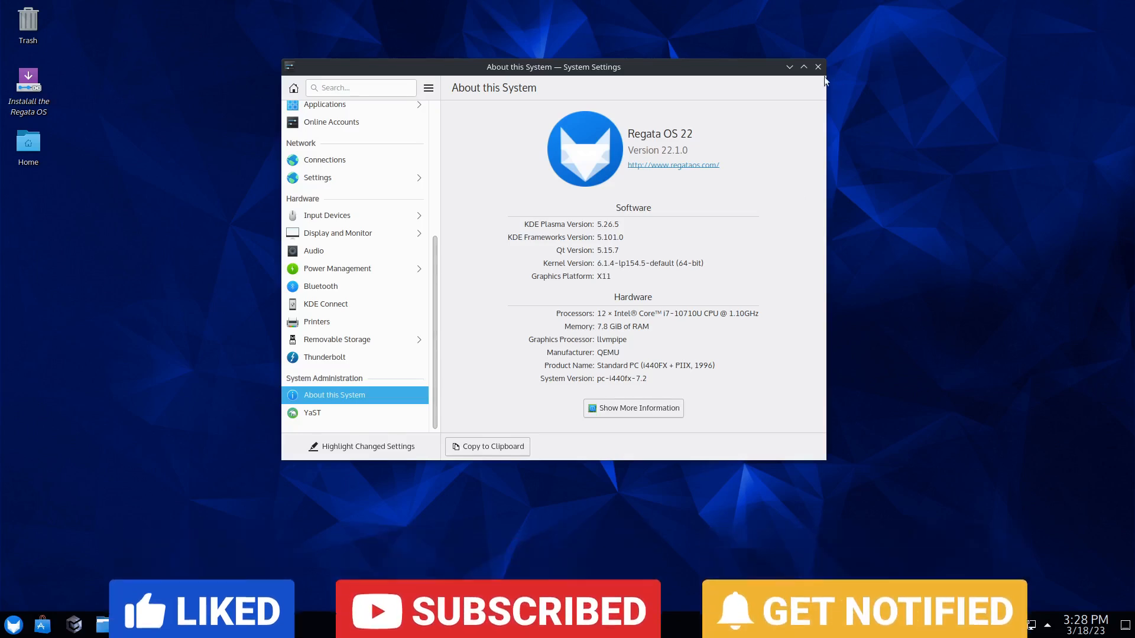
- Close the System Settings window, leaving the empty desktop
{"action": "left_click", "coordinate": [817, 66]}
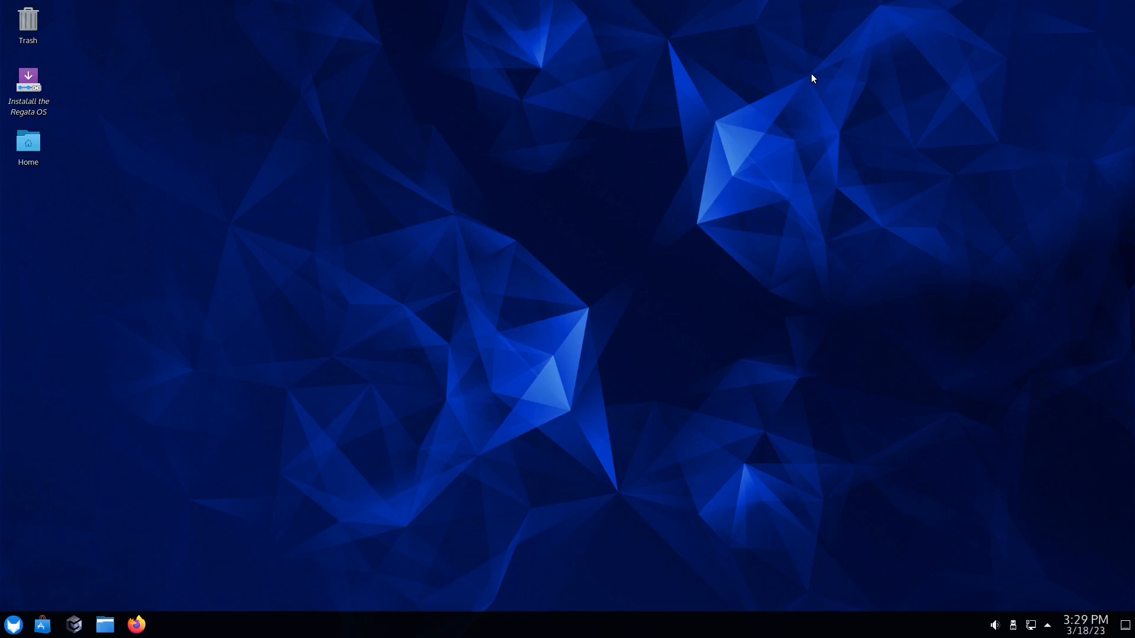
{"action": "mouse_move", "coordinate": [245, 321]}
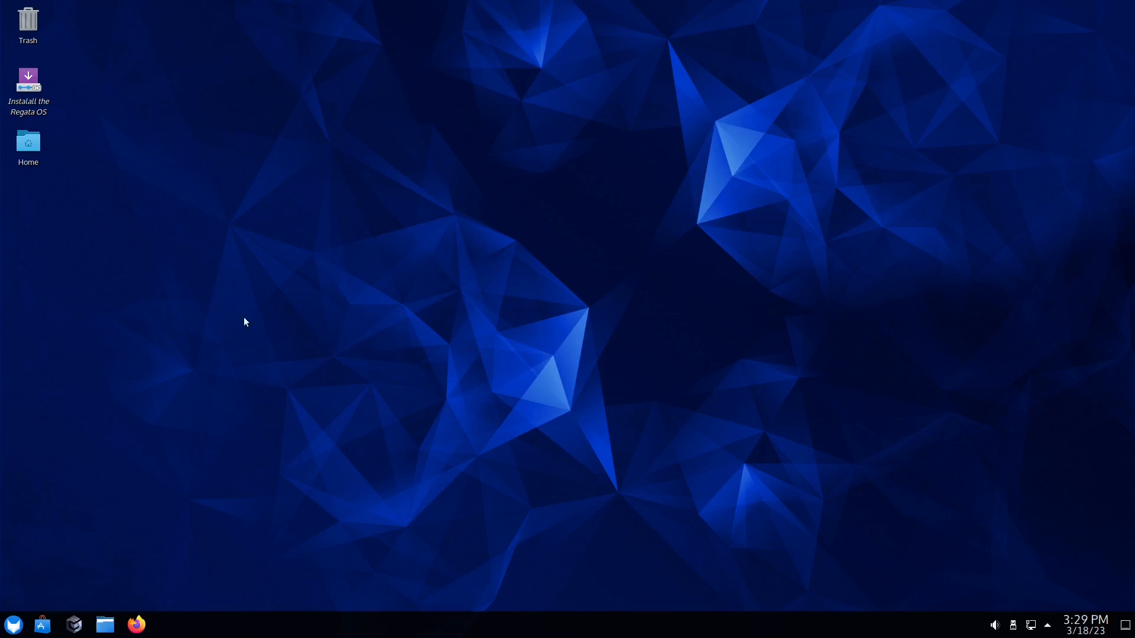
{"action": "mouse_move", "coordinate": [152, 565]}
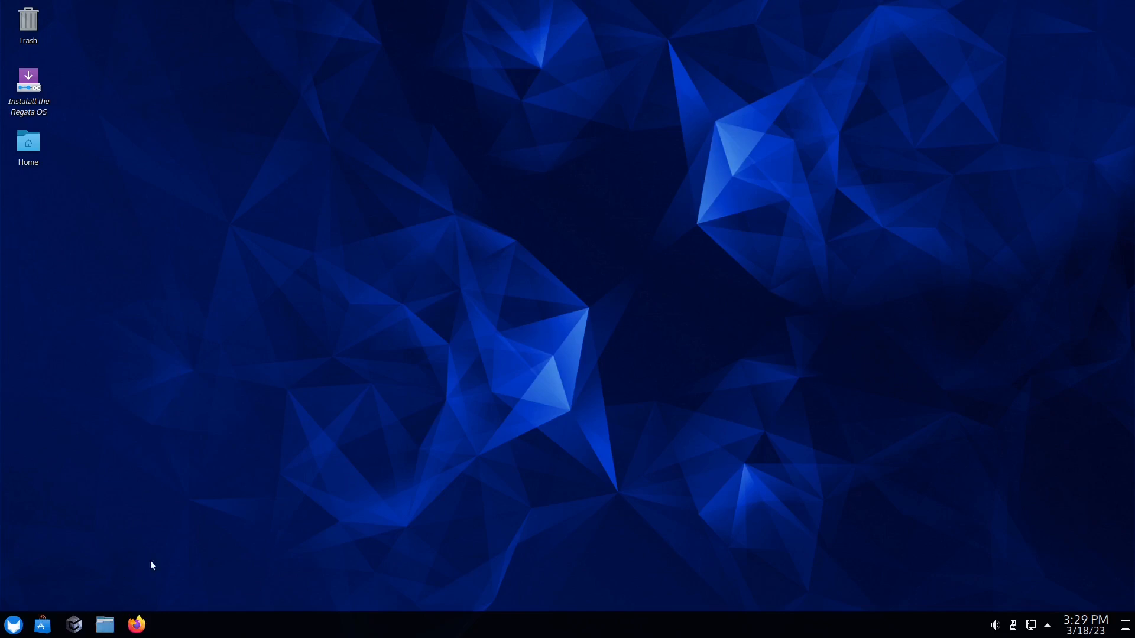
{"action": "left_click", "coordinate": [27, 79]}
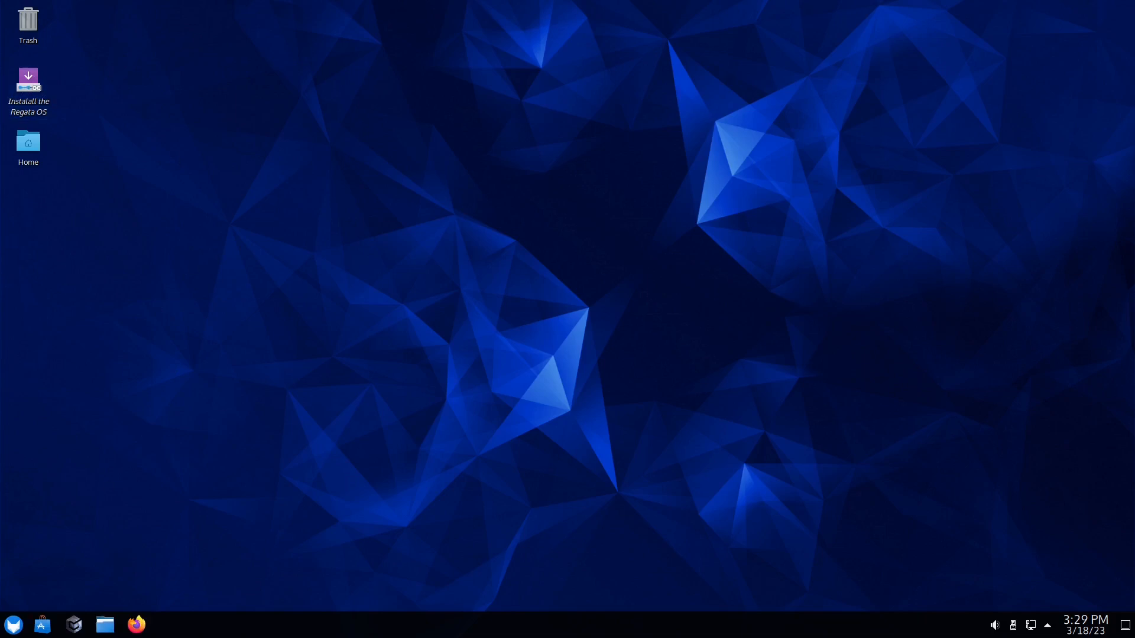
{"action": "mouse_move", "coordinate": [42, 625]}
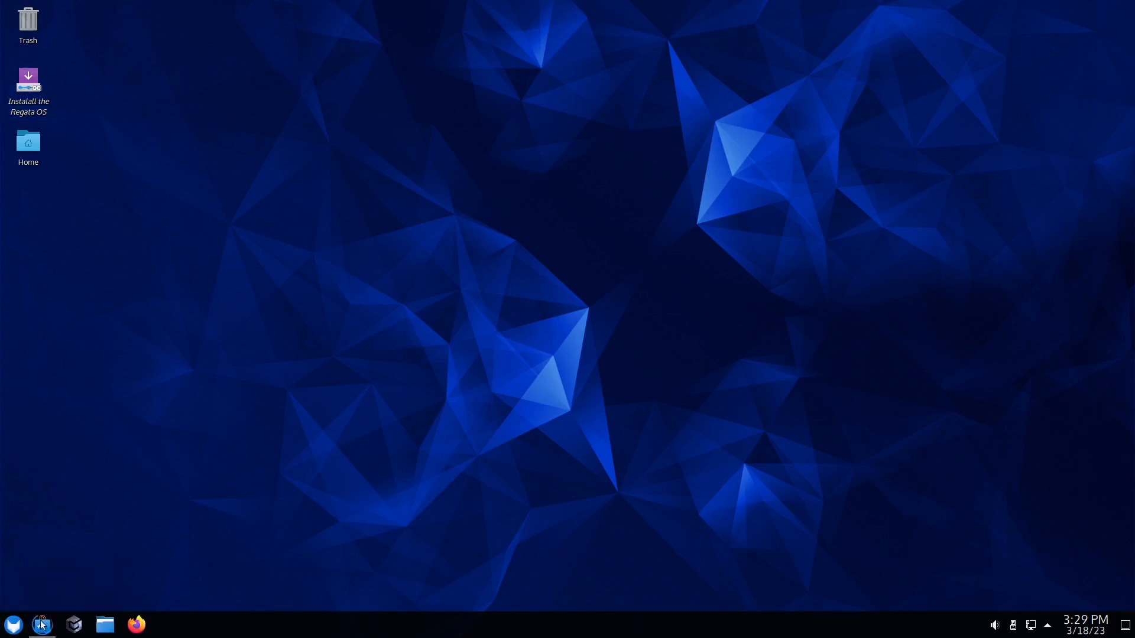
{"action": "mouse_move", "coordinate": [627, 361]}
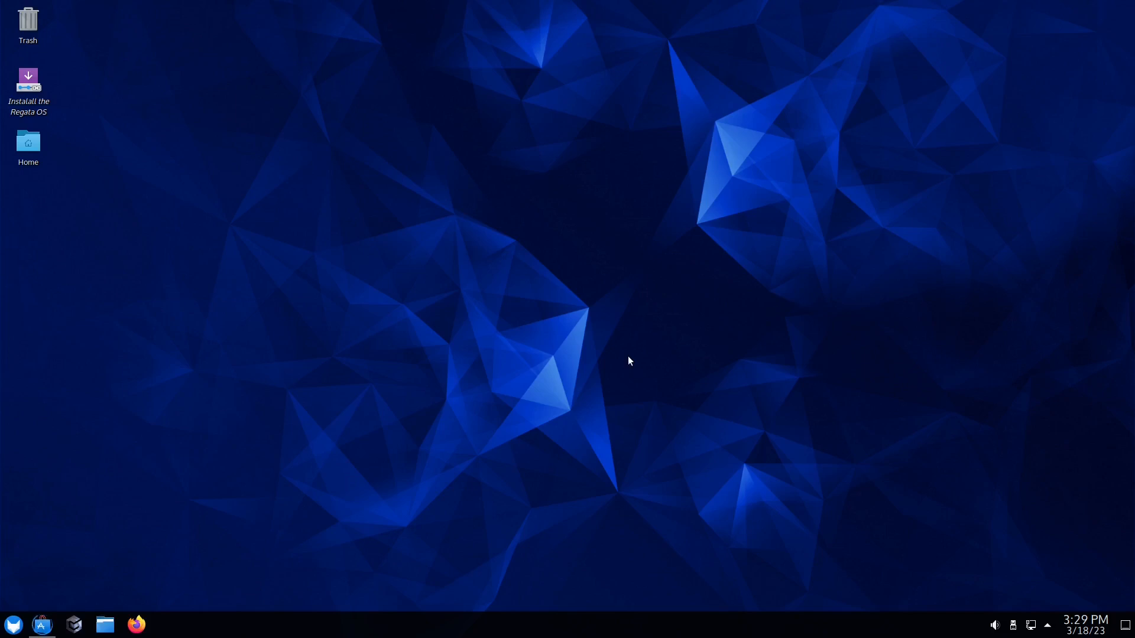
- Launch the Regata OS Store maximised and scroll through Discover's recommended apps and popular free games
{"action": "left_click", "coordinate": [41, 624]}
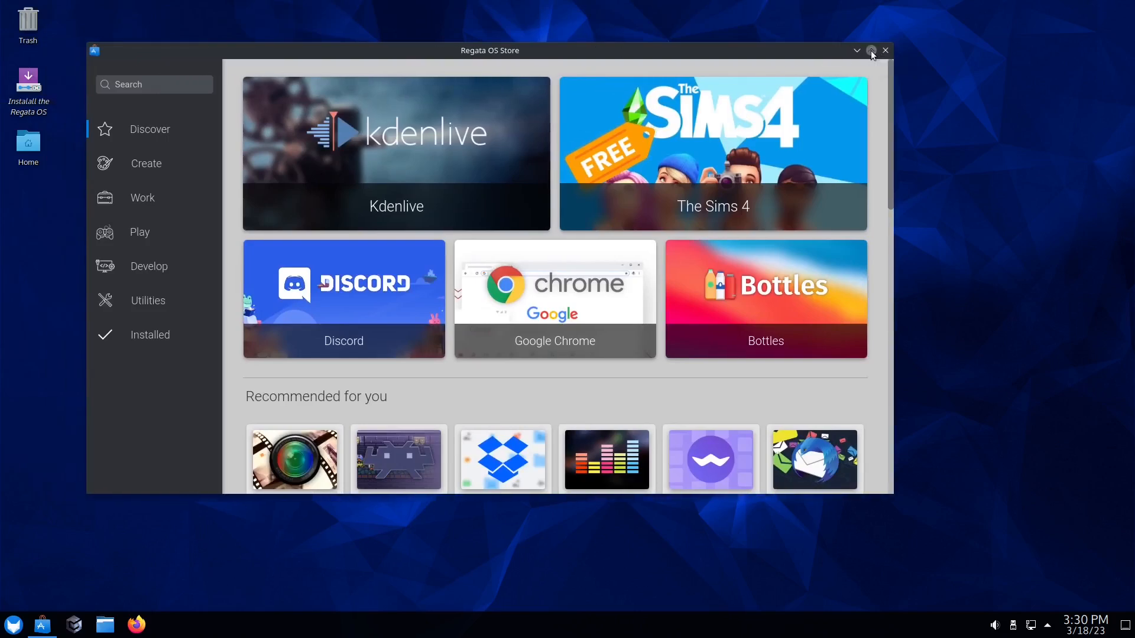
{"action": "left_click", "coordinate": [871, 49]}
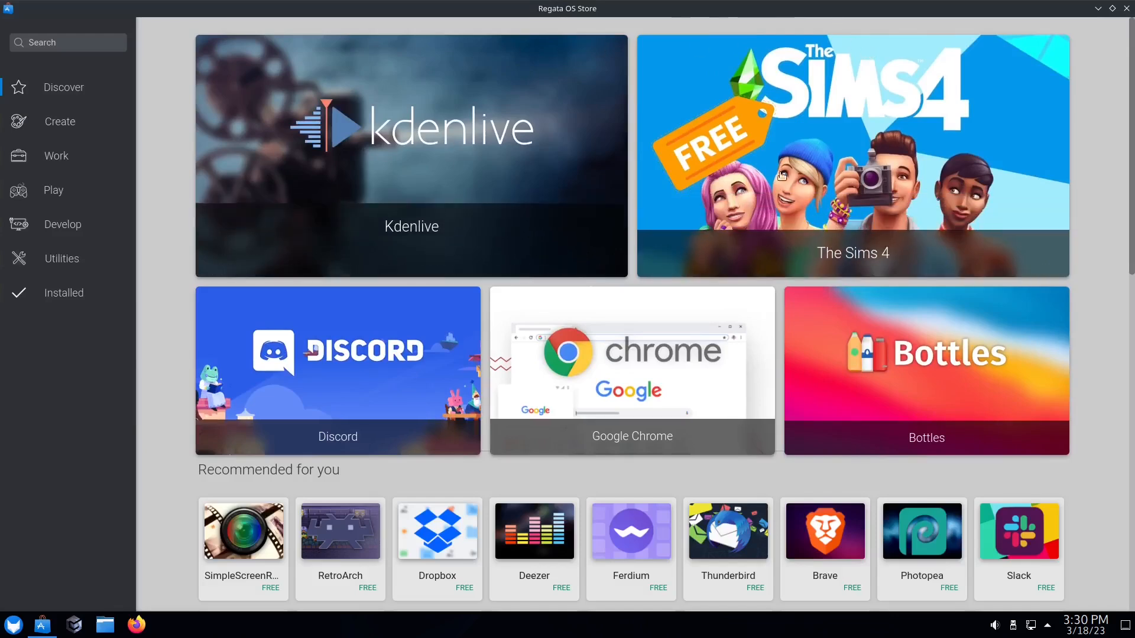
{"action": "scroll", "scroll_direction": "down", "scroll_amount": 3}
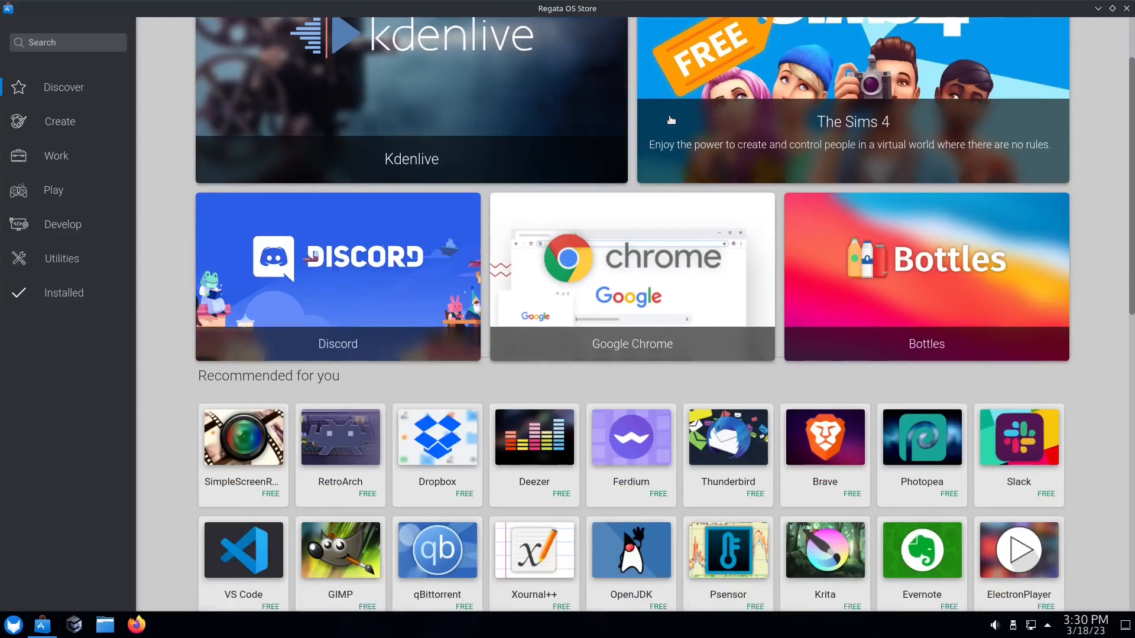
{"action": "scroll", "scroll_direction": "down", "scroll_amount": 3}
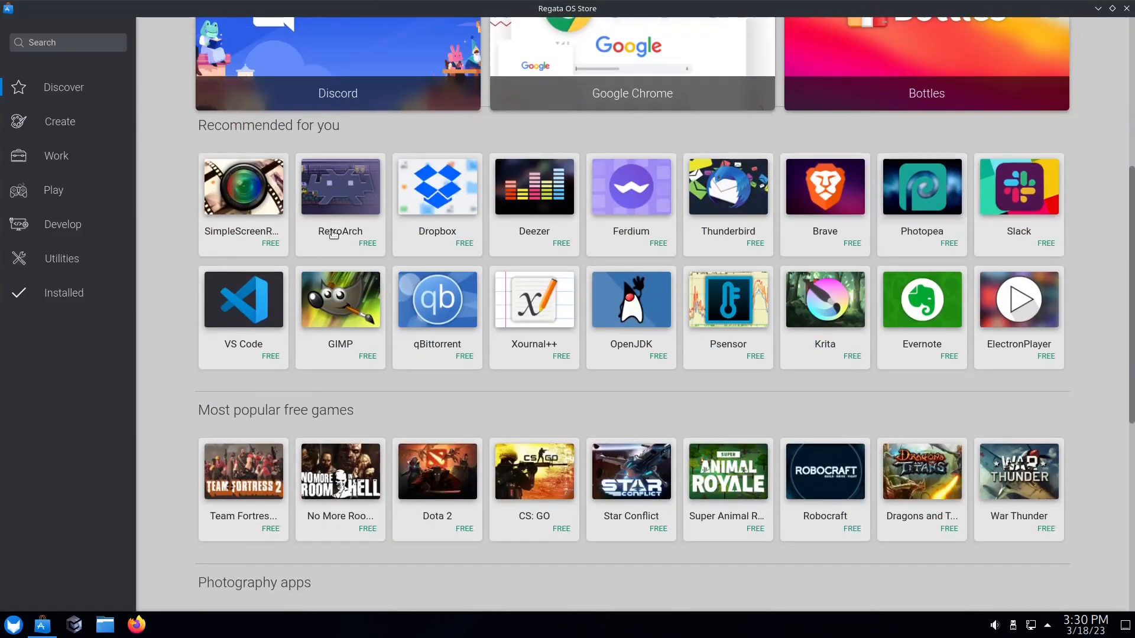
{"action": "mouse_move", "coordinate": [359, 266]}
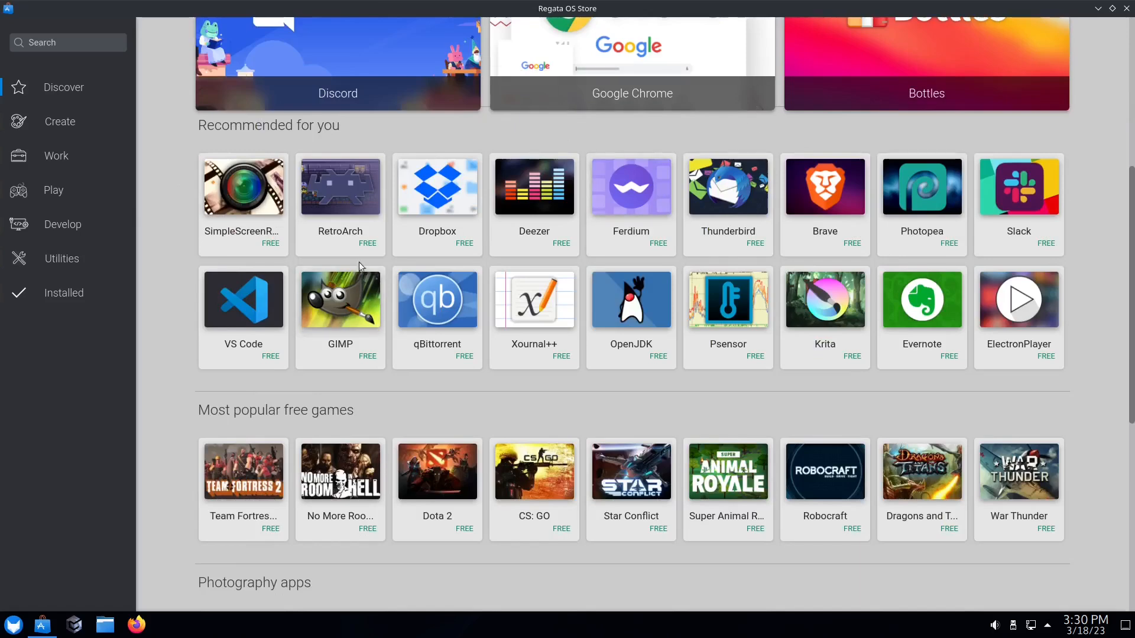
{"action": "scroll", "scroll_direction": "down", "scroll_amount": 3}
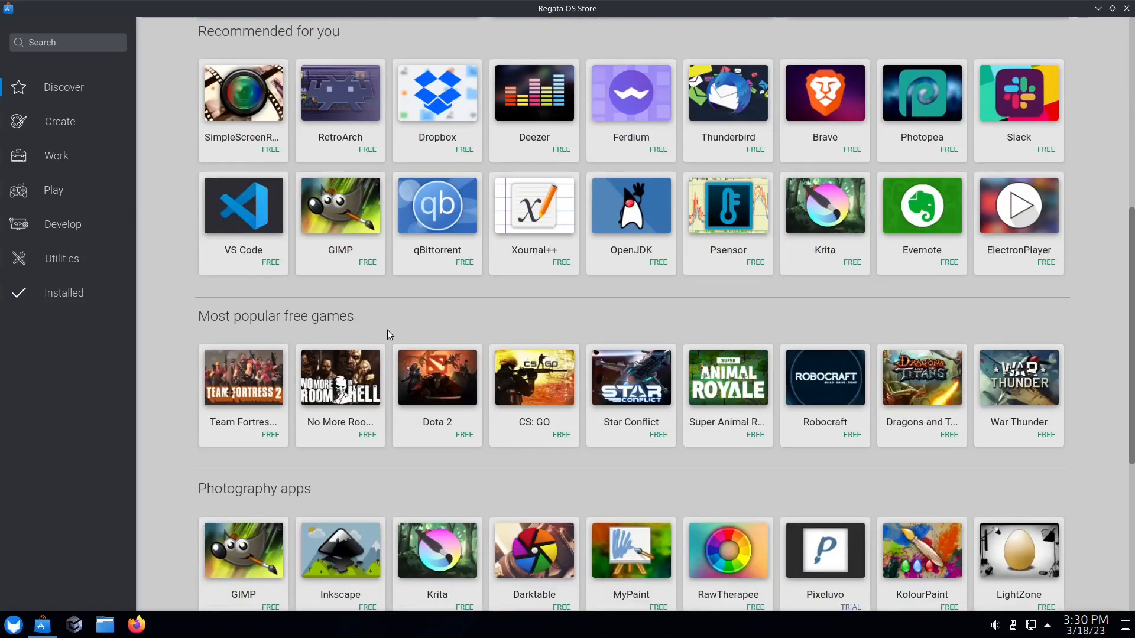
{"action": "mouse_move", "coordinate": [289, 353]}
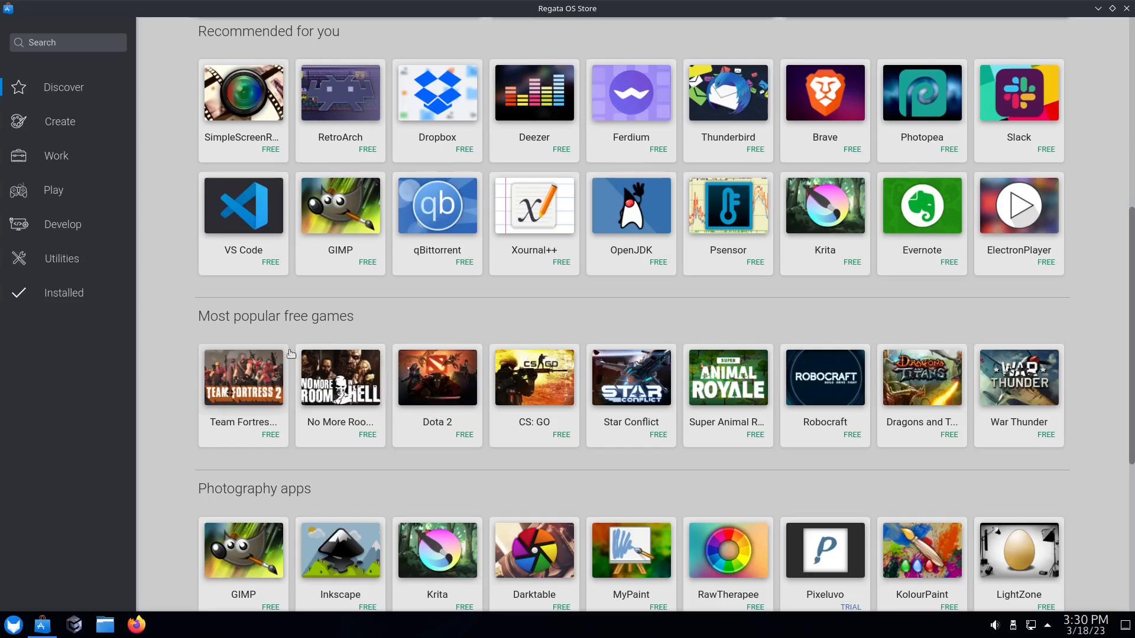
{"action": "mouse_move", "coordinate": [713, 385]}
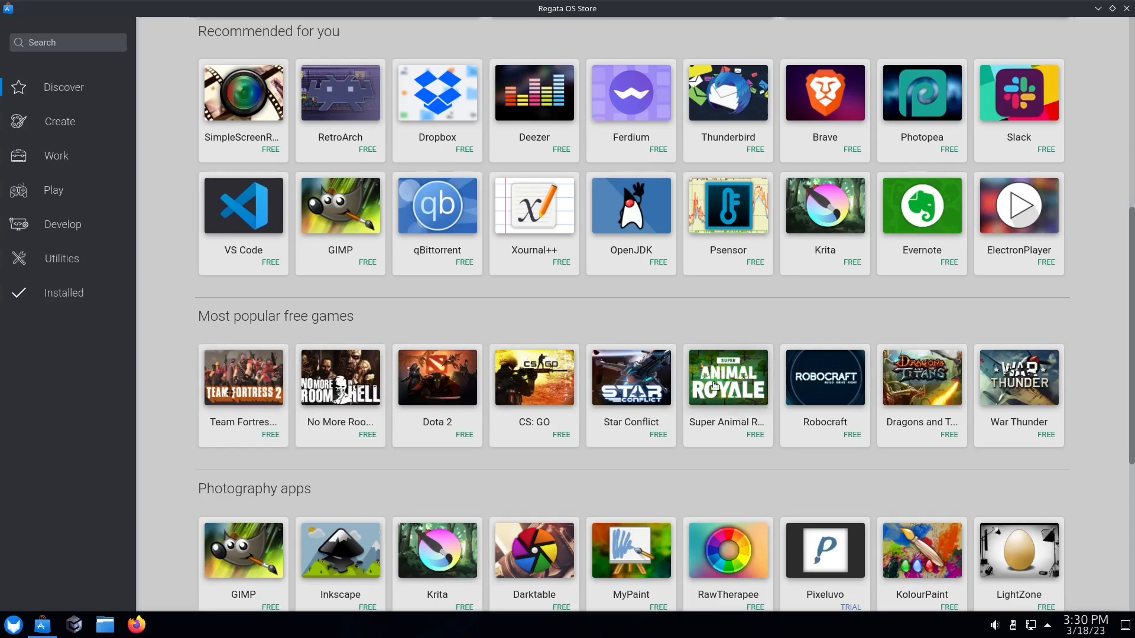
{"action": "mouse_move", "coordinate": [1029, 395]}
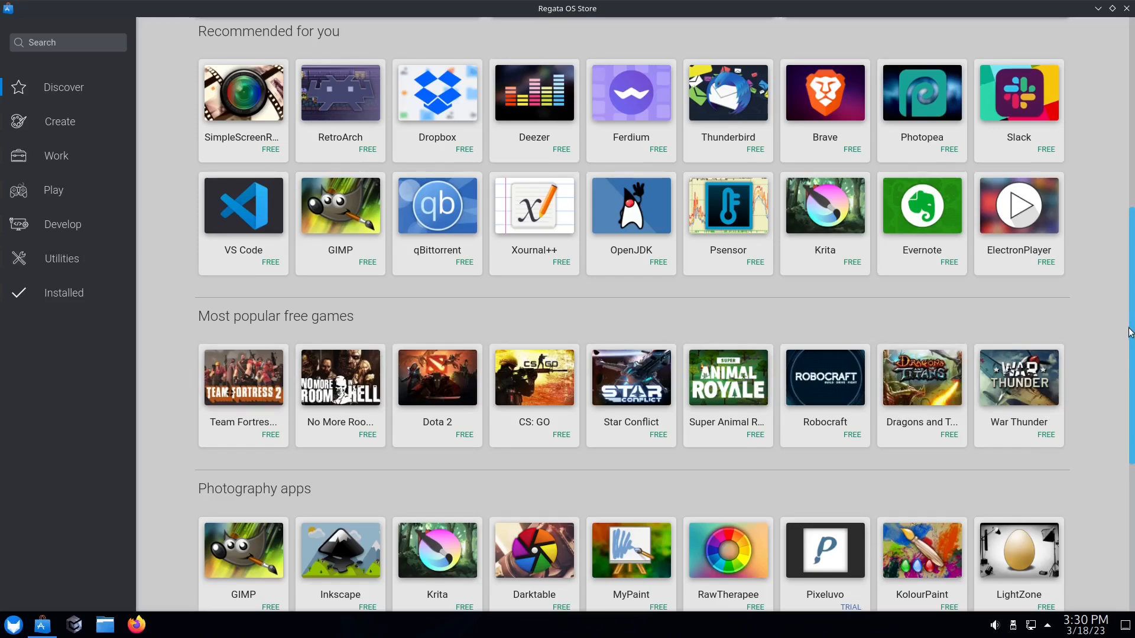
{"action": "scroll", "scroll_direction": "down", "scroll_amount": 3}
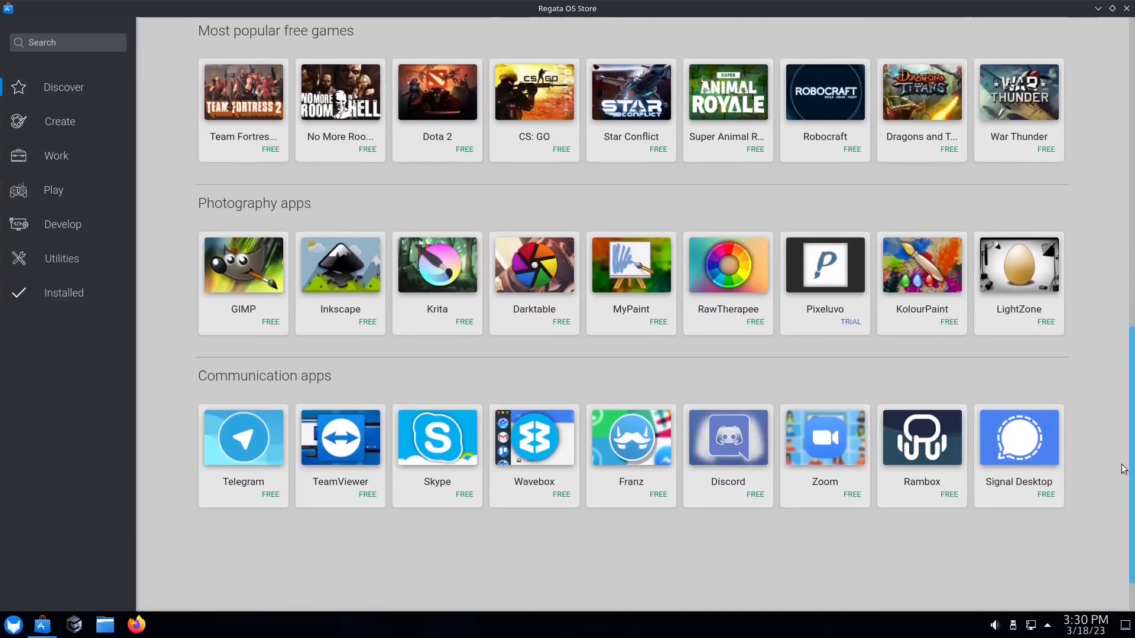
{"action": "scroll", "scroll_direction": "up", "scroll_amount": 3}
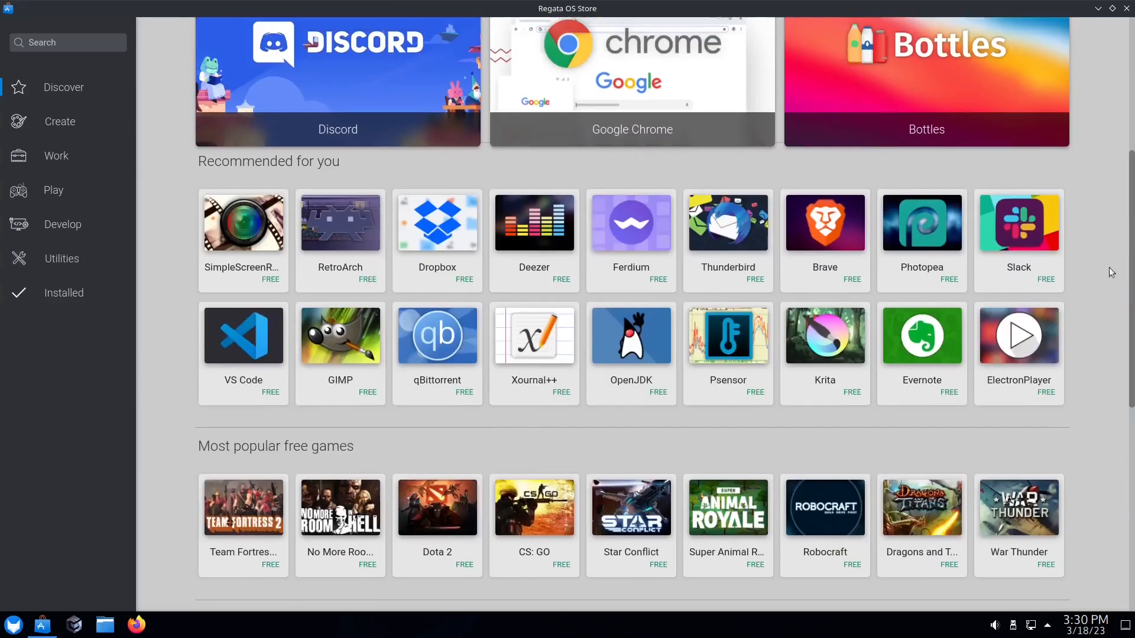
{"action": "mouse_move", "coordinate": [60, 121]}
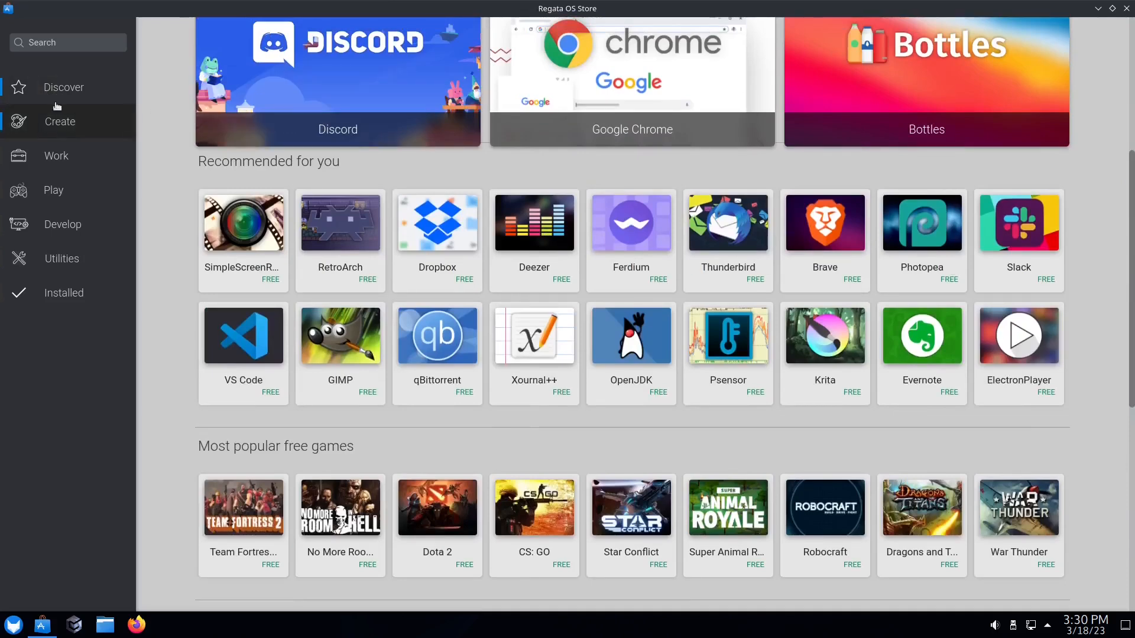
- Browse the Create category, then the Work category of office, team and messaging apps
{"action": "left_click", "coordinate": [60, 121]}
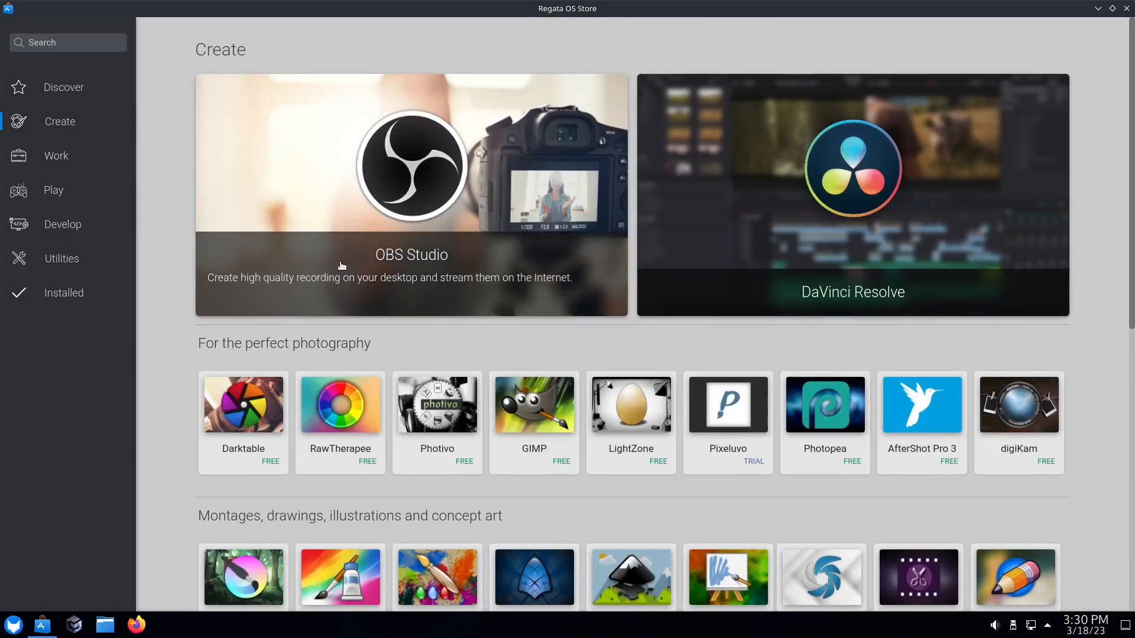
{"action": "scroll", "scroll_direction": "down", "scroll_amount": 3}
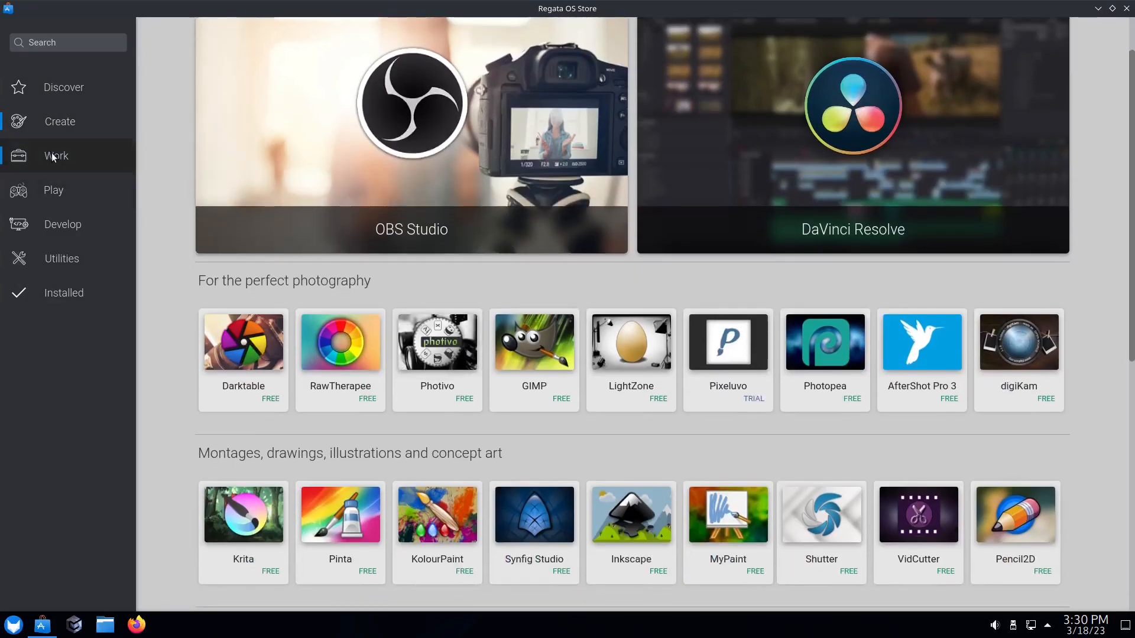
{"action": "left_click", "coordinate": [56, 157]}
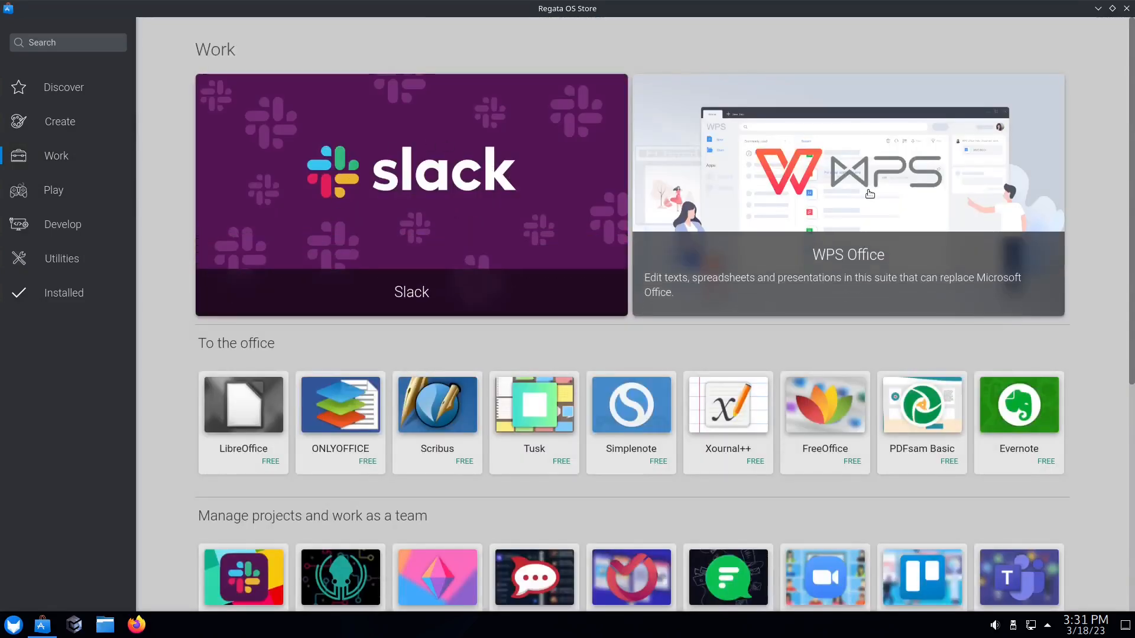
{"action": "scroll", "scroll_direction": "down", "scroll_amount": 3}
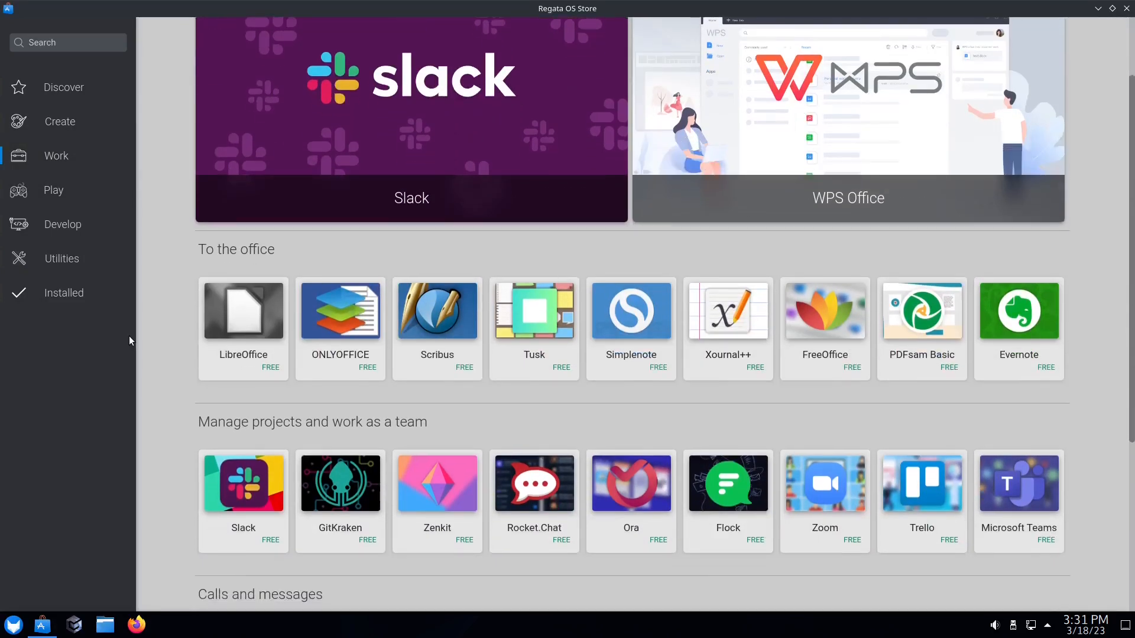
{"action": "mouse_move", "coordinate": [523, 337]}
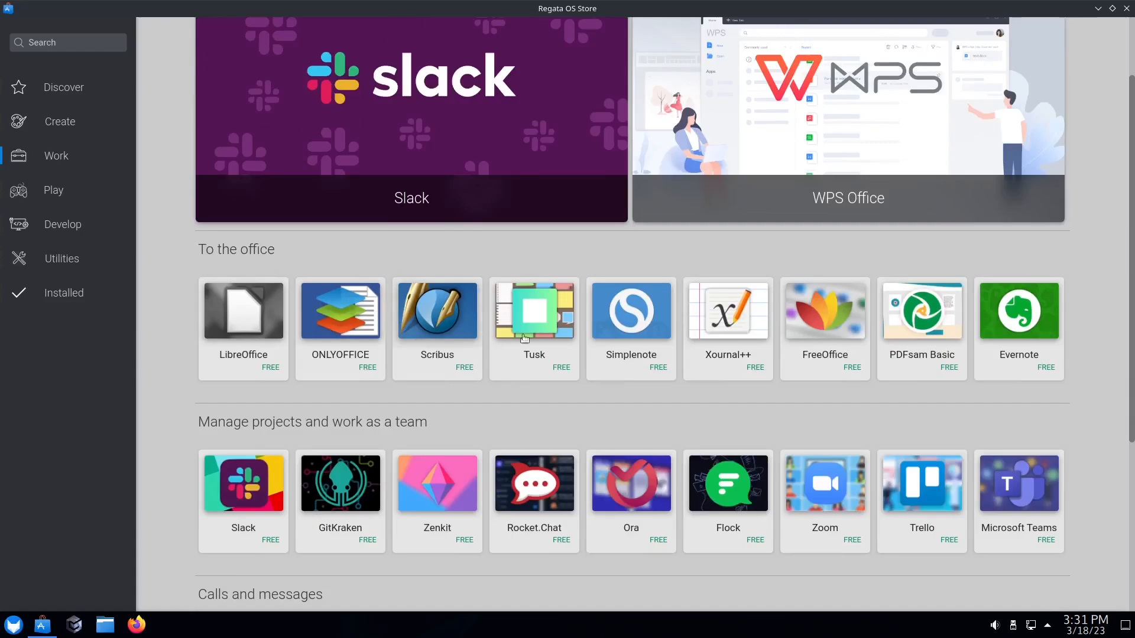
{"action": "scroll", "scroll_direction": "down", "scroll_amount": 3}
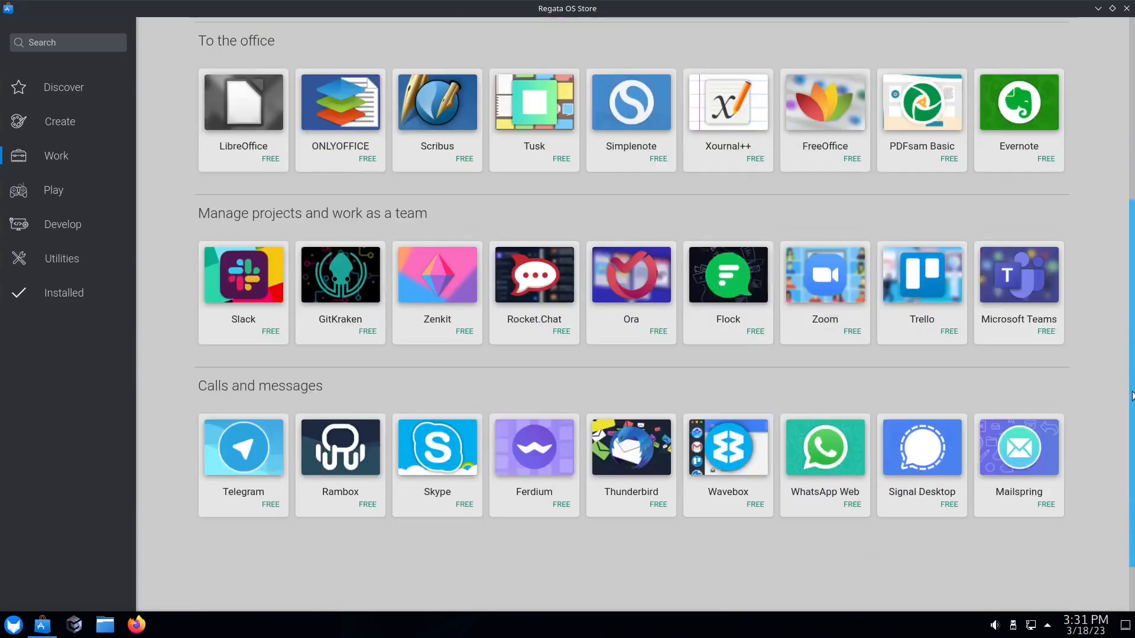
{"action": "scroll", "scroll_direction": "up", "scroll_amount": 3}
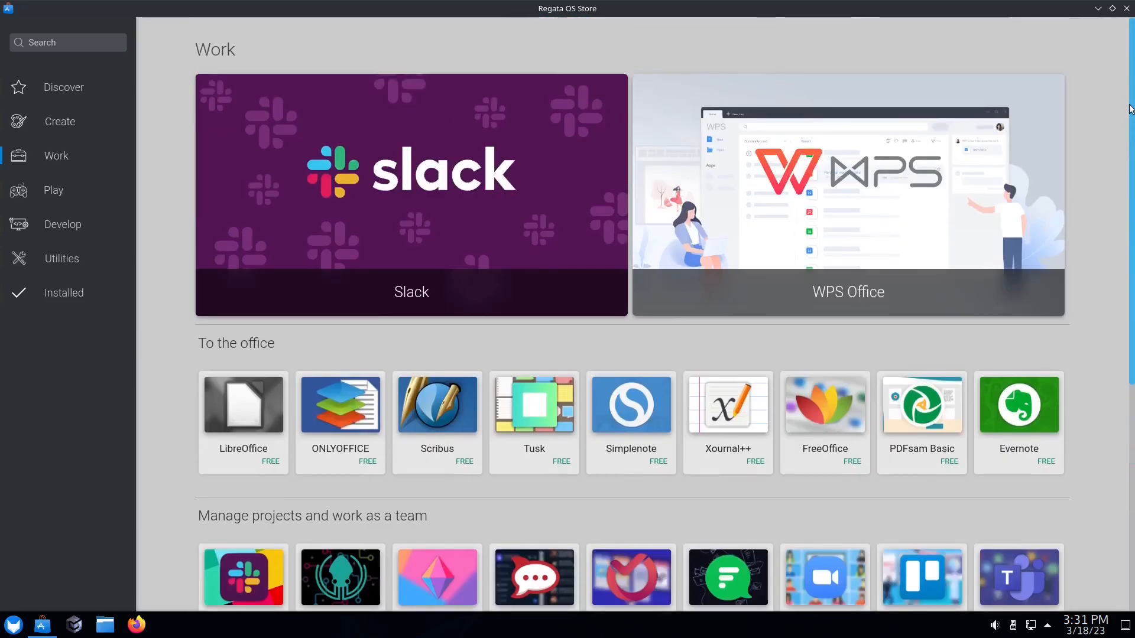
{"action": "mouse_move", "coordinate": [53, 190]}
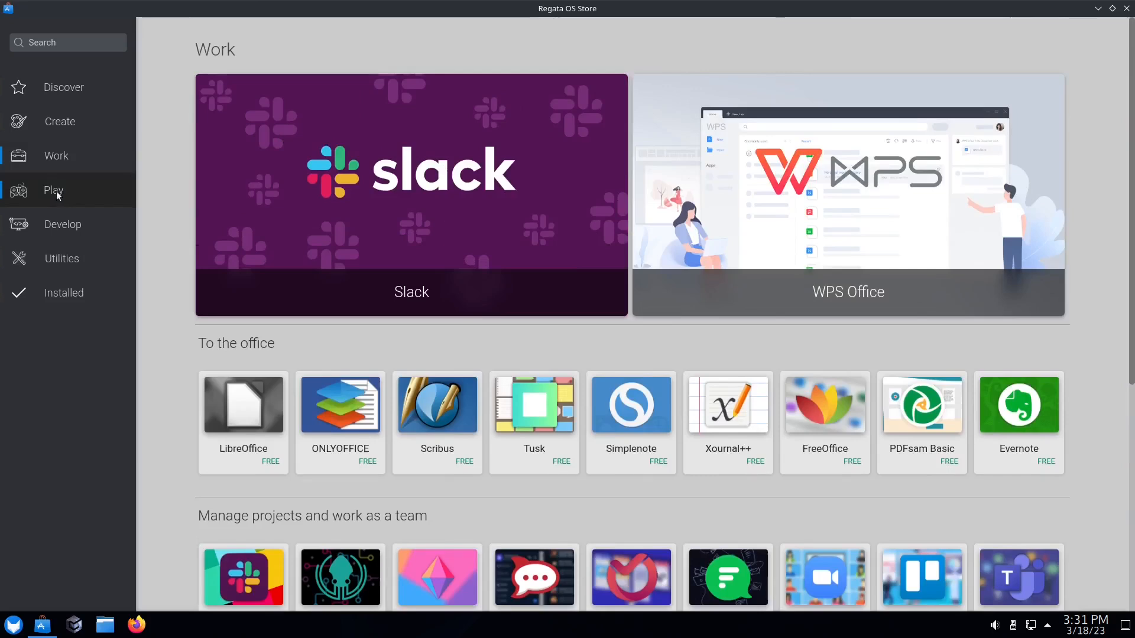
- Browse the Play category of Steam games, emulators and game managers, briefly showing the application launcher
{"action": "left_click", "coordinate": [53, 190]}
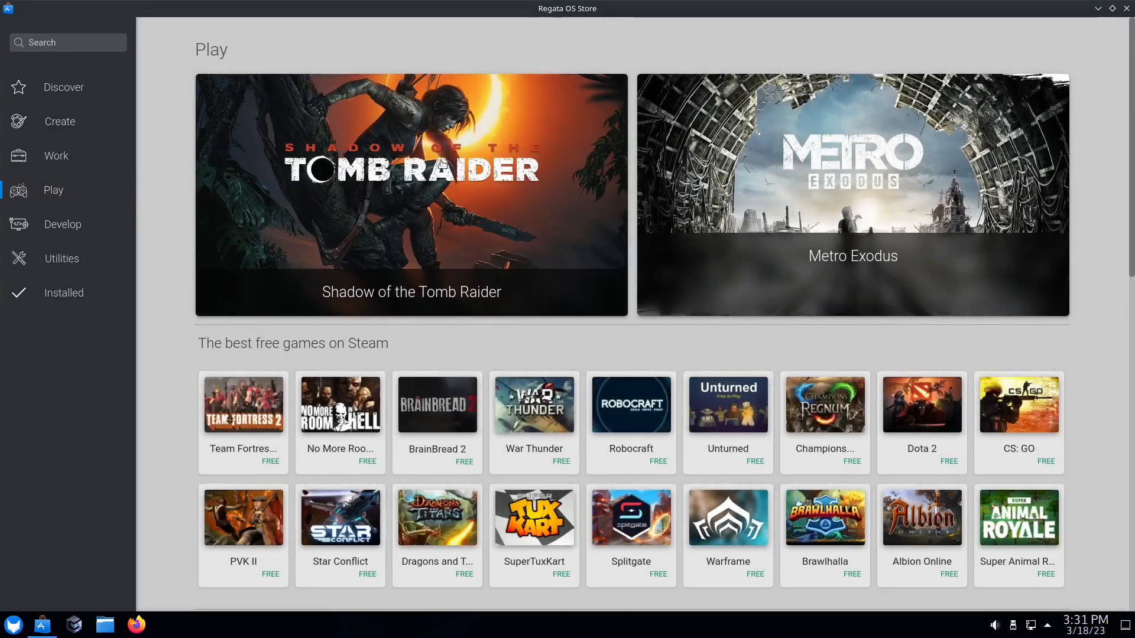
{"action": "scroll", "scroll_direction": "down", "scroll_amount": 3}
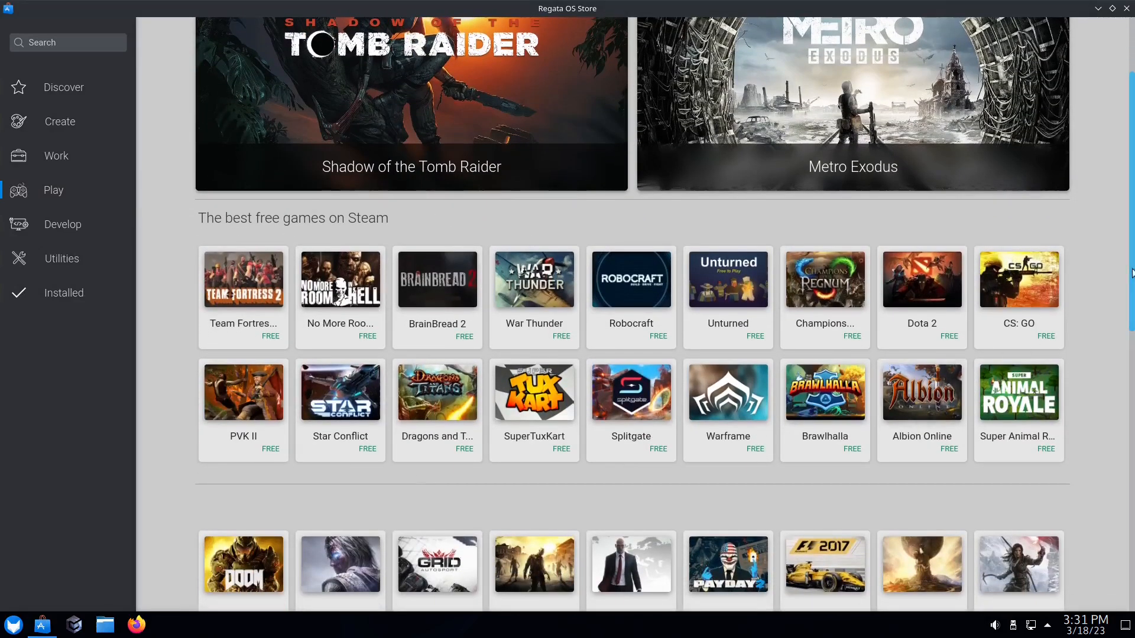
{"action": "scroll", "scroll_direction": "down", "scroll_amount": 3}
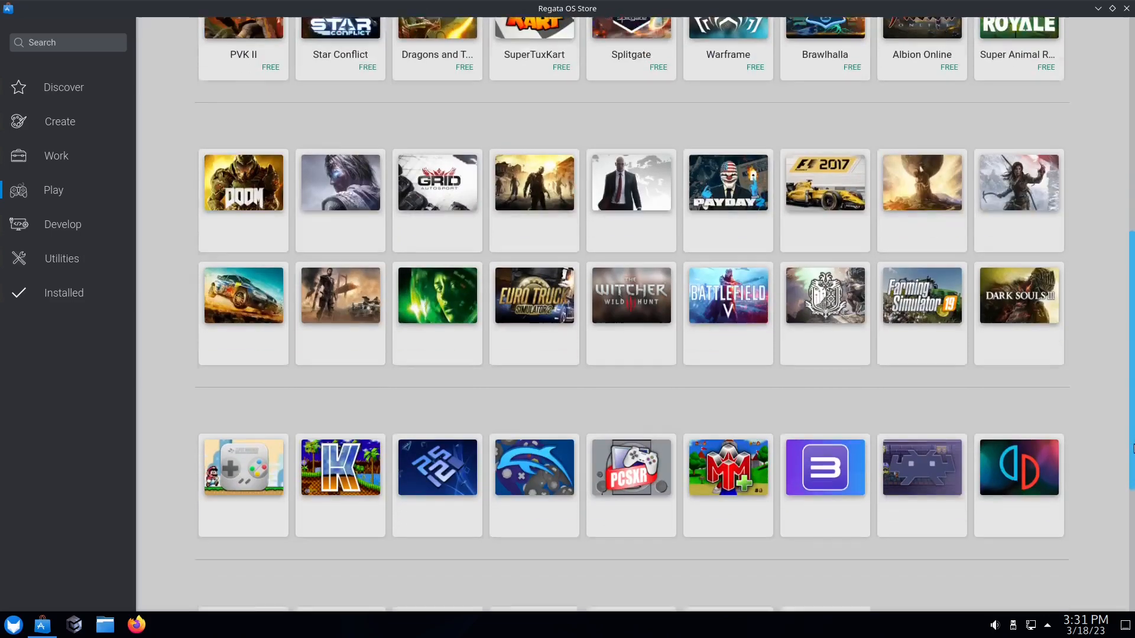
{"action": "scroll", "scroll_direction": "down", "scroll_amount": 3}
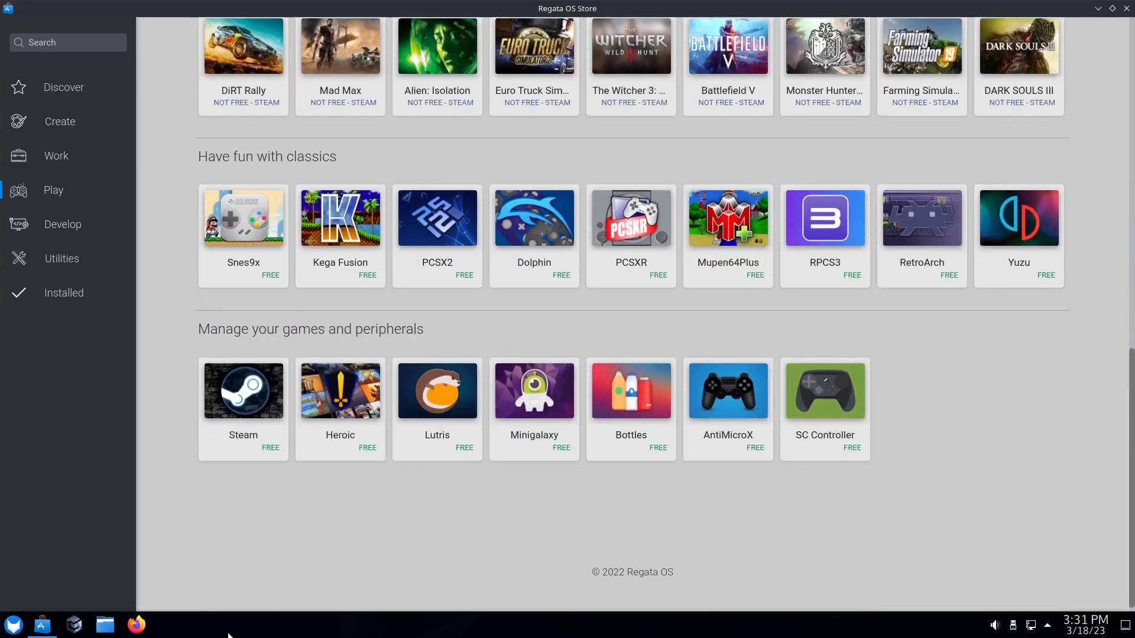
{"action": "mouse_move", "coordinate": [430, 423]}
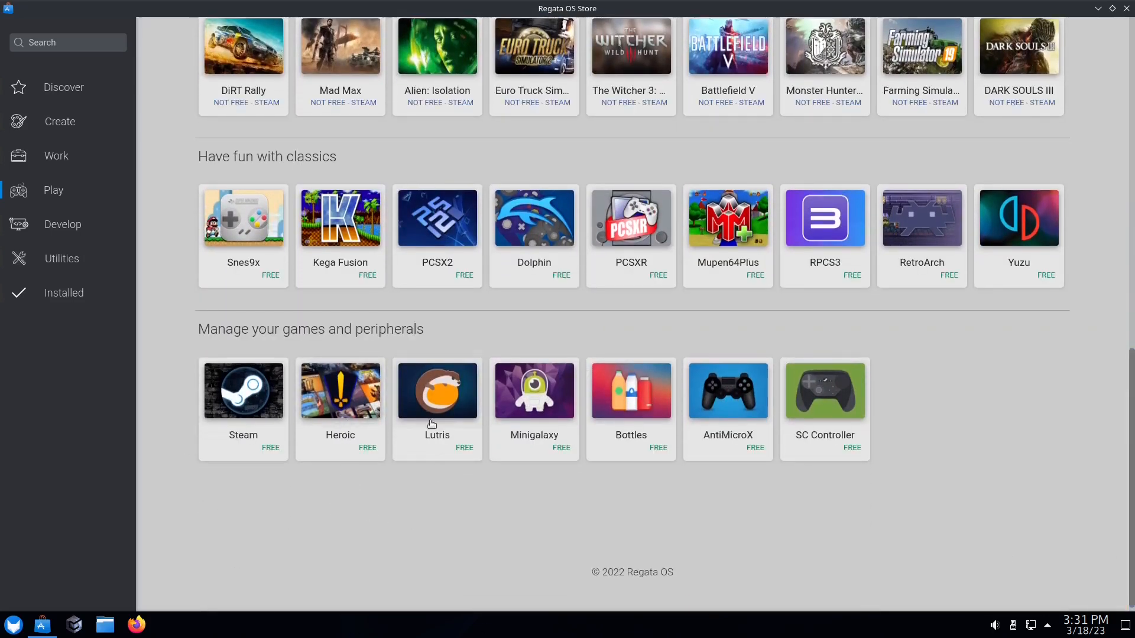
{"action": "mouse_move", "coordinate": [727, 435]}
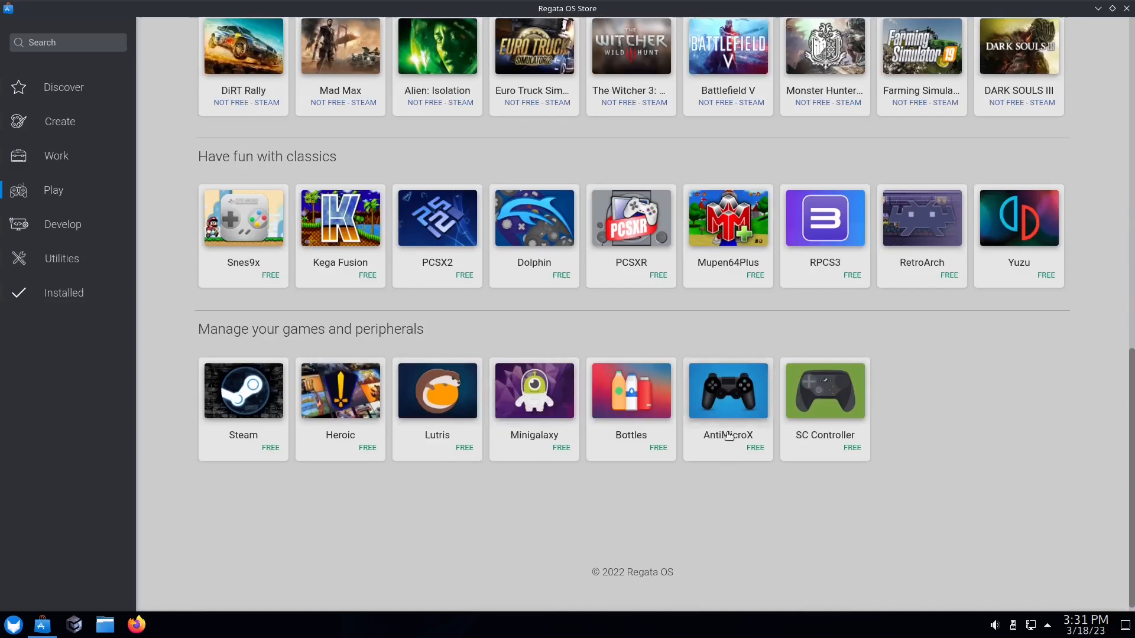
{"action": "mouse_move", "coordinate": [822, 454]}
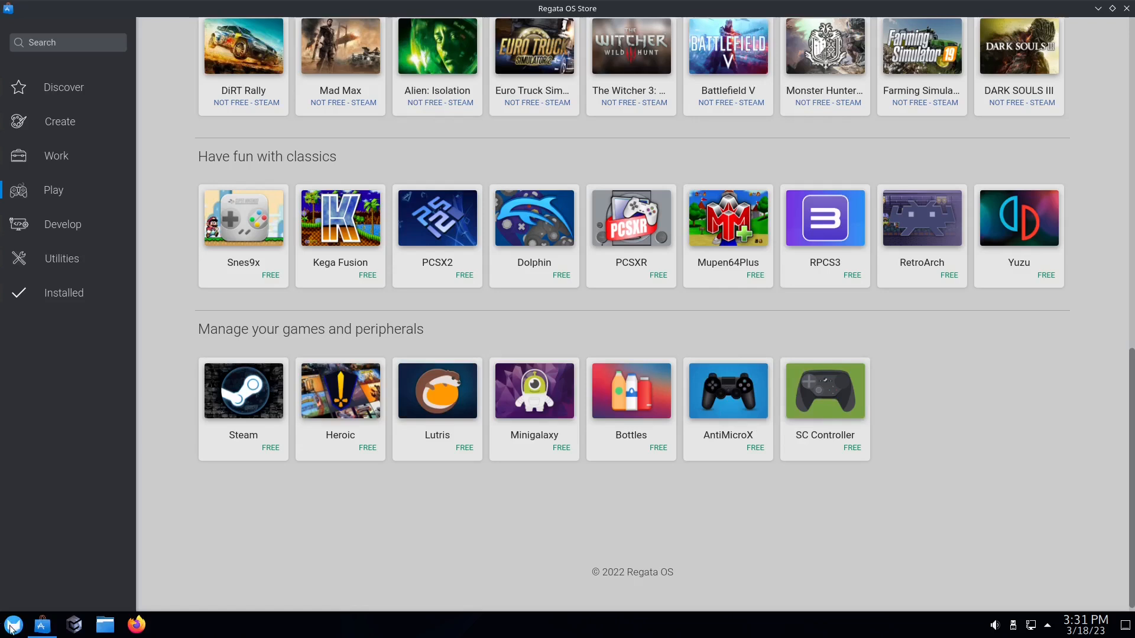
{"action": "left_click", "coordinate": [12, 624]}
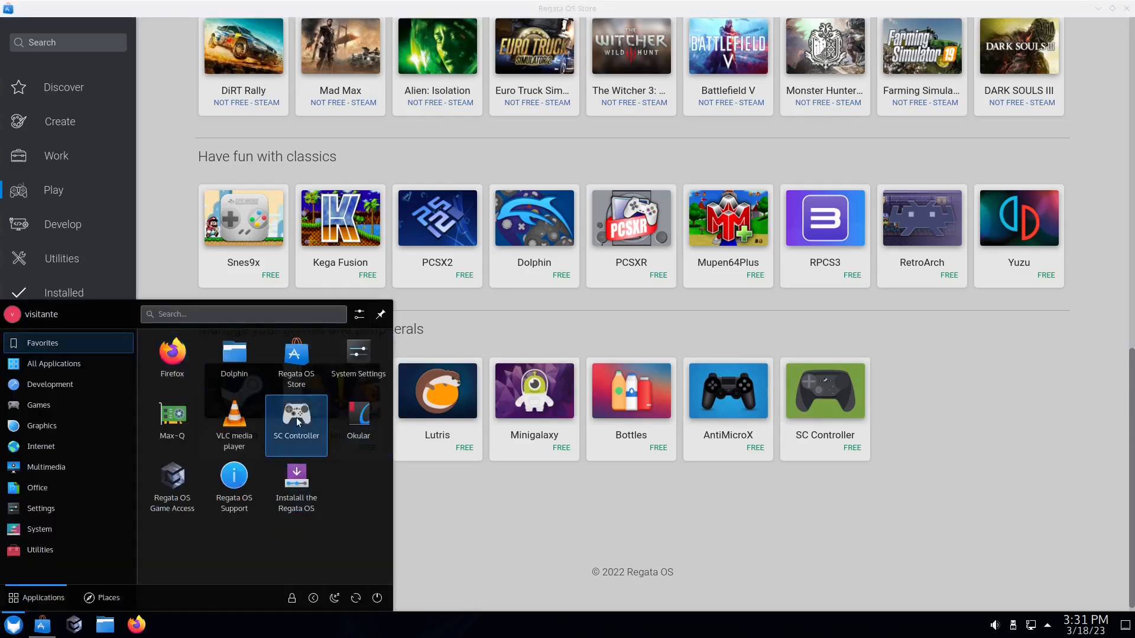
{"action": "mouse_move", "coordinate": [623, 623]}
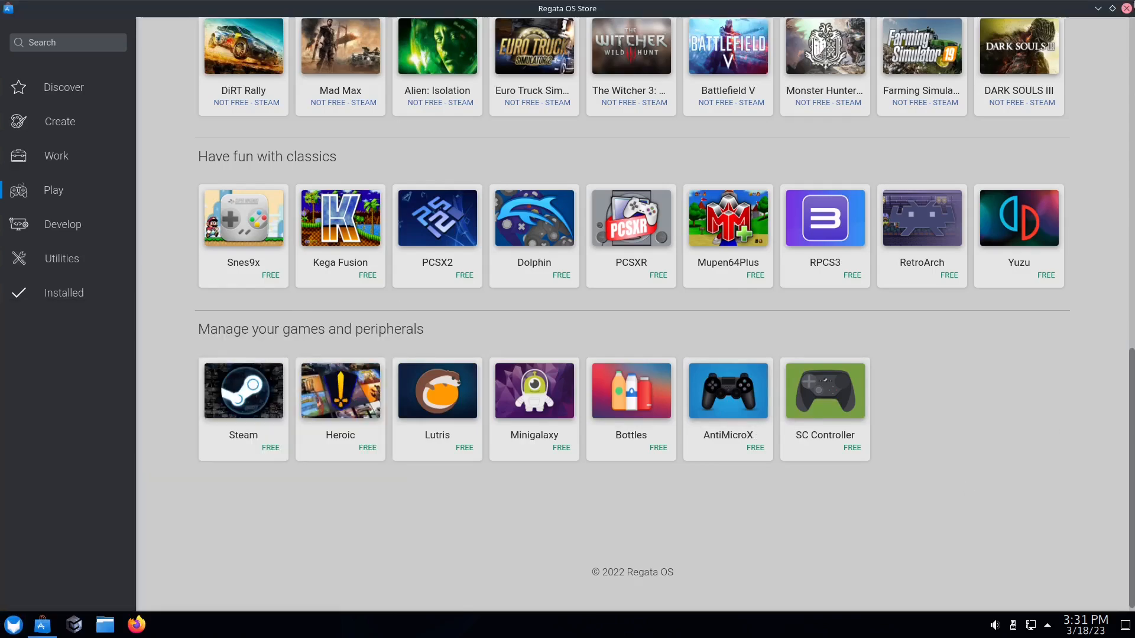
{"action": "scroll", "scroll_direction": "up", "scroll_amount": 3}
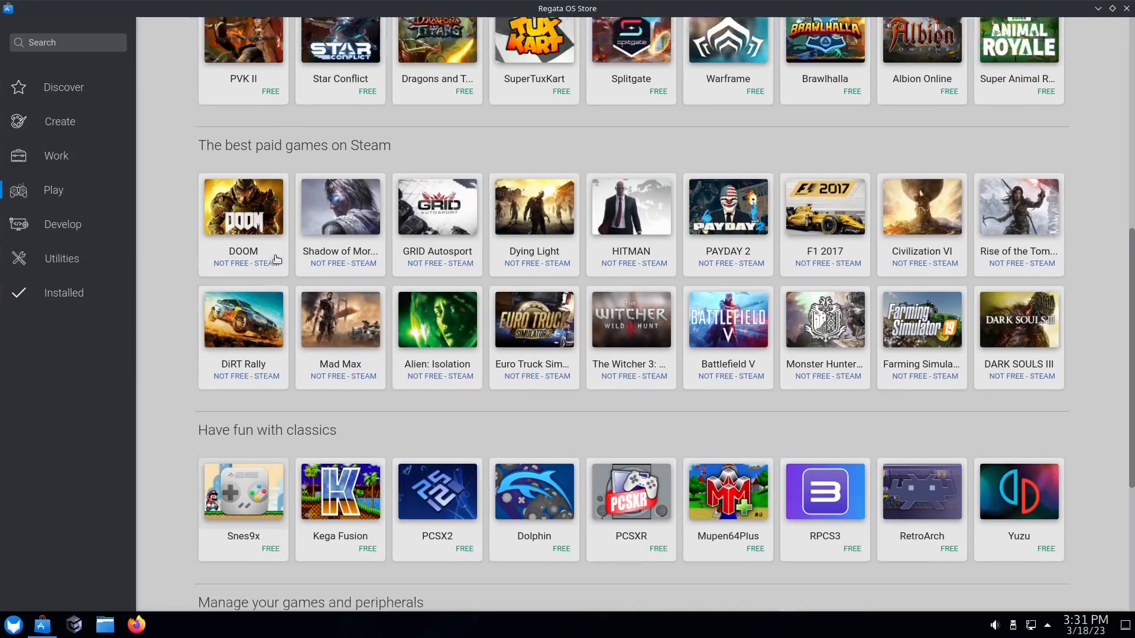
{"action": "scroll", "scroll_direction": "up", "scroll_amount": 3}
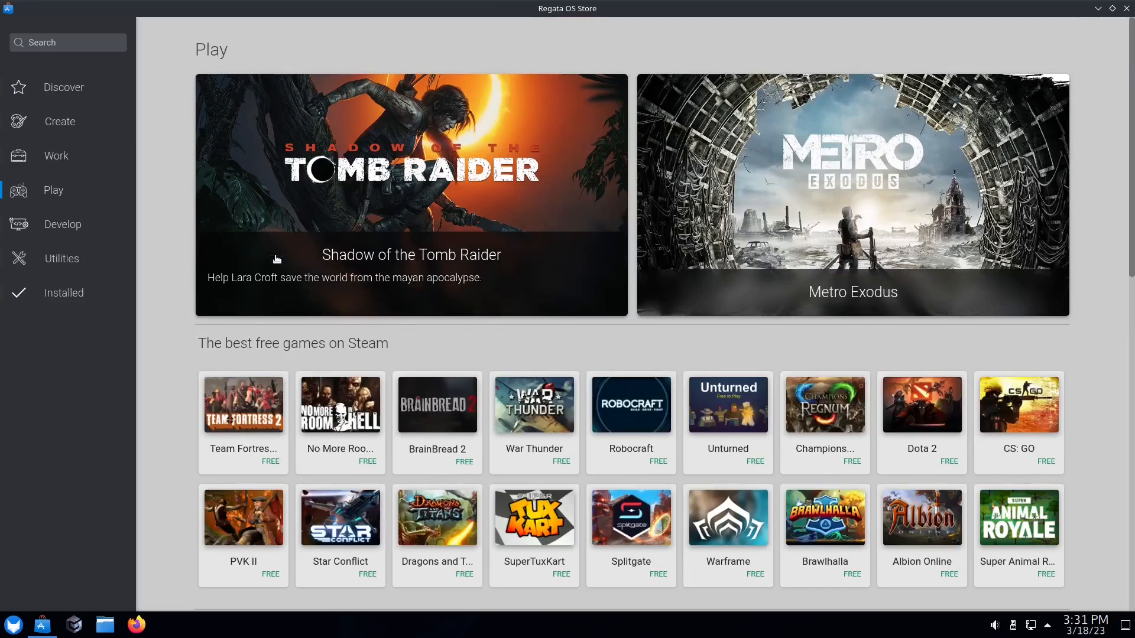
{"action": "mouse_move", "coordinate": [1126, 11]}
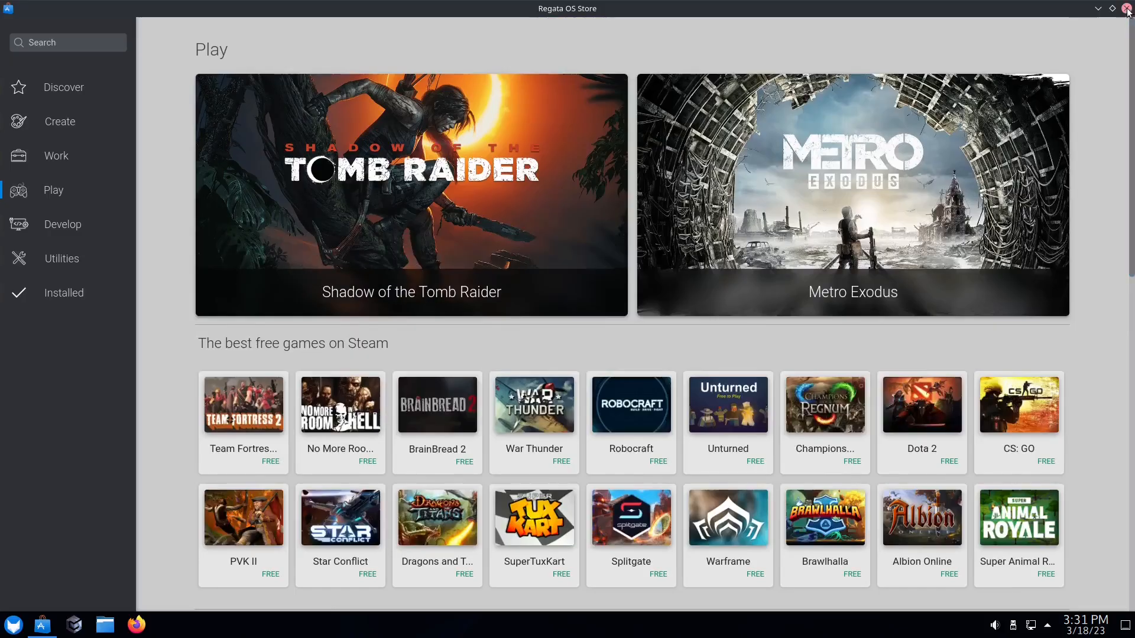
- Close the Regata OS Store, leaving the empty desktop
{"action": "left_click", "coordinate": [1127, 8]}
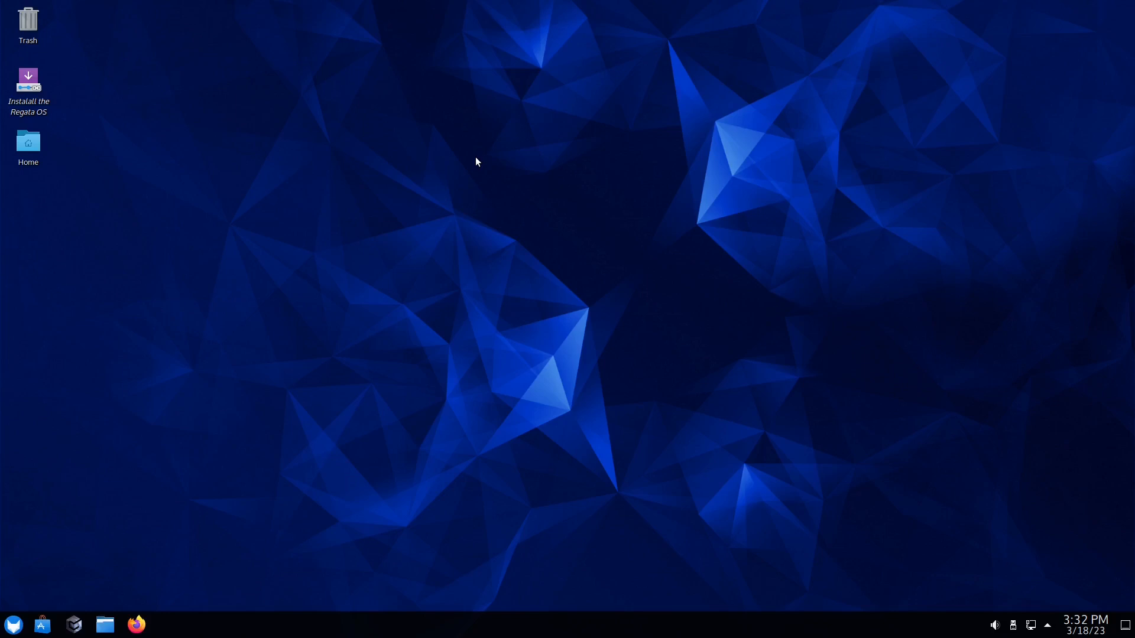
{"action": "mouse_move", "coordinate": [74, 624]}
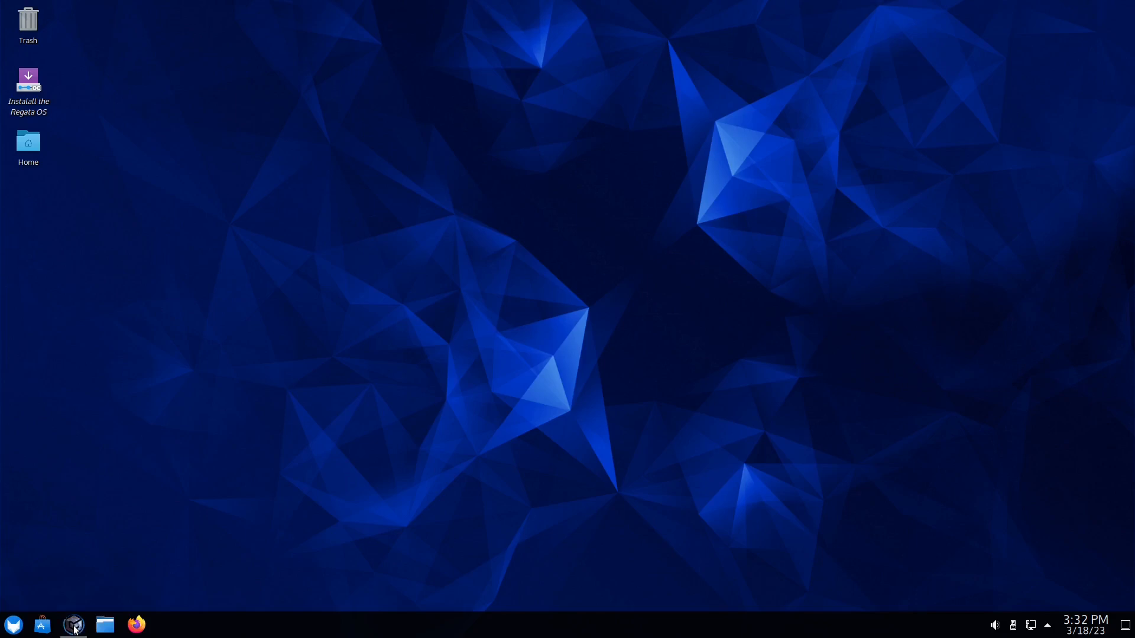
- Launch Regata OS Game Access from the taskbar and maximise its home page
{"action": "left_click", "coordinate": [73, 624]}
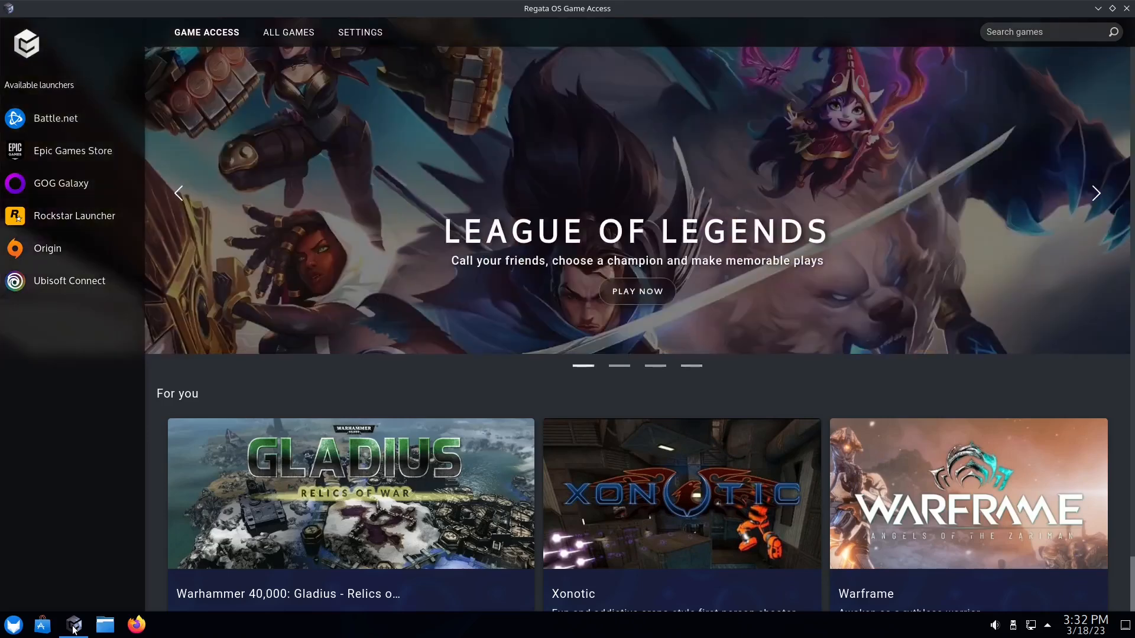
{"action": "mouse_move", "coordinate": [160, 577]}
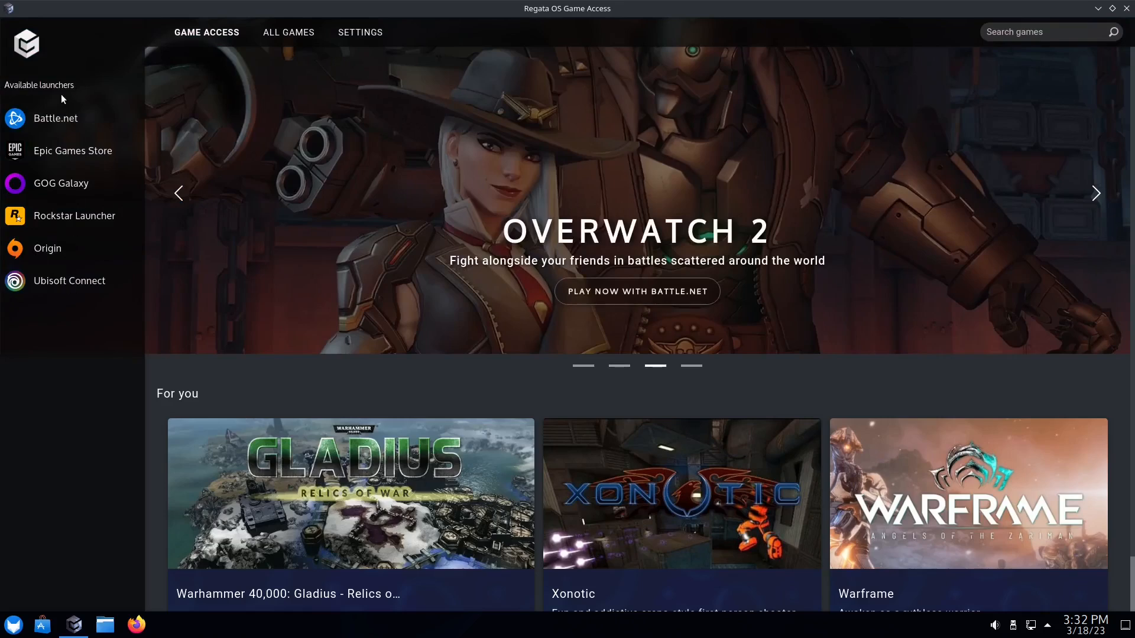
{"action": "mouse_move", "coordinate": [493, 12]}
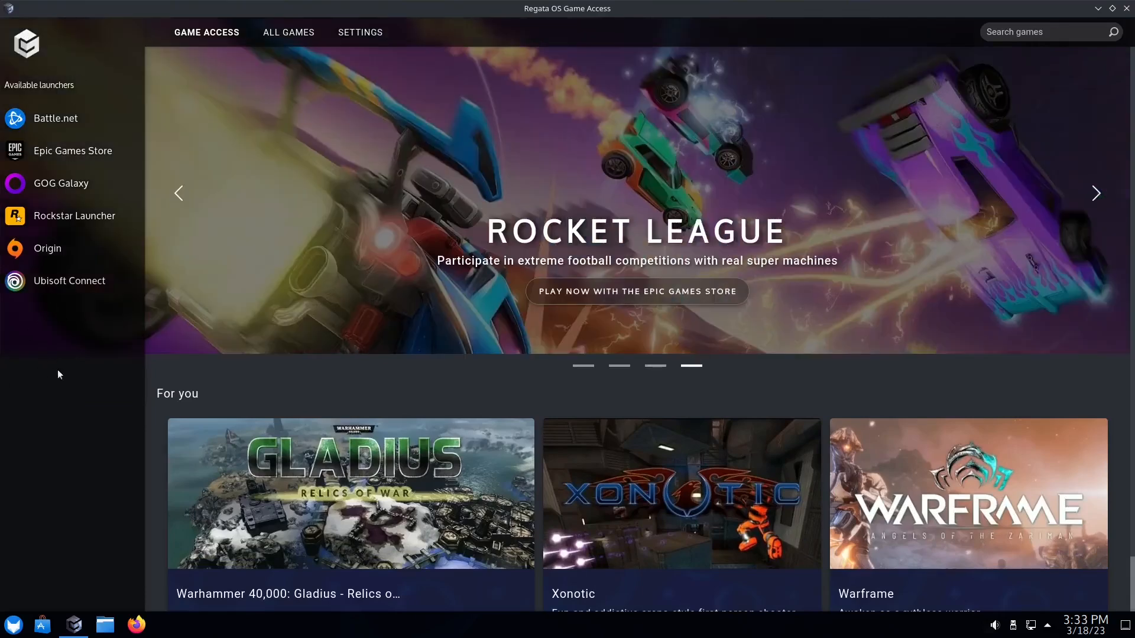
{"action": "mouse_move", "coordinate": [45, 329]}
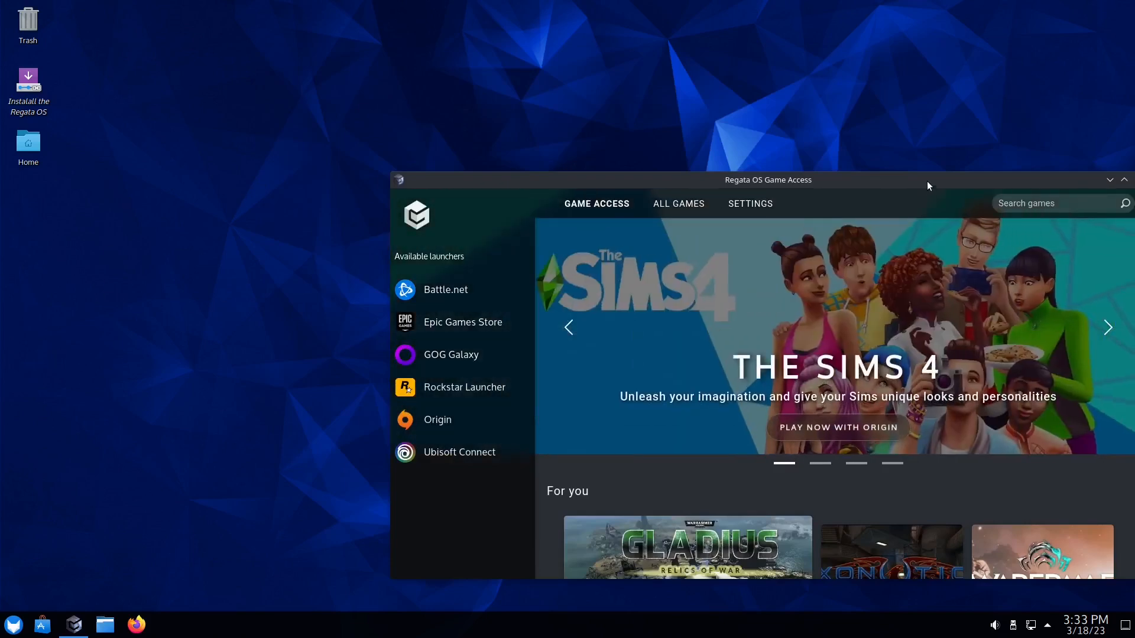
{"action": "left_click", "coordinate": [1123, 180]}
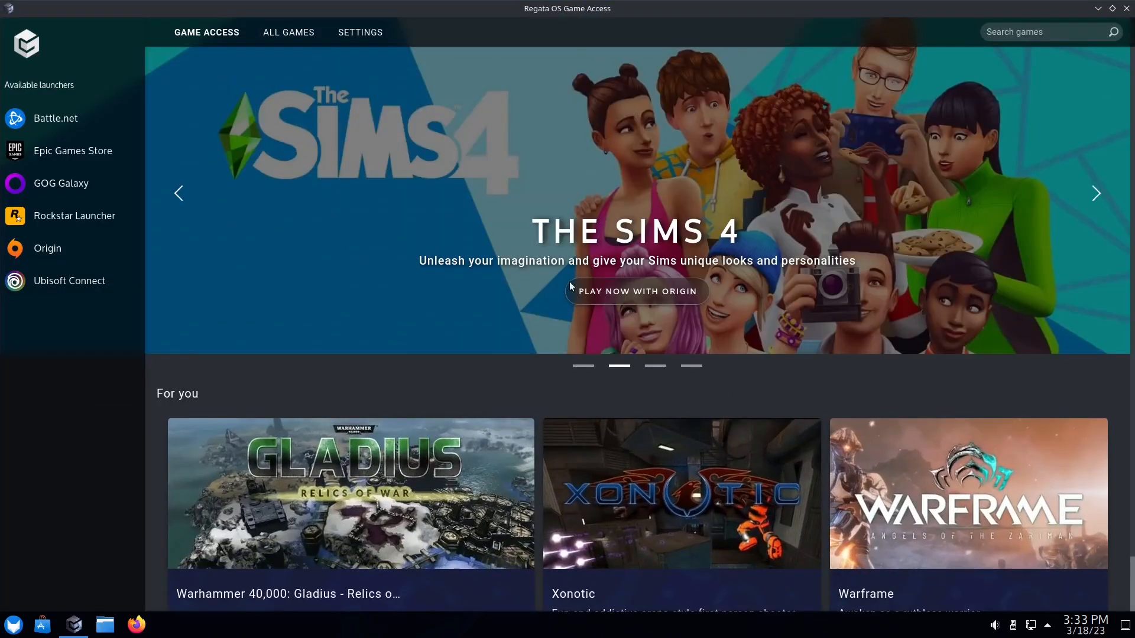
{"action": "mouse_move", "coordinate": [476, 50]}
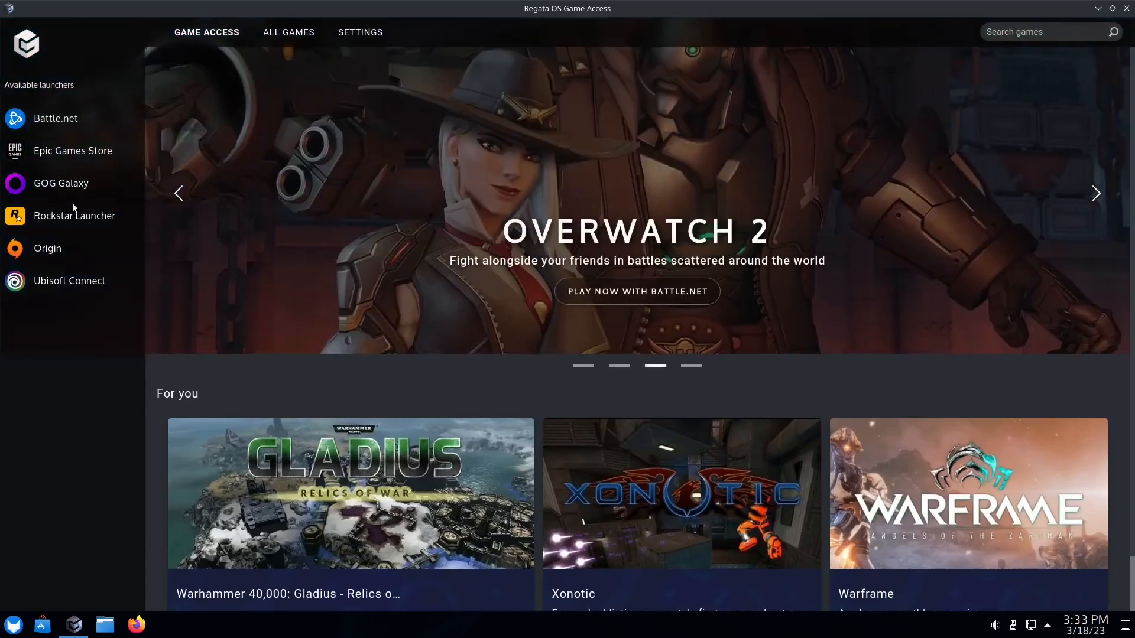
{"action": "mouse_move", "coordinate": [284, 90]}
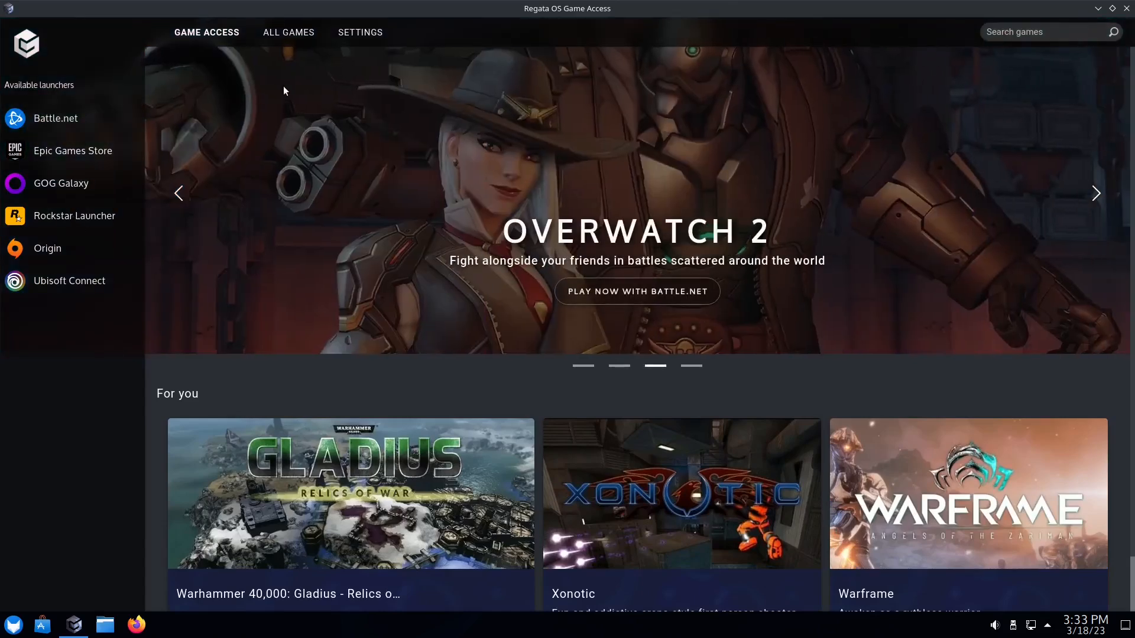
- Show the All Games grid of supported titles and scroll through it
{"action": "left_click", "coordinate": [305, 32]}
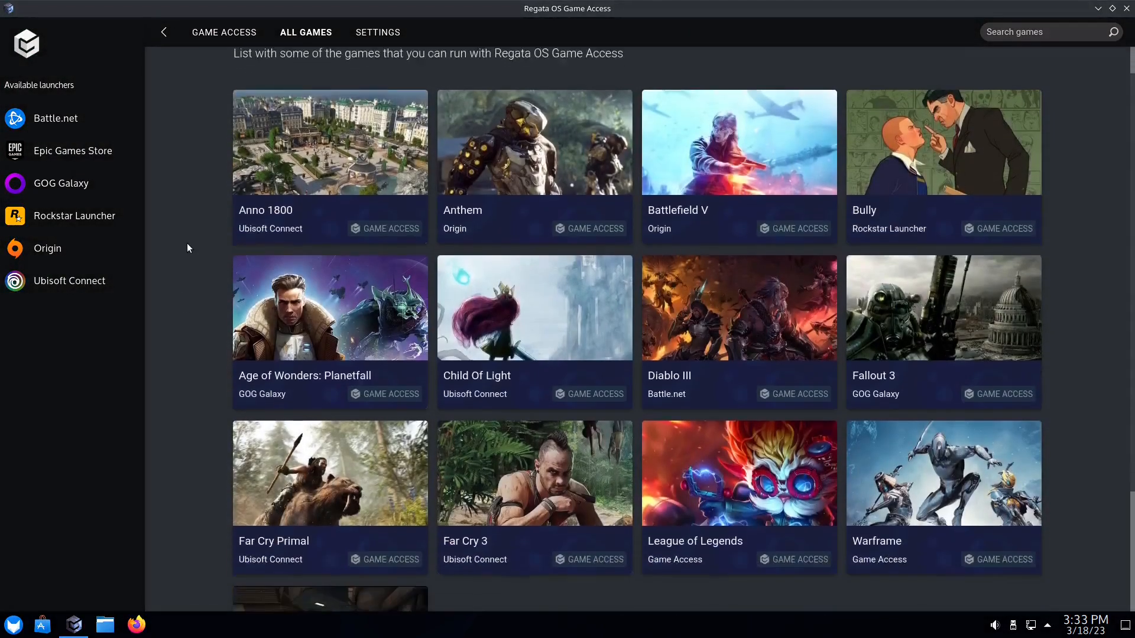
{"action": "scroll", "scroll_direction": "down", "scroll_amount": 3}
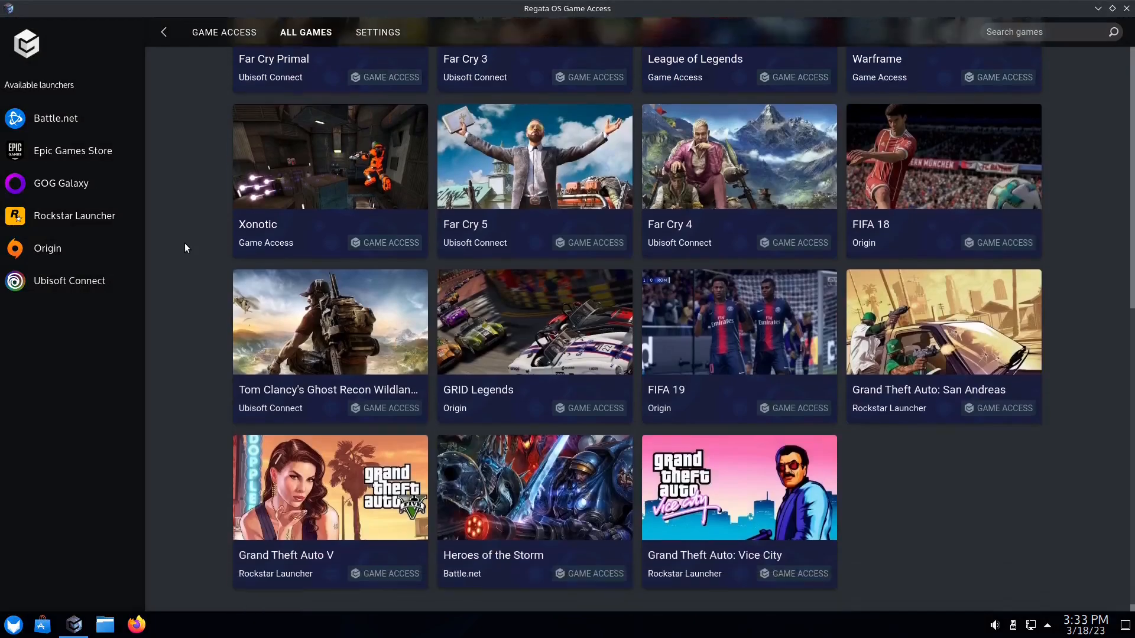
{"action": "scroll", "scroll_direction": "down", "scroll_amount": 3}
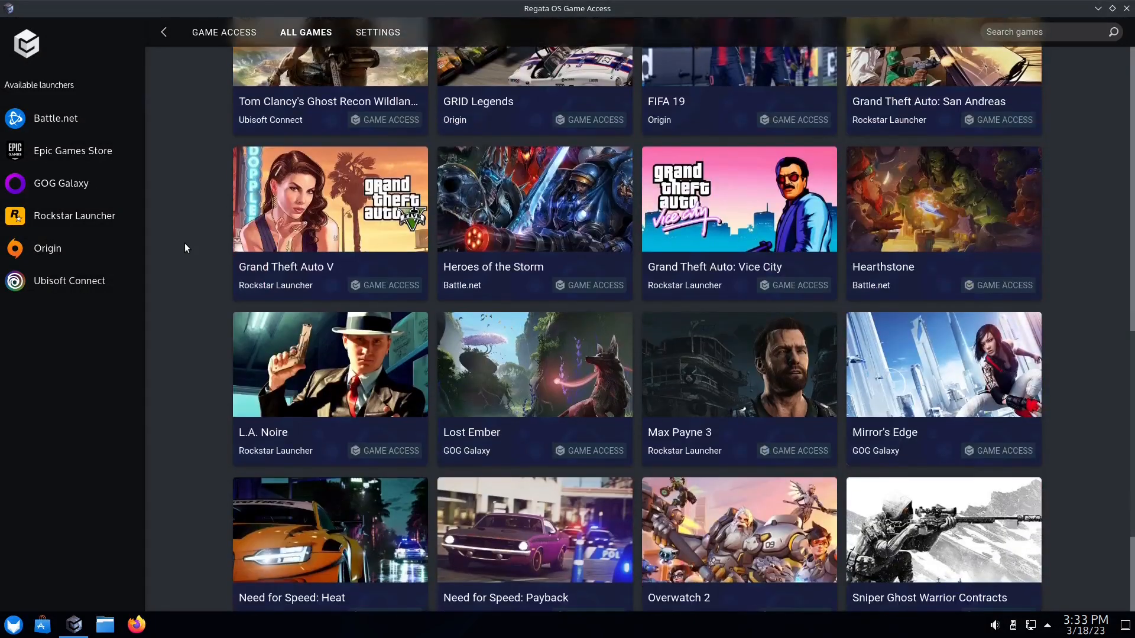
{"action": "scroll", "scroll_direction": "up", "scroll_amount": 3}
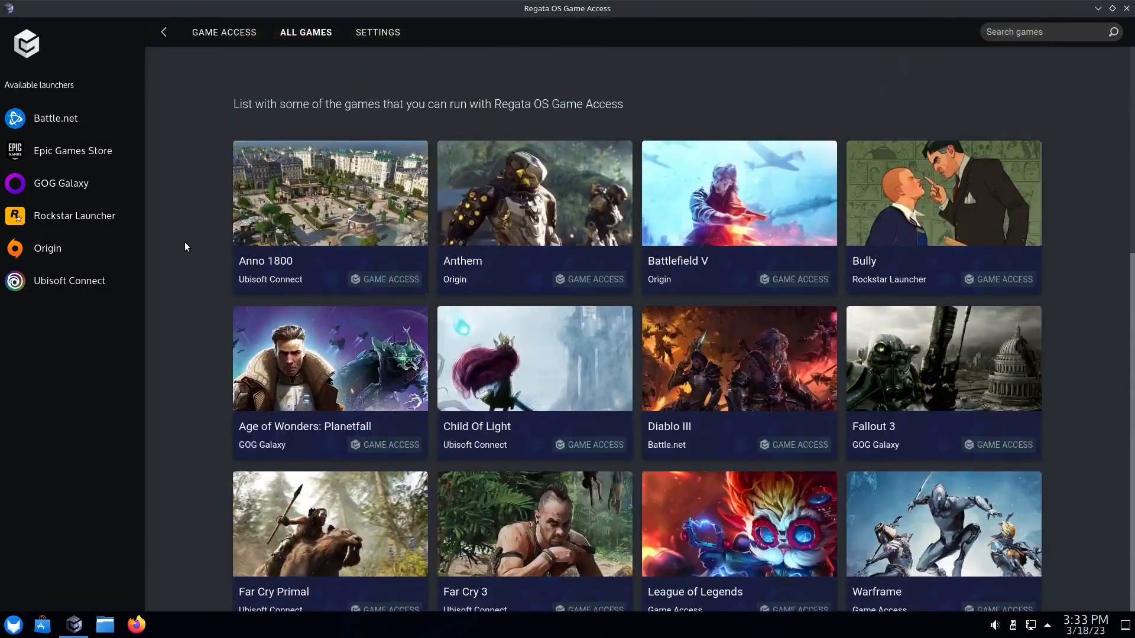
{"action": "mouse_move", "coordinate": [330, 192]}
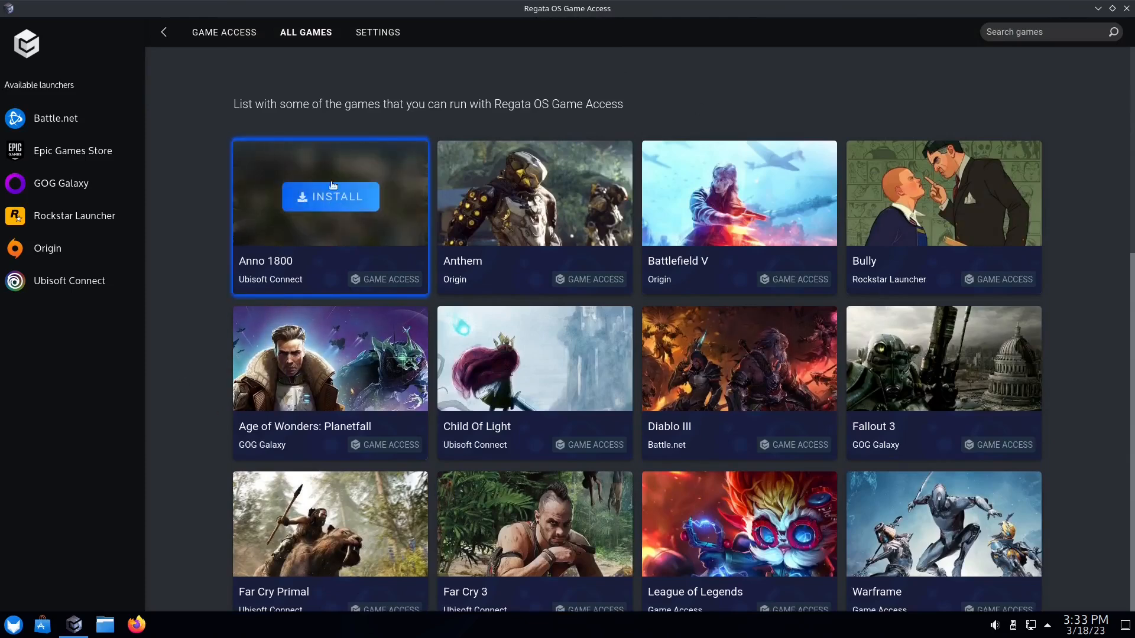
{"action": "mouse_move", "coordinate": [289, 285]}
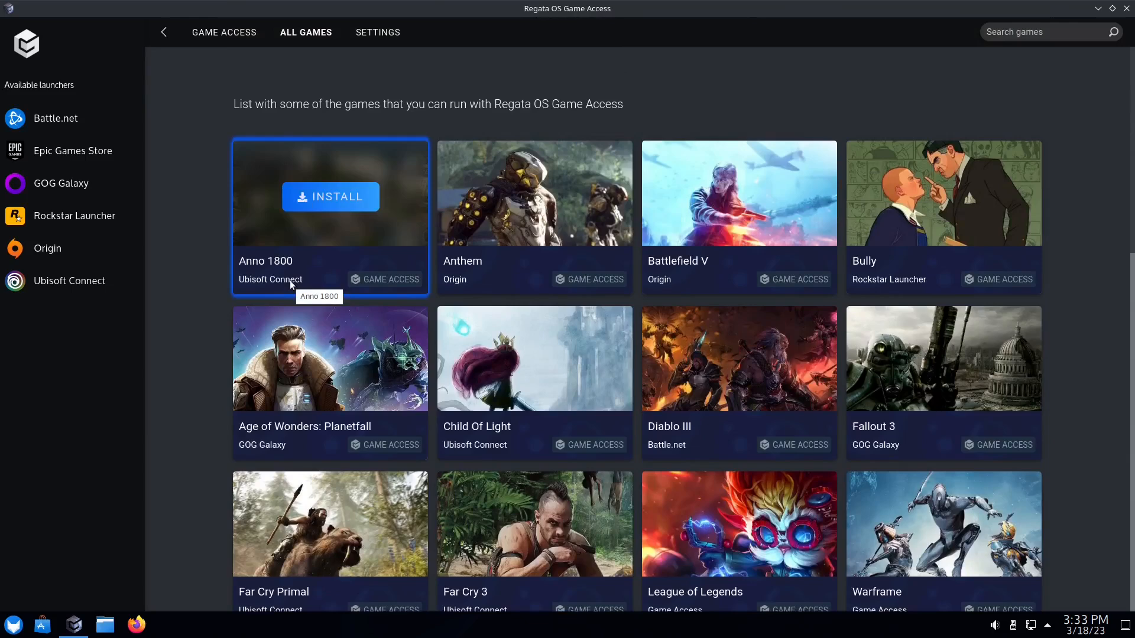
{"action": "mouse_move", "coordinate": [641, 454]}
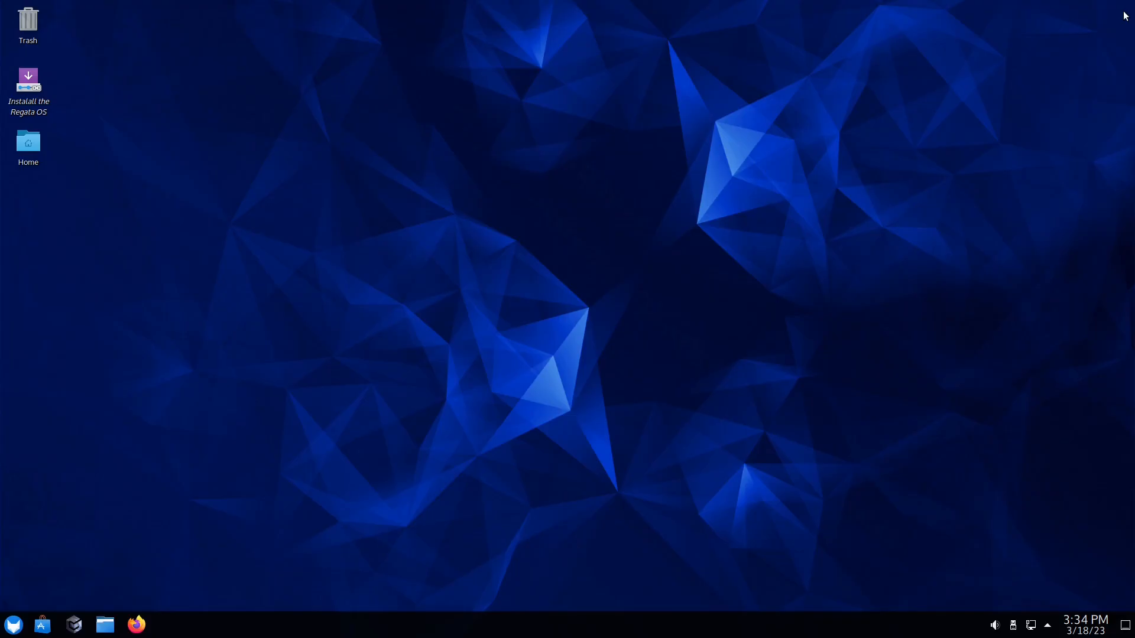
{"action": "mouse_move", "coordinate": [13, 624]}
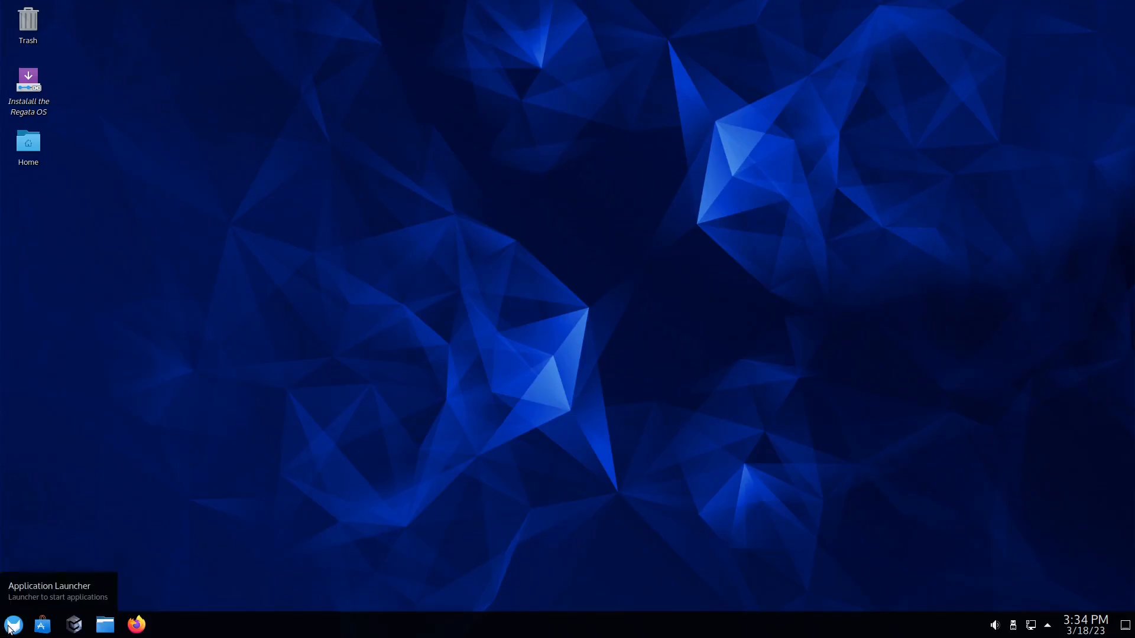
- List all installed applications alphabetically in the launcher and scroll down toward Max-Q
{"action": "left_click", "coordinate": [13, 624]}
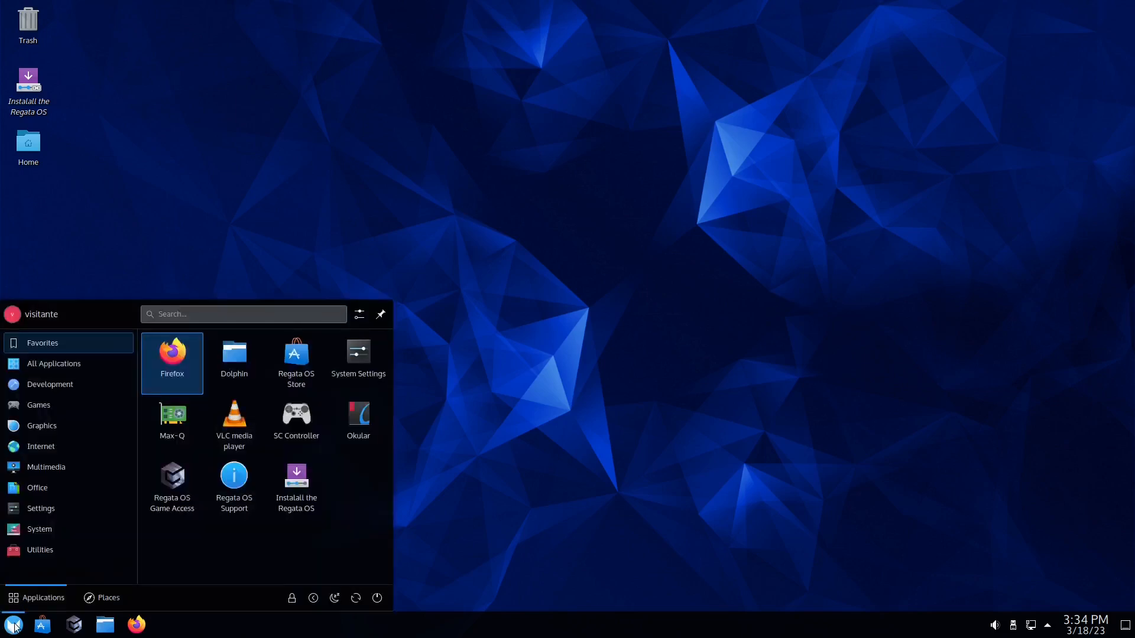
{"action": "left_click", "coordinate": [53, 363]}
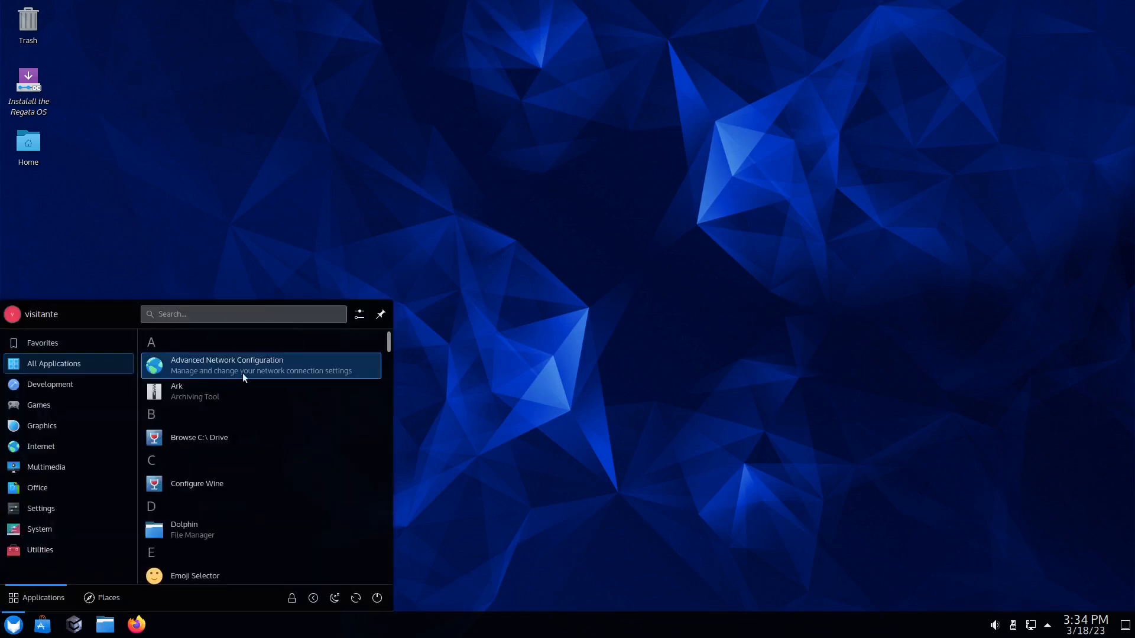
{"action": "scroll", "scroll_direction": "down", "scroll_amount": 3}
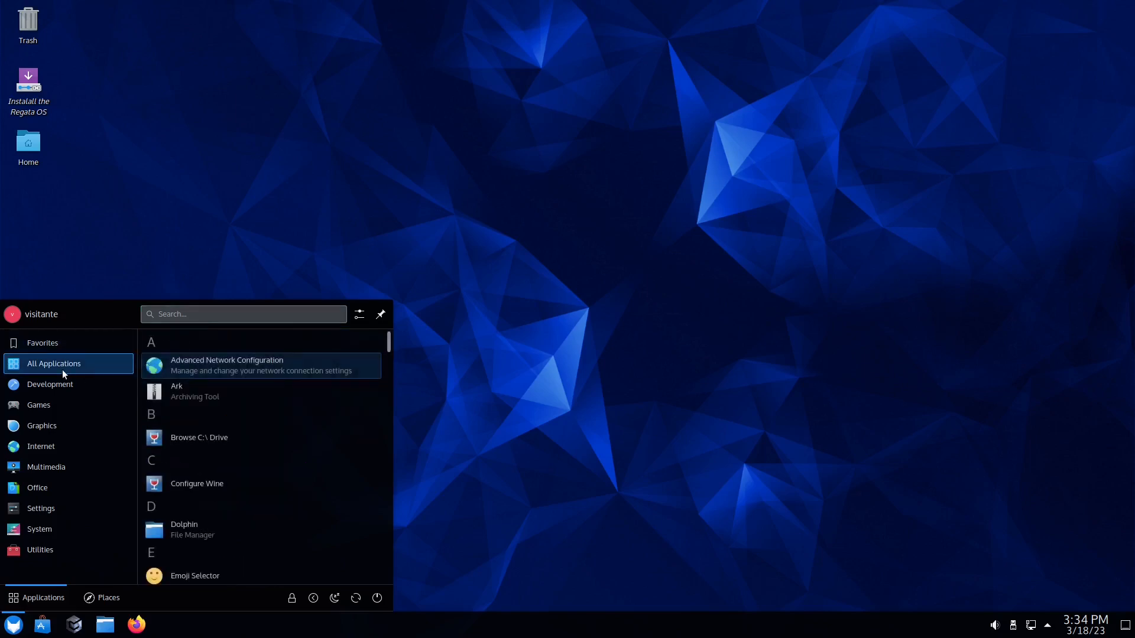
{"action": "scroll", "scroll_direction": "down", "scroll_amount": 3}
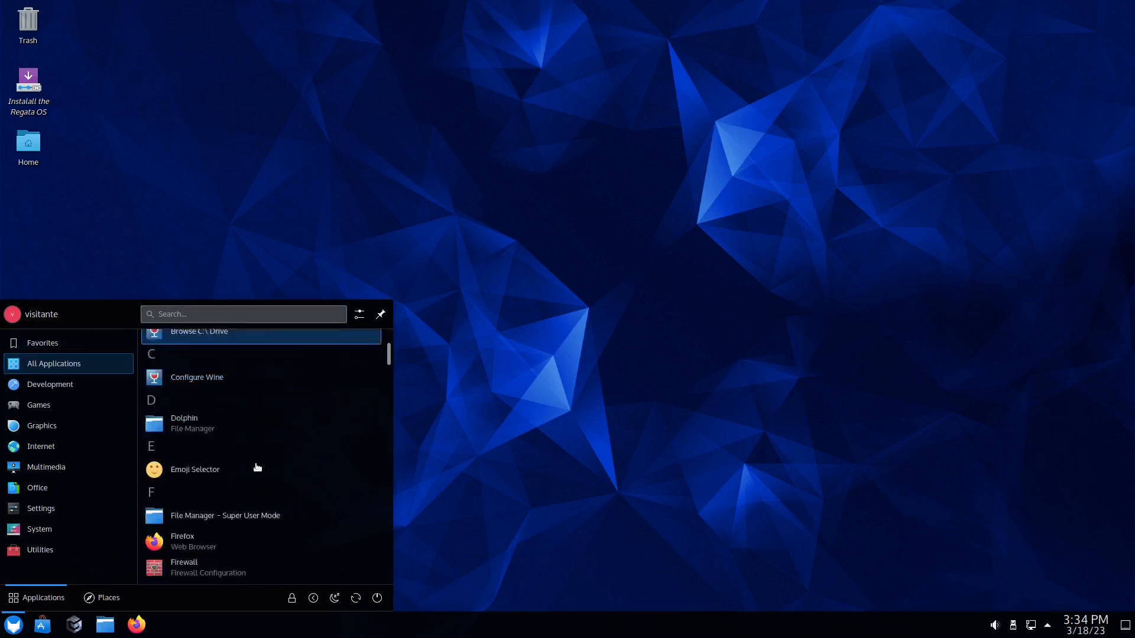
{"action": "scroll", "scroll_direction": "down", "scroll_amount": 3}
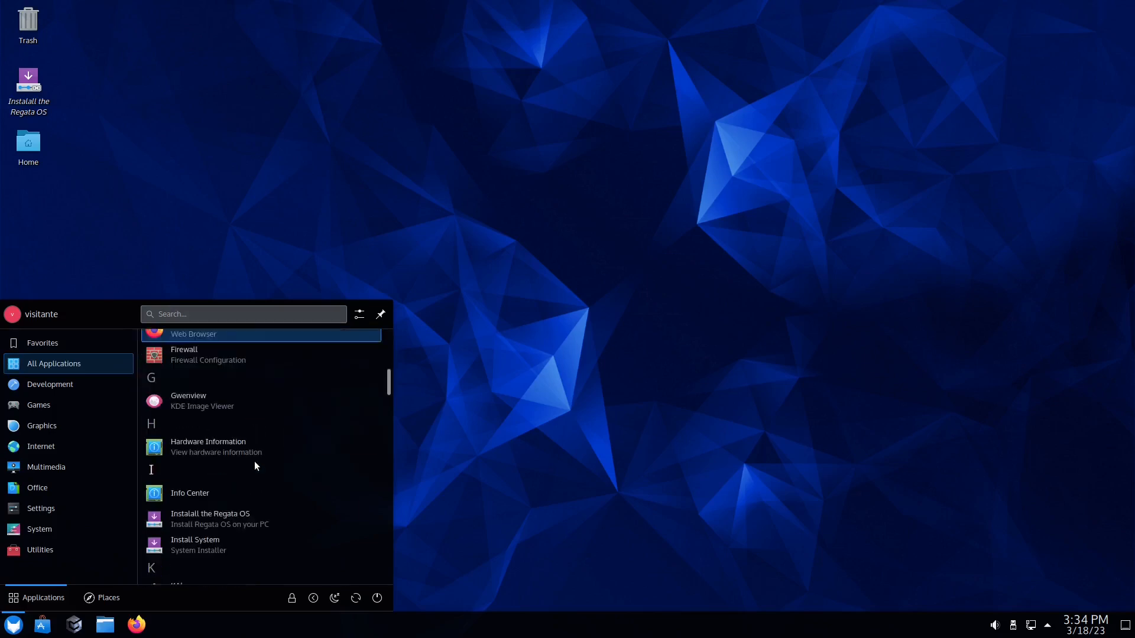
{"action": "scroll", "scroll_direction": "down", "scroll_amount": 3}
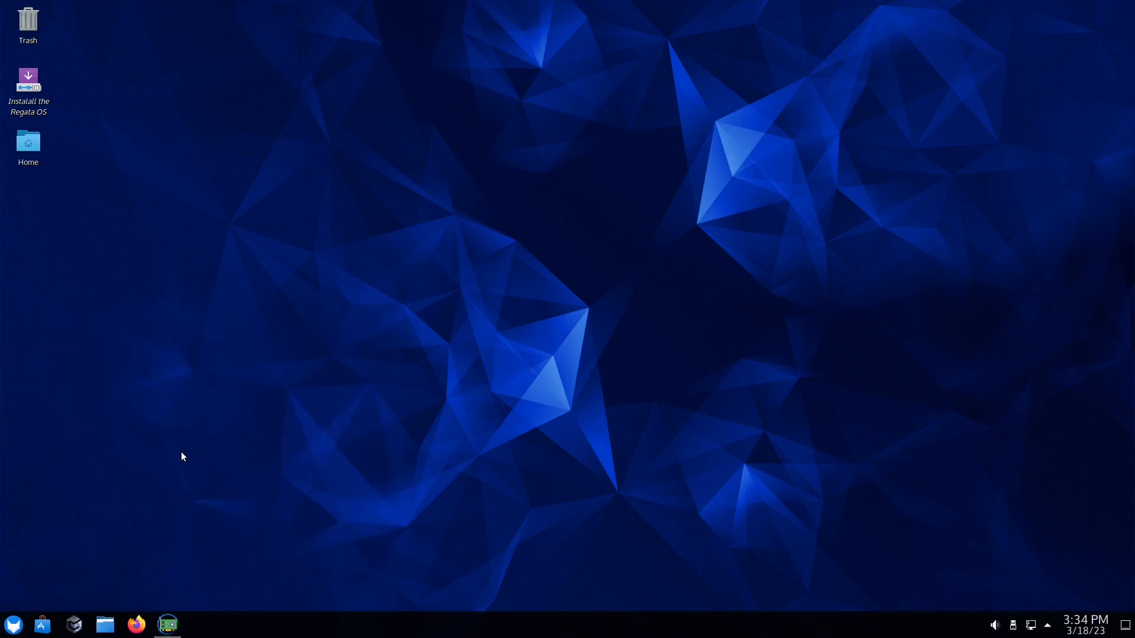
- Maximise Max-Q, inspect the CPU Power setting, then show the Performance page of usage gauges
{"action": "left_click", "coordinate": [166, 624]}
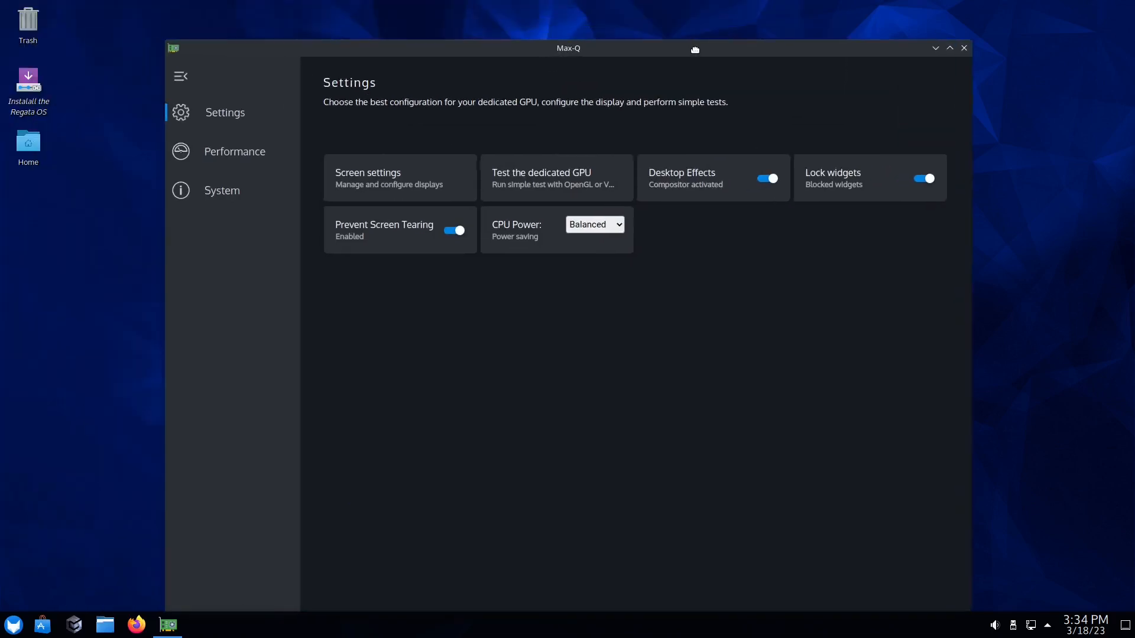
{"action": "left_click", "coordinate": [949, 47]}
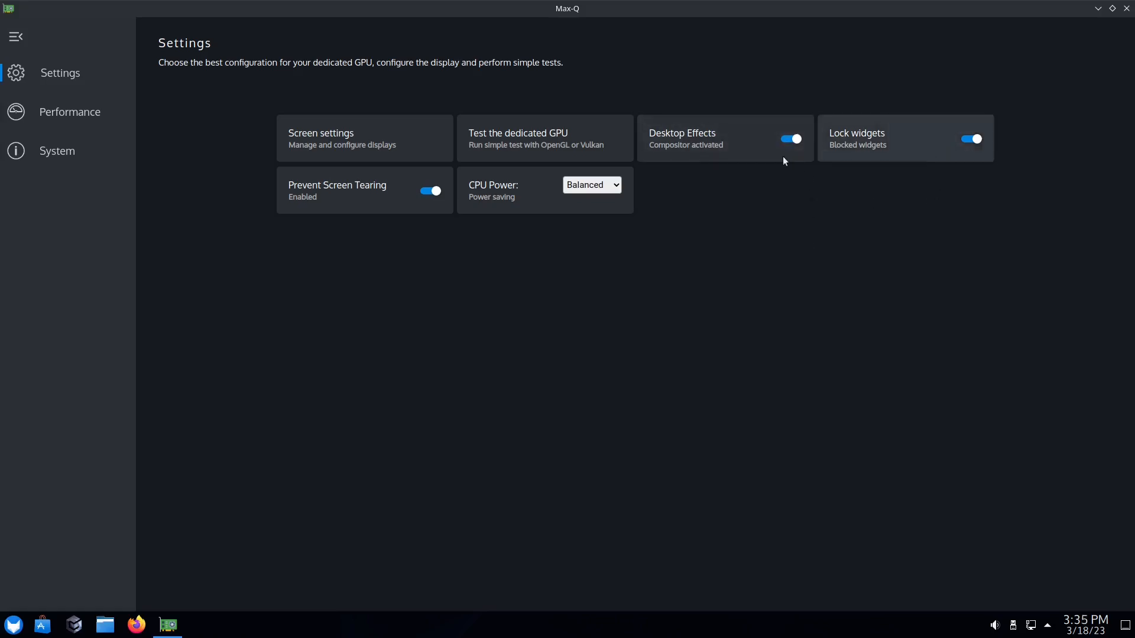
{"action": "mouse_move", "coordinate": [328, 195]}
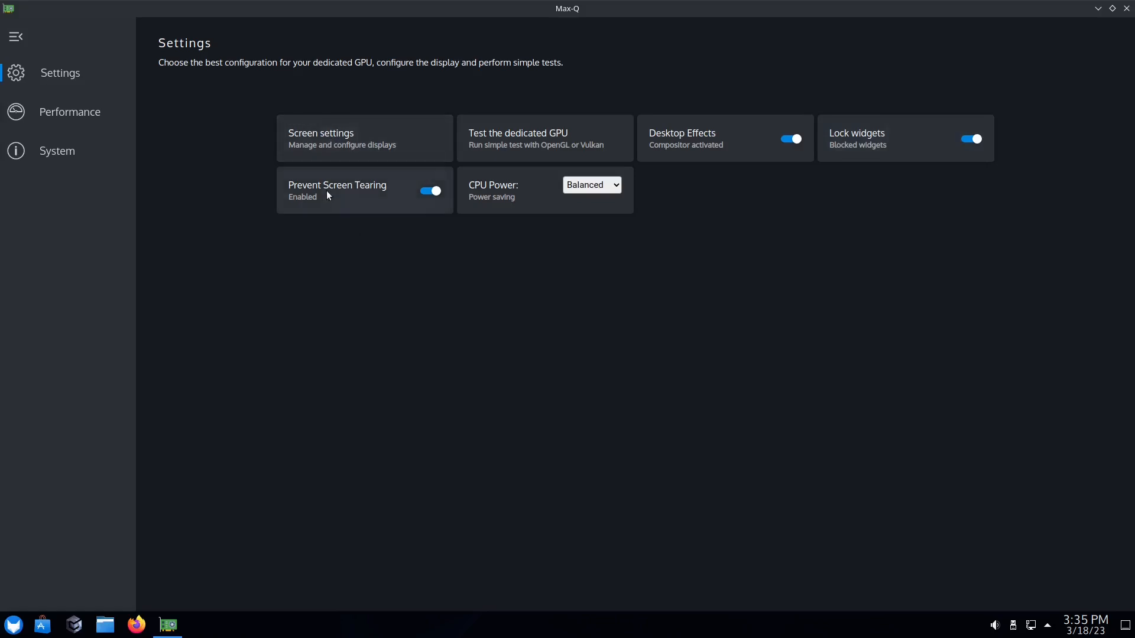
{"action": "mouse_move", "coordinate": [553, 188]}
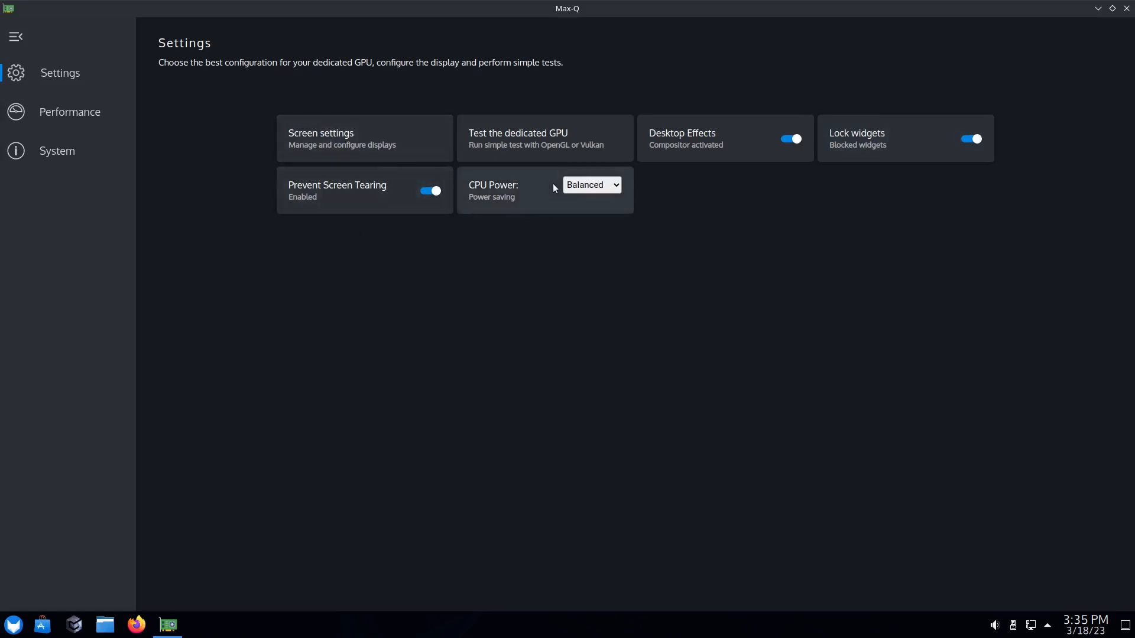
{"action": "left_click", "coordinate": [591, 185]}
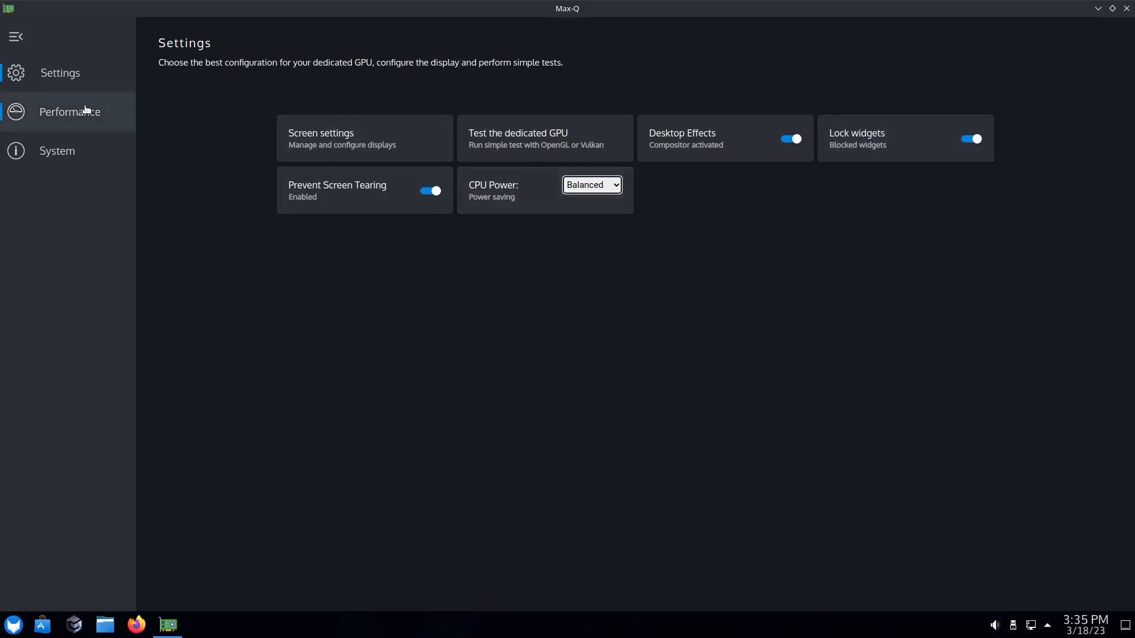
{"action": "left_click", "coordinate": [70, 111]}
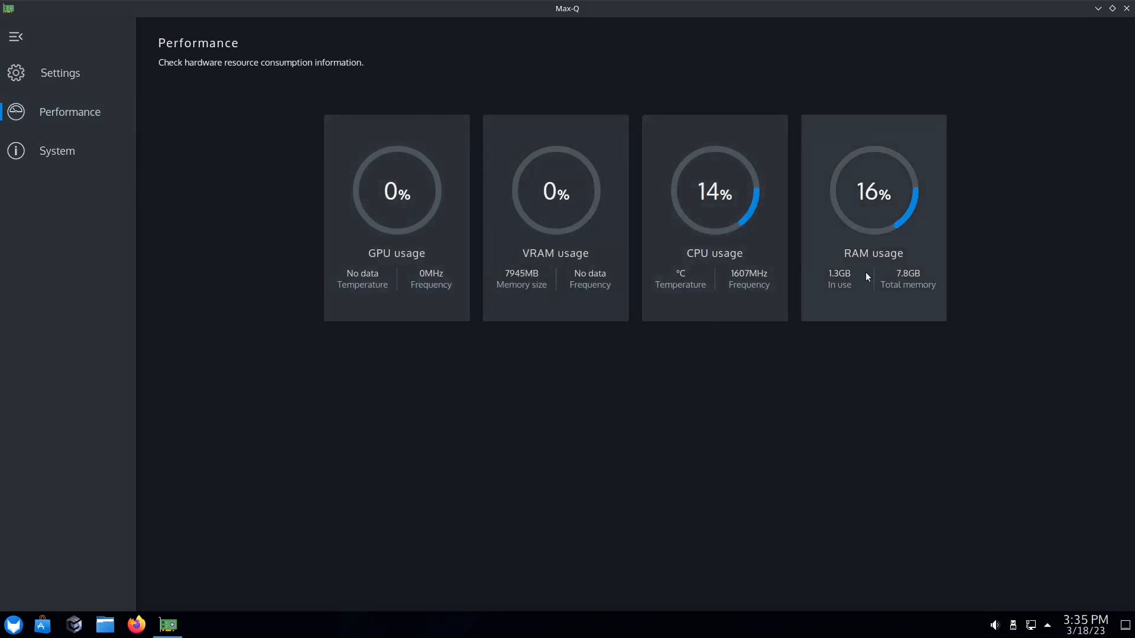
- Show the Max-Q System page with CPU, video memory, OS, Mesa, OpenGL and kernel versions
{"action": "left_click", "coordinate": [57, 150]}
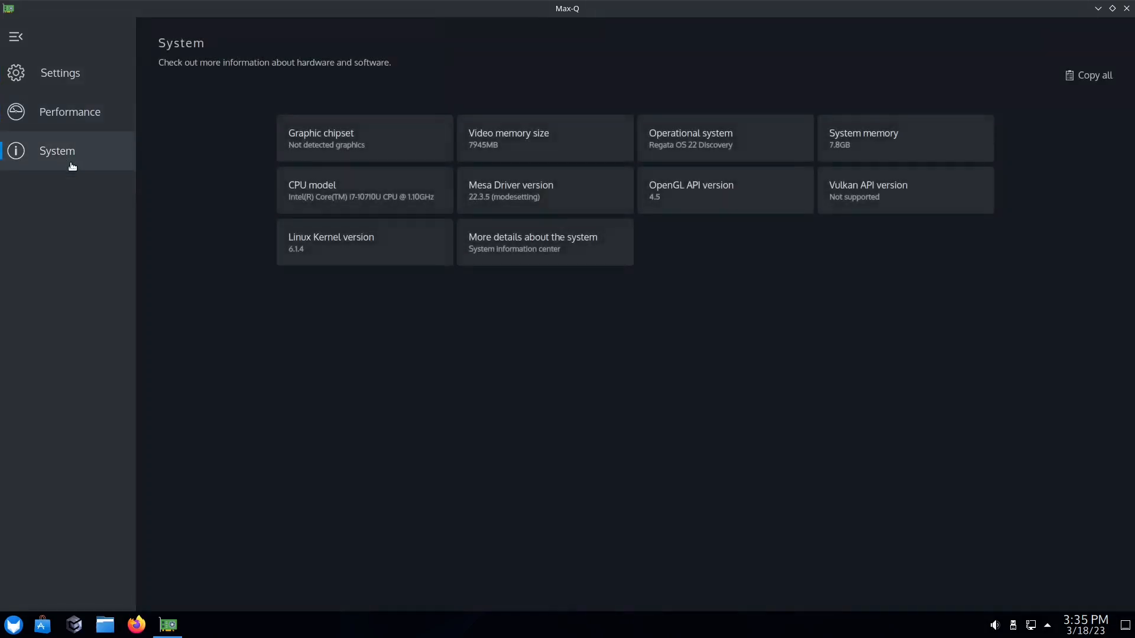
{"action": "mouse_move", "coordinate": [288, 72]}
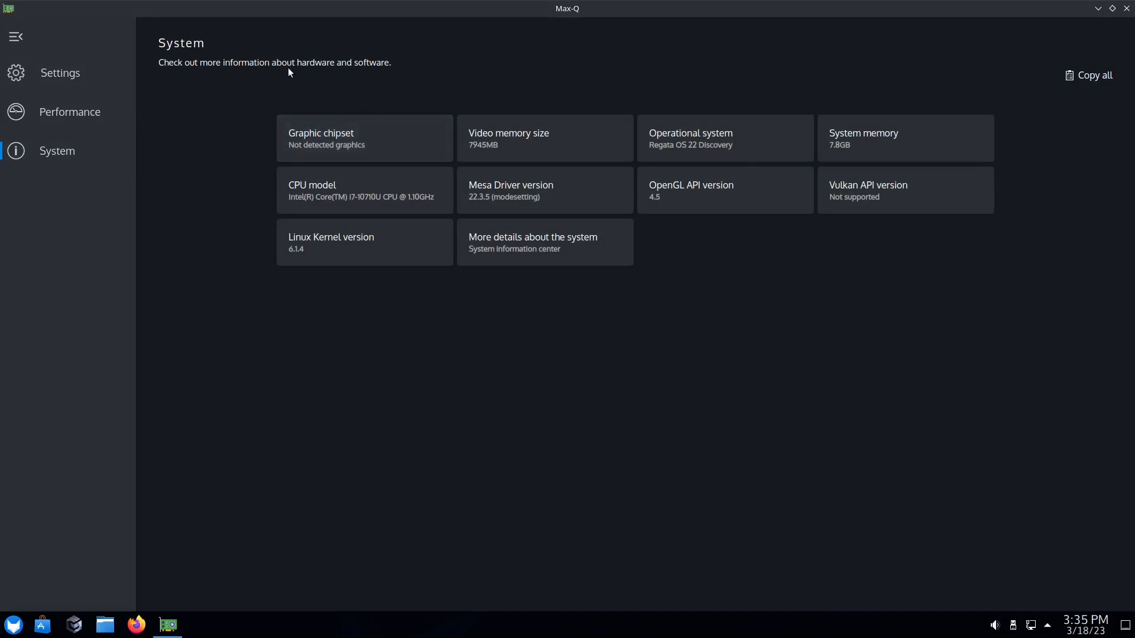
{"action": "mouse_move", "coordinate": [321, 447]}
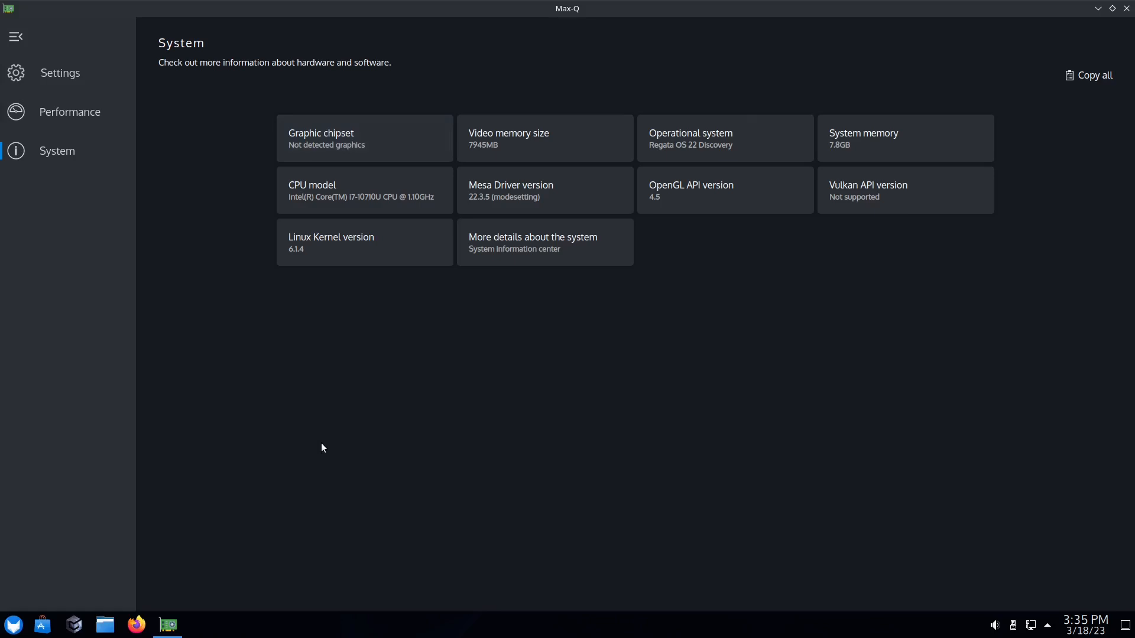
{"action": "mouse_move", "coordinate": [347, 150]}
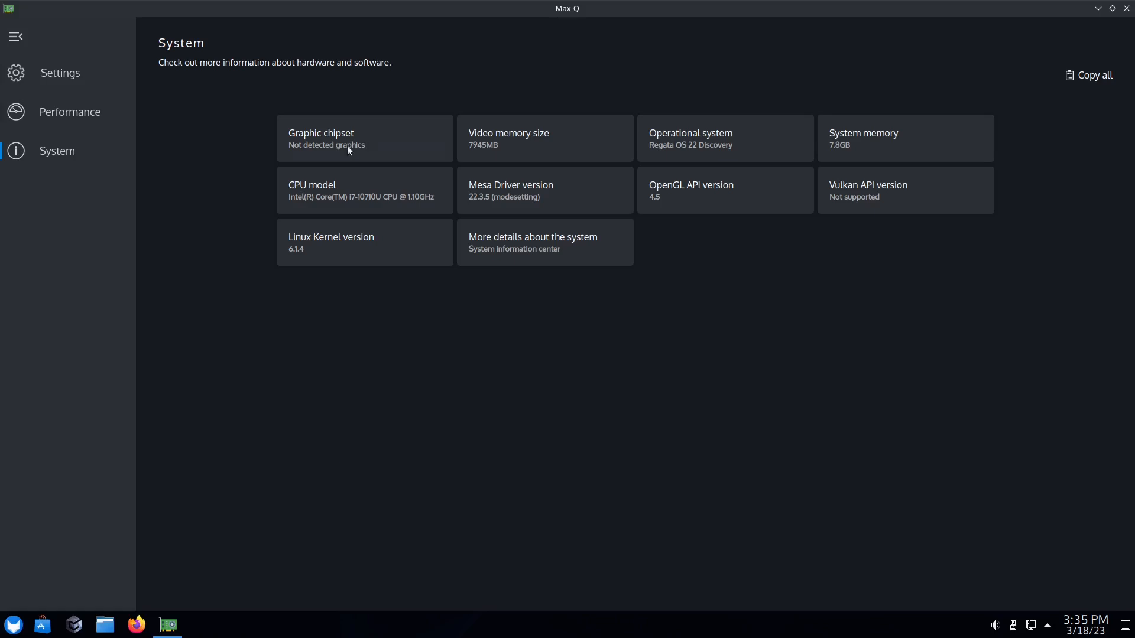
{"action": "mouse_move", "coordinate": [376, 323]}
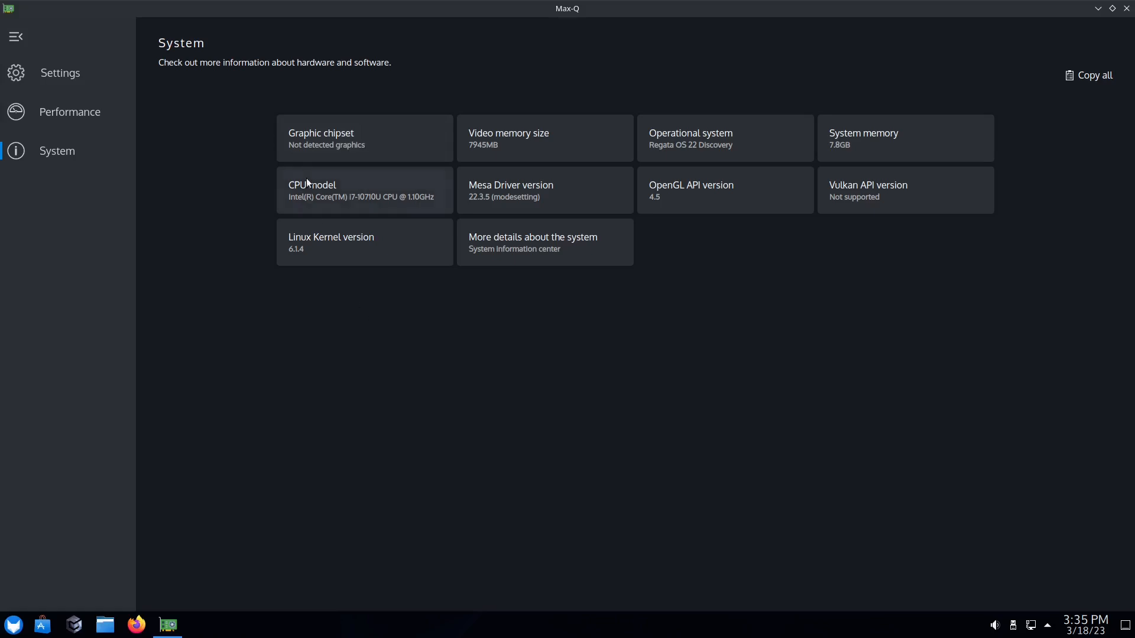
{"action": "mouse_move", "coordinate": [541, 201]}
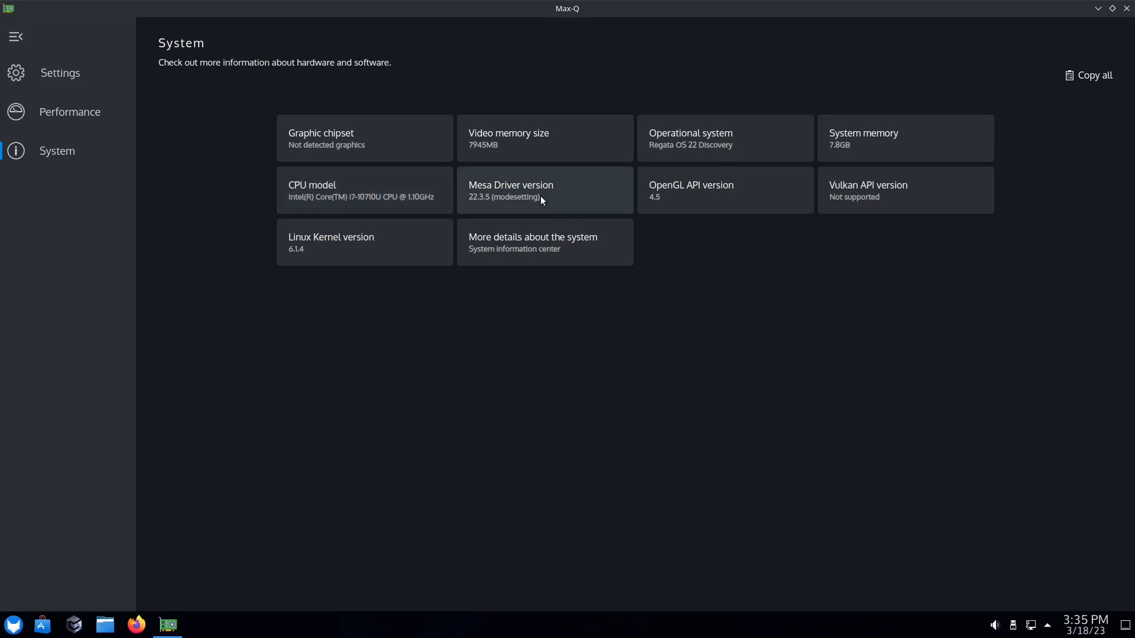
{"action": "mouse_move", "coordinate": [110, 114]}
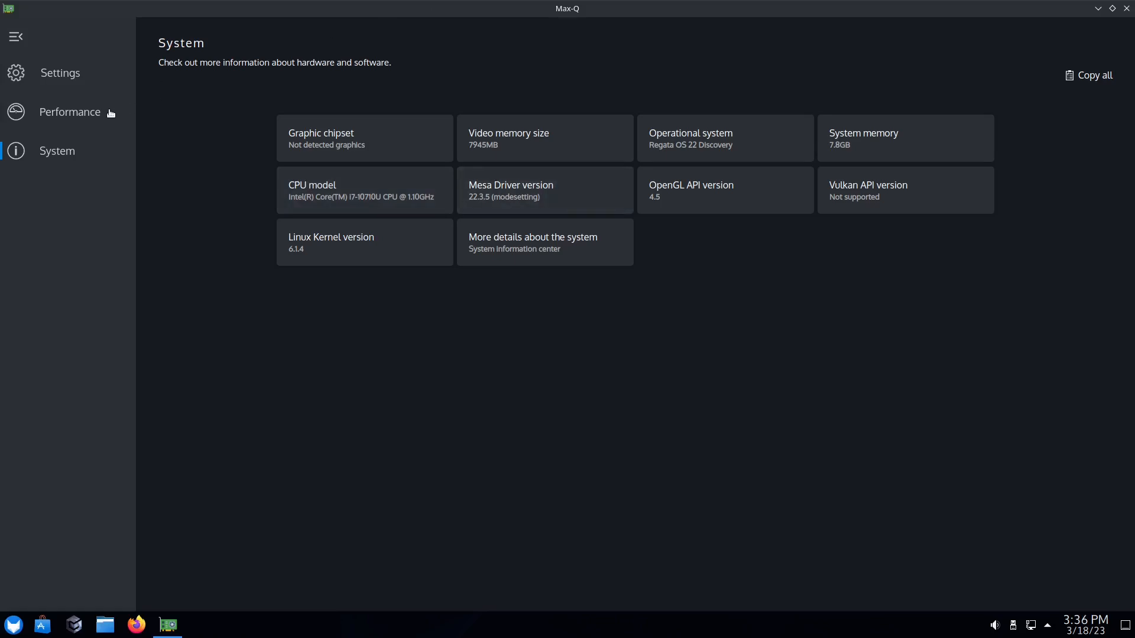
{"action": "left_click", "coordinate": [70, 111]}
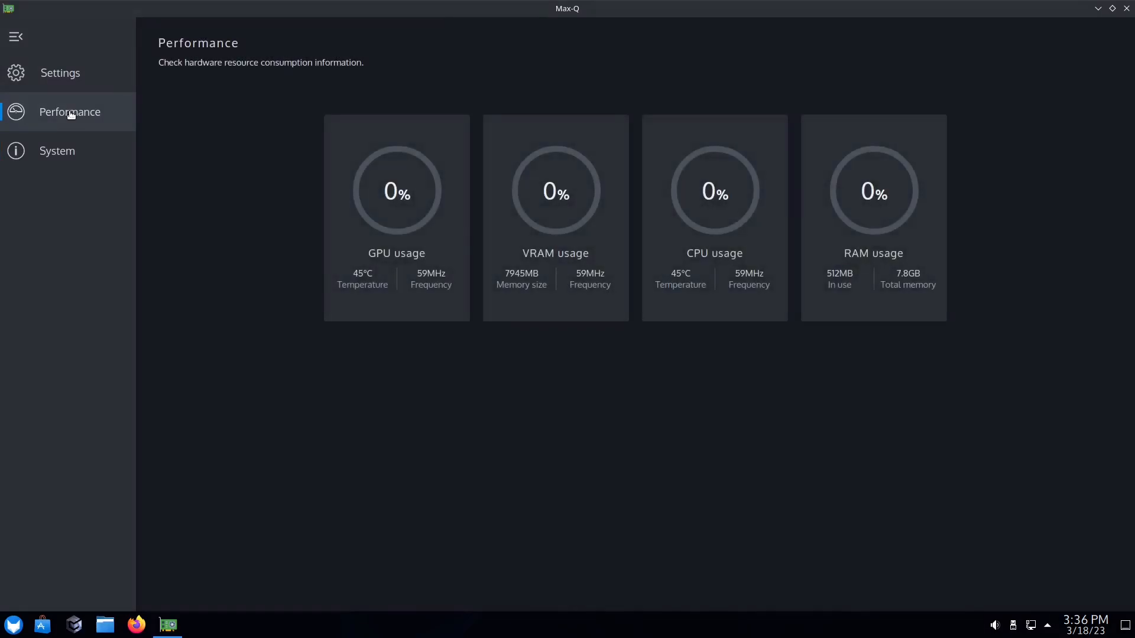
{"action": "left_click", "coordinate": [61, 72]}
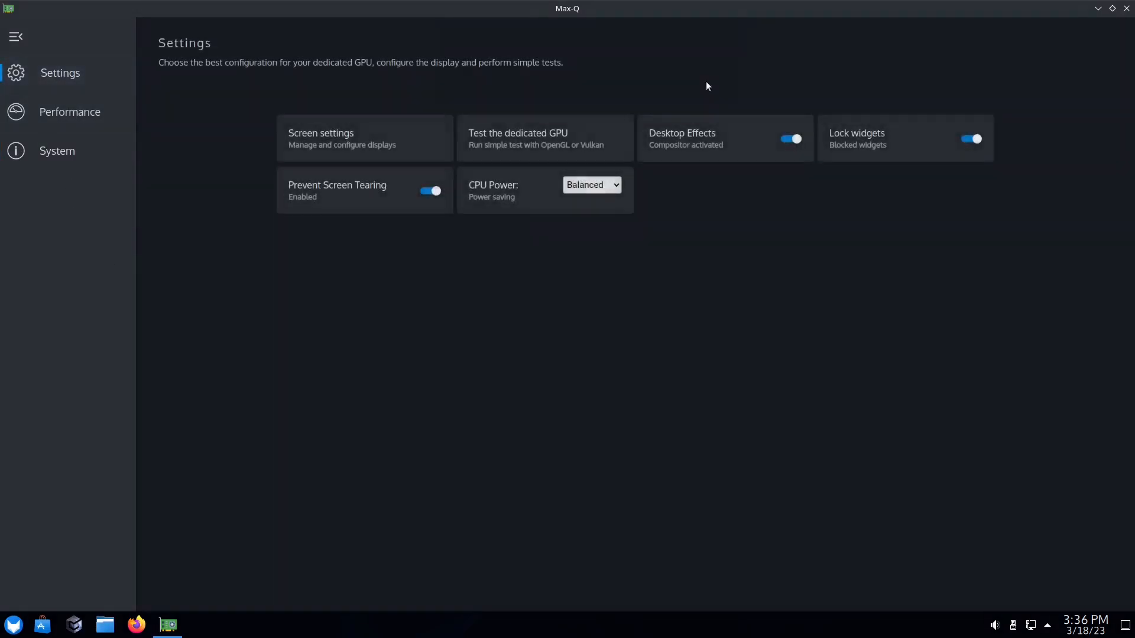
{"action": "mouse_move", "coordinate": [815, 497]}
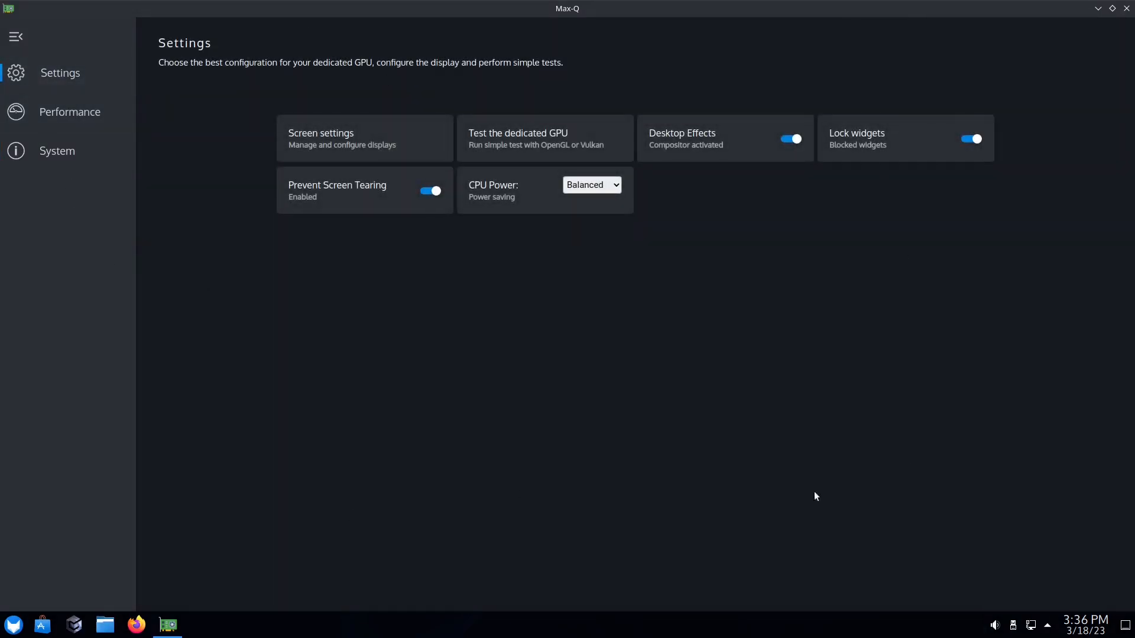
{"action": "mouse_move", "coordinate": [721, 406]}
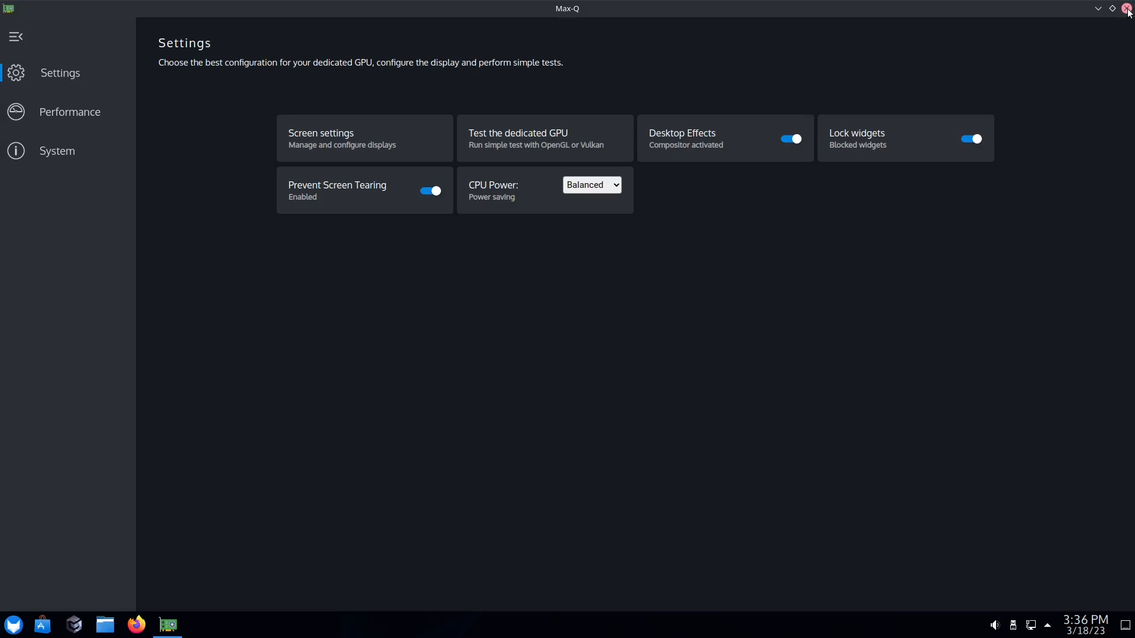
- Close Max-Q and browse the launcher's Games and All Applications categories, ending on Favorites
{"action": "left_click", "coordinate": [1126, 8]}
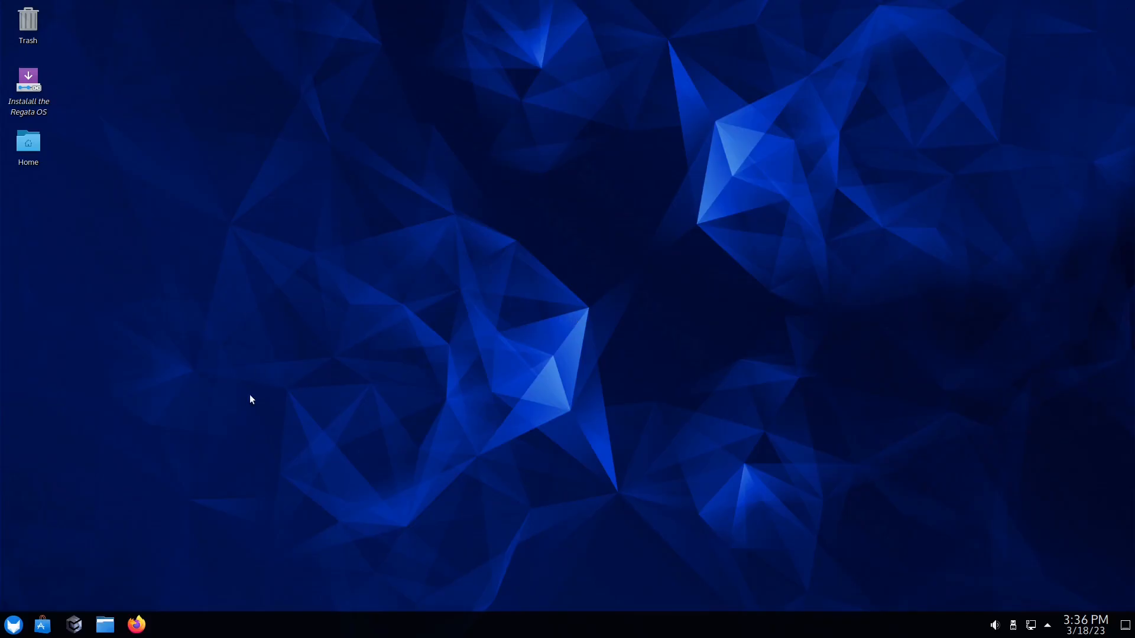
{"action": "left_click", "coordinate": [13, 624]}
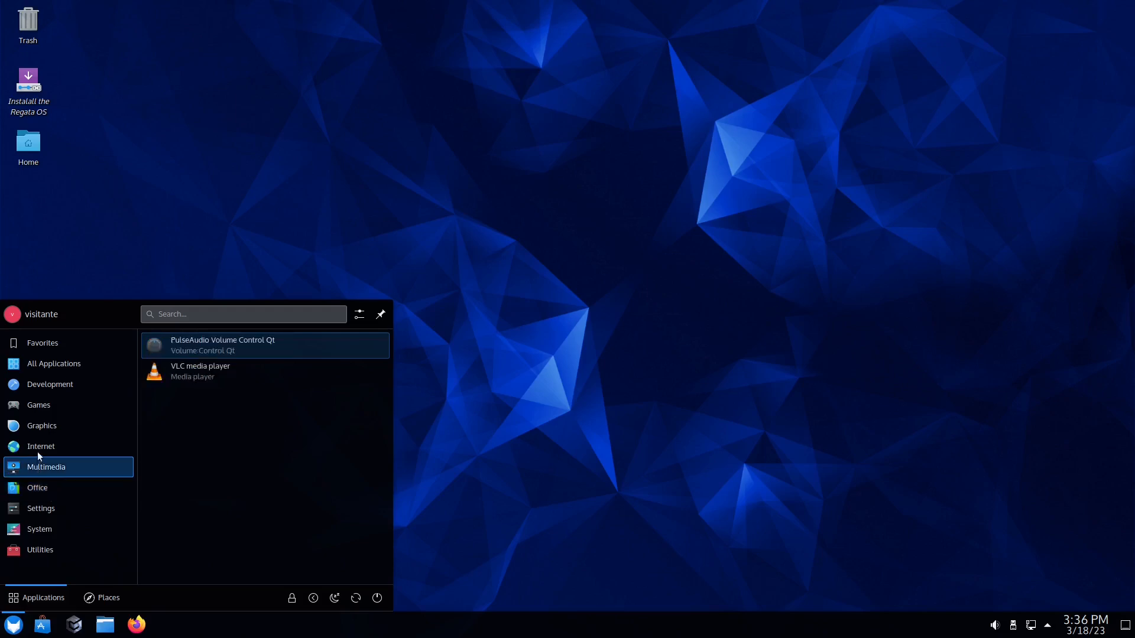
{"action": "left_click", "coordinate": [40, 446]}
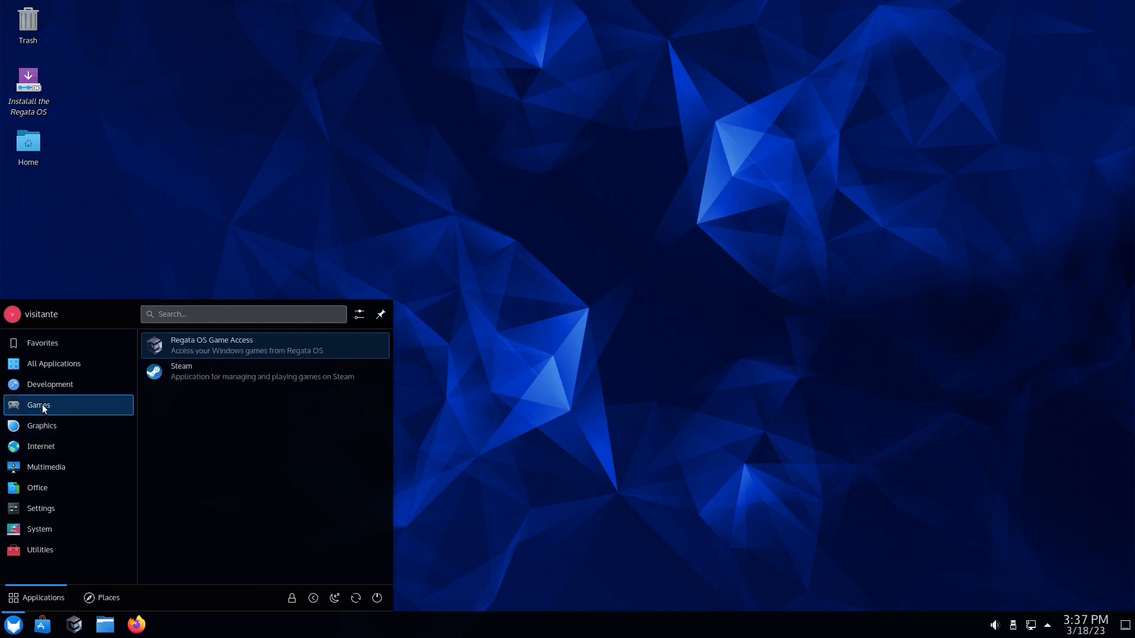
{"action": "left_click", "coordinate": [53, 363]}
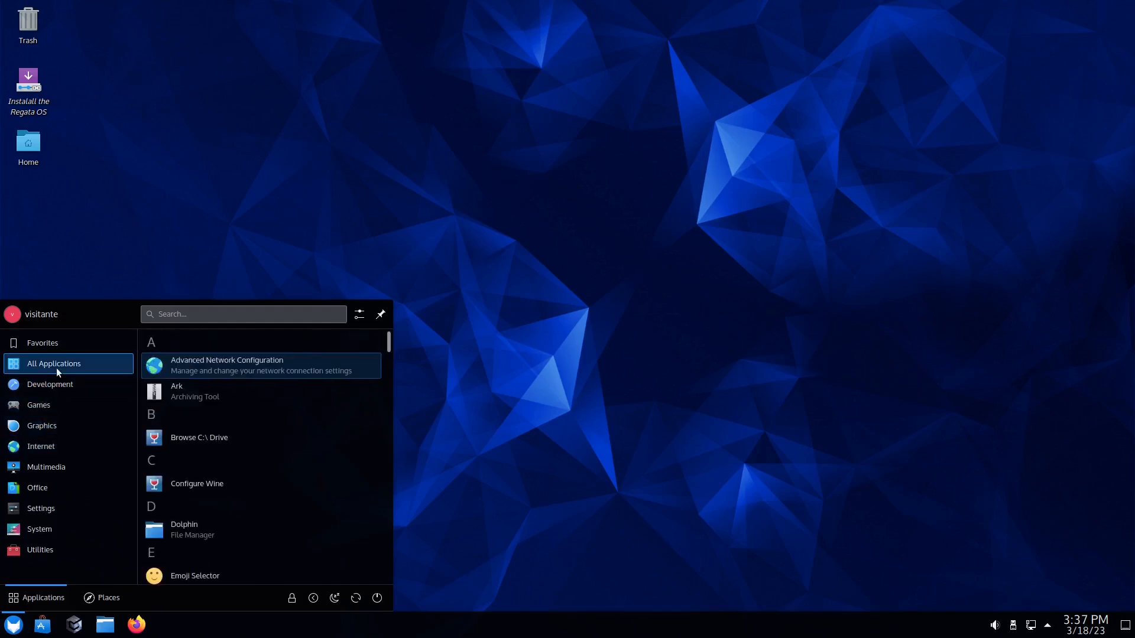
{"action": "left_click", "coordinate": [42, 343]}
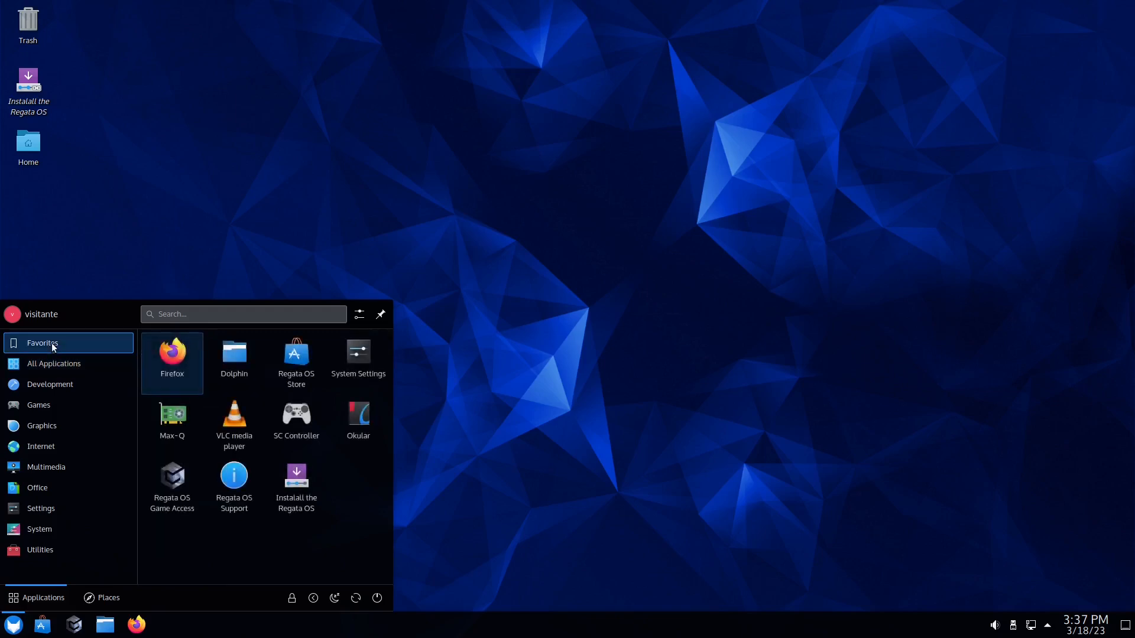
{"action": "mouse_move", "coordinate": [631, 179]}
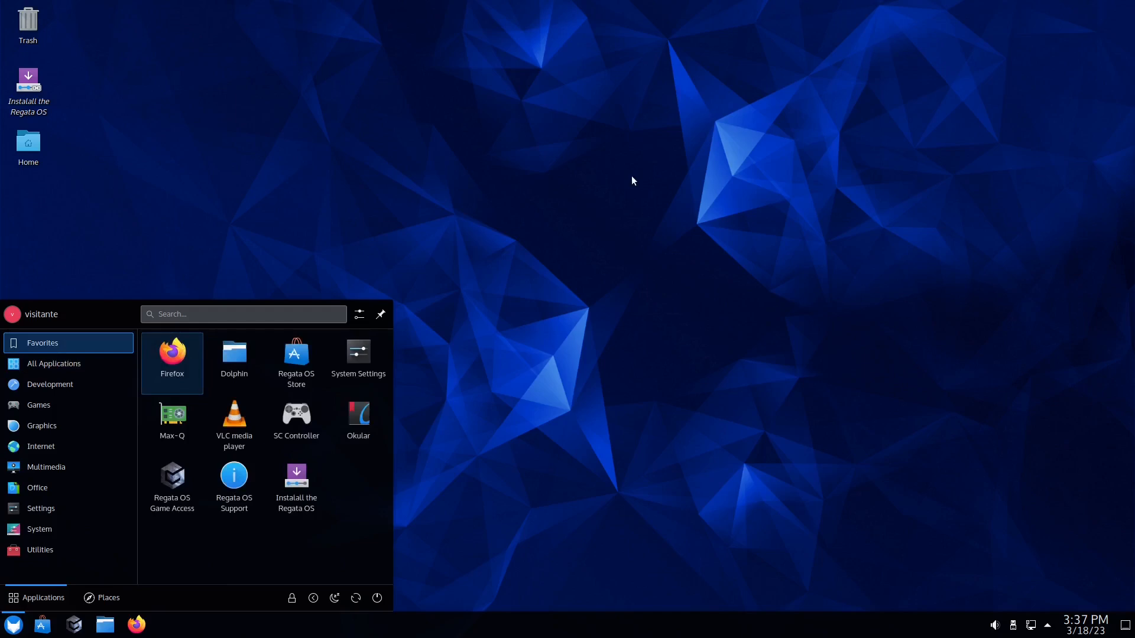
{"action": "mouse_move", "coordinate": [296, 421]}
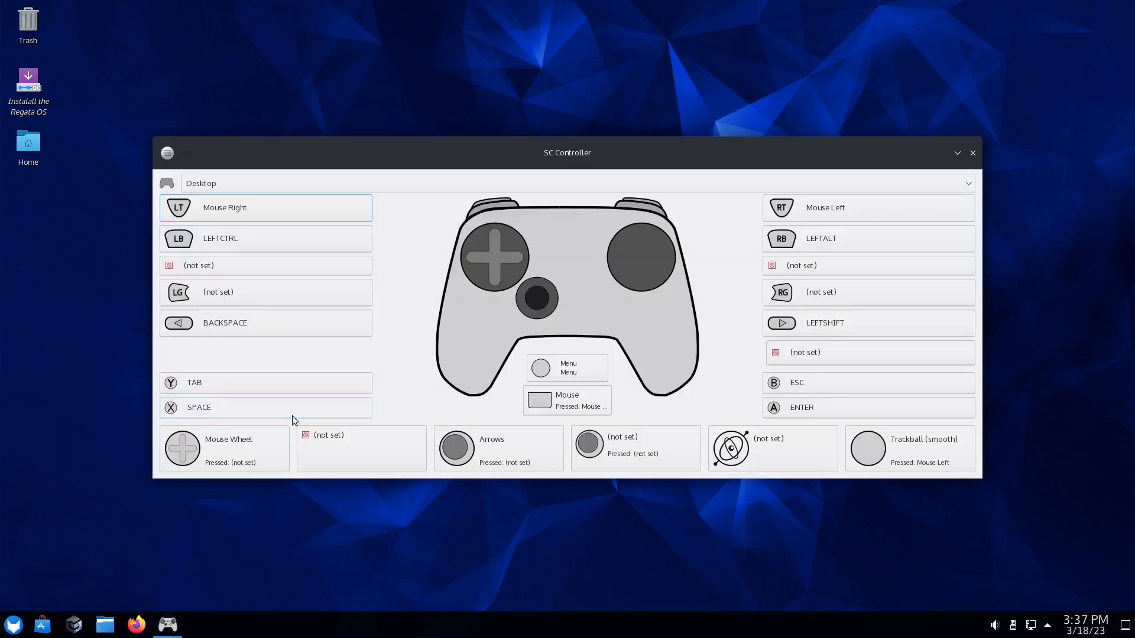
{"action": "mouse_move", "coordinate": [798, 53]}
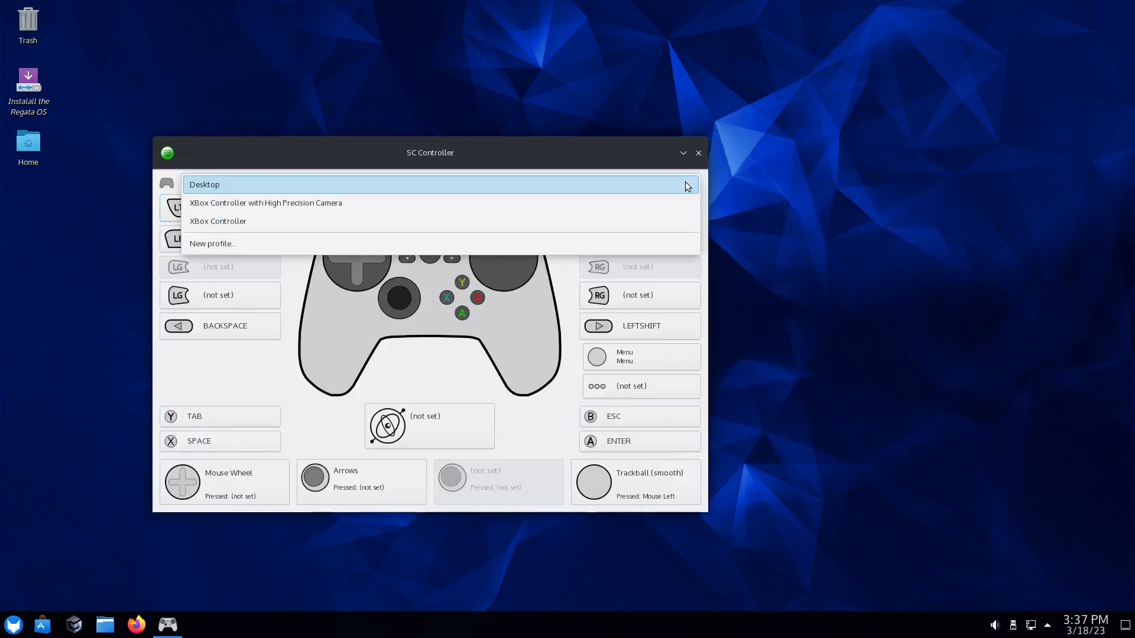
{"action": "mouse_move", "coordinate": [273, 206]}
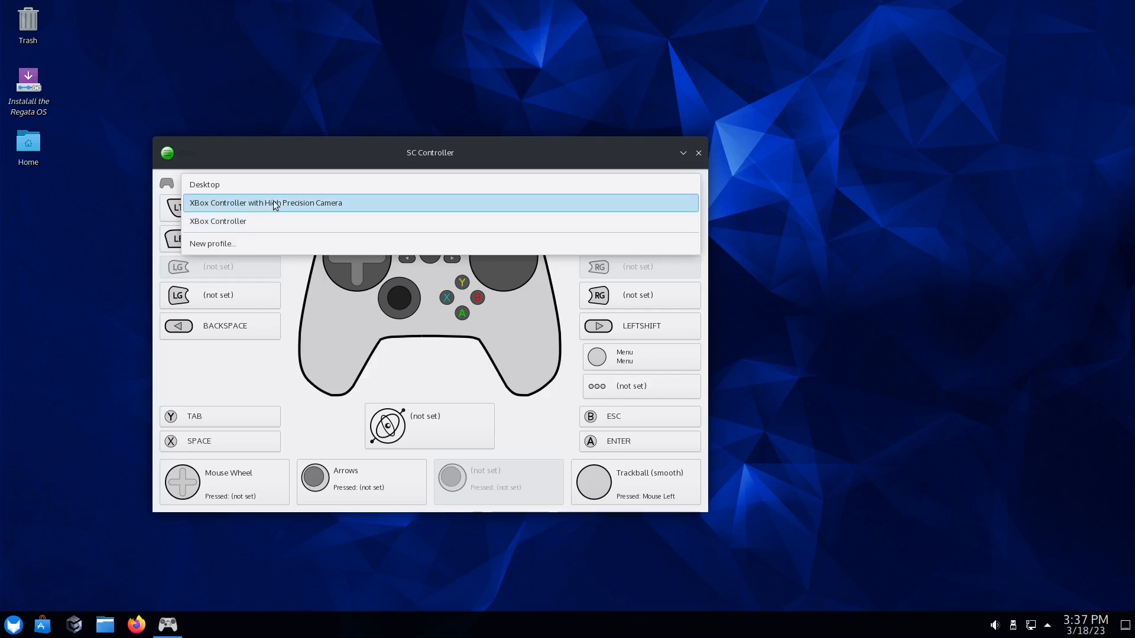
- Load the XBox Controller profile in place of the Desktop profile
{"action": "left_click", "coordinate": [203, 185]}
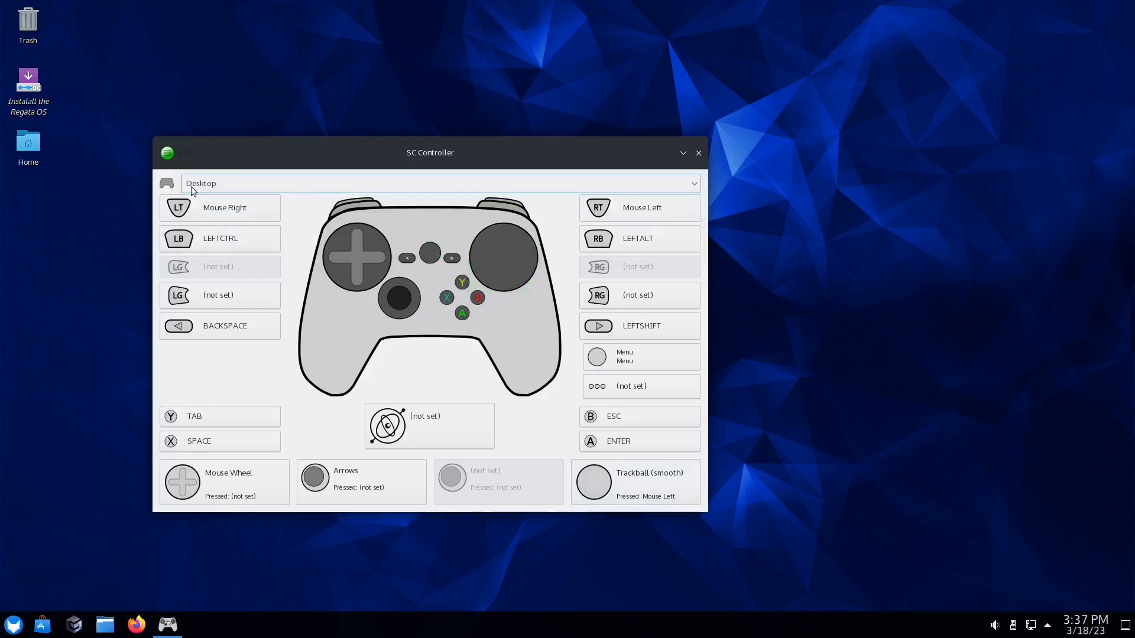
{"action": "mouse_move", "coordinate": [572, 173]}
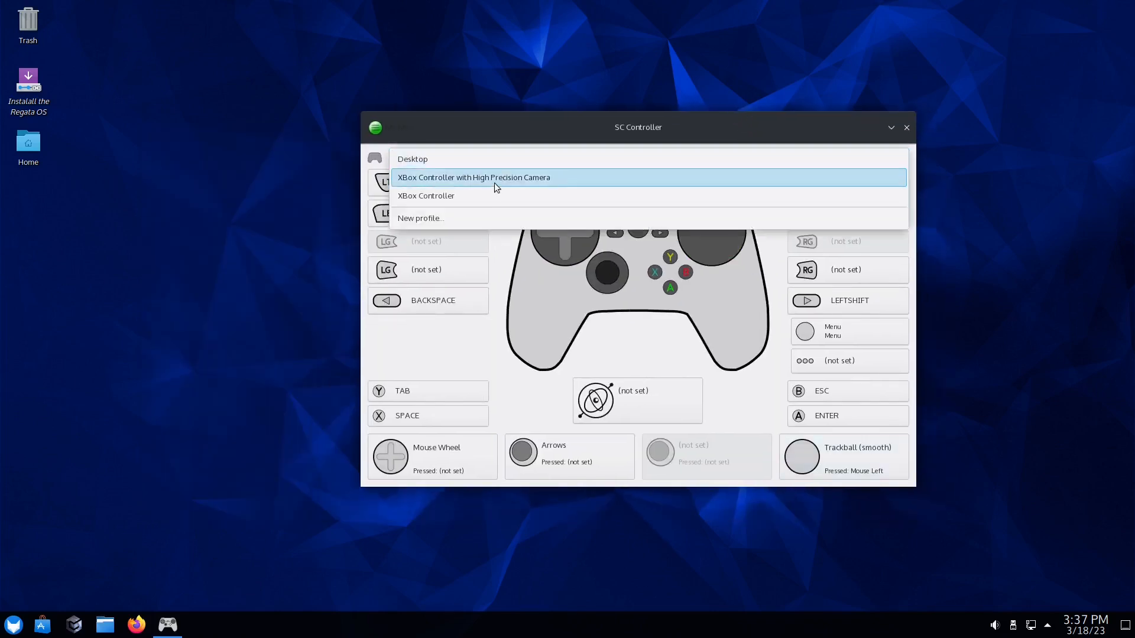
{"action": "left_click", "coordinate": [426, 195]}
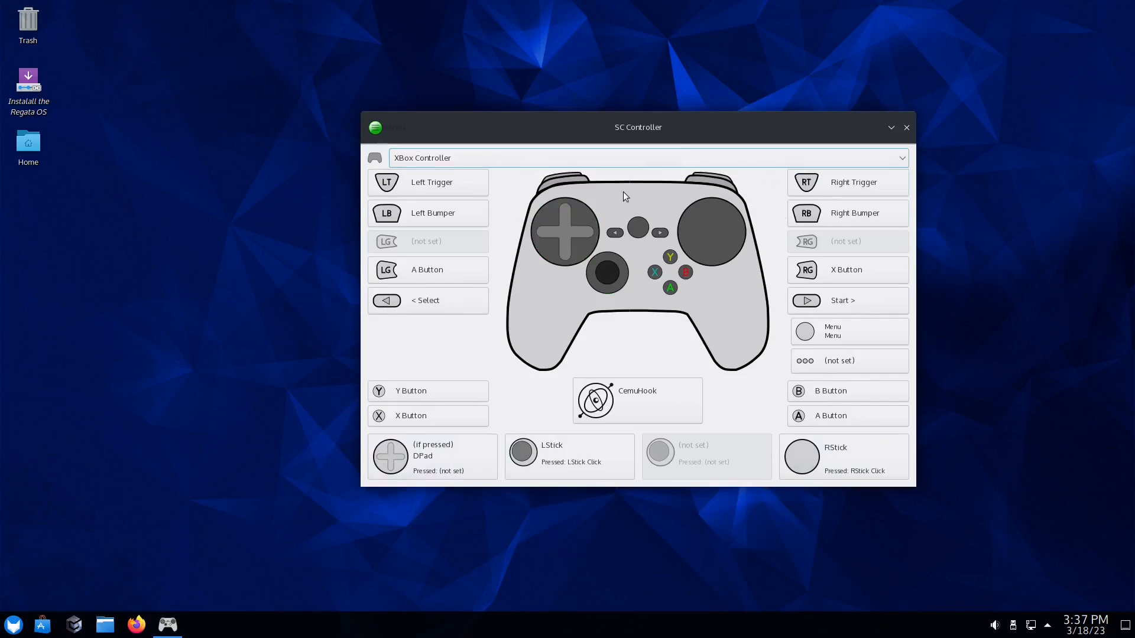
{"action": "mouse_move", "coordinate": [623, 376]}
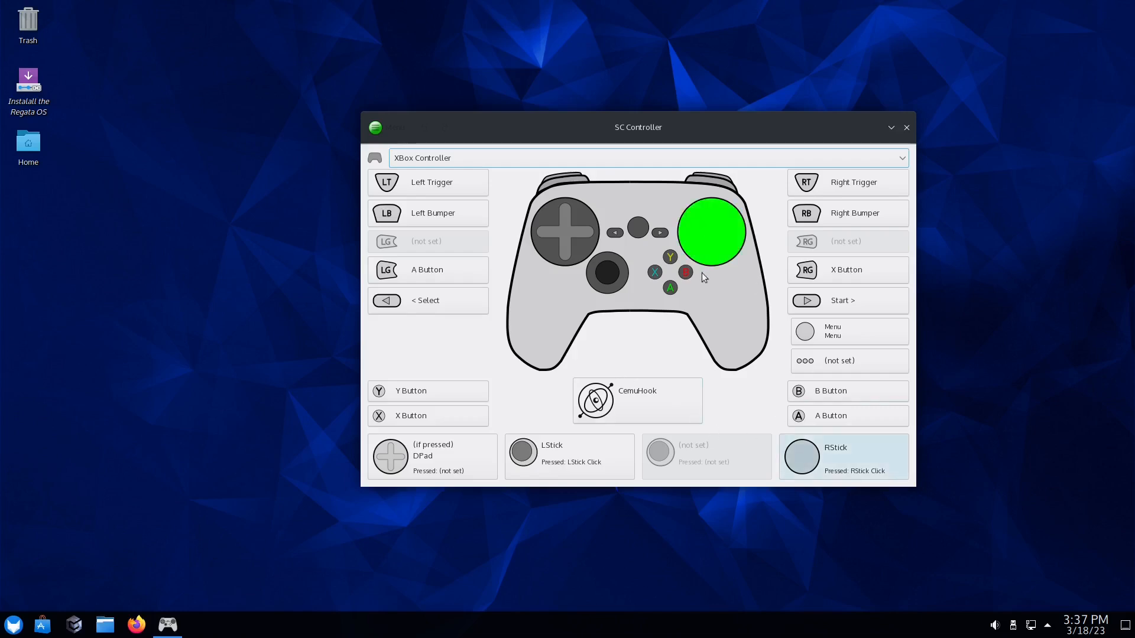
{"action": "mouse_move", "coordinate": [723, 230]}
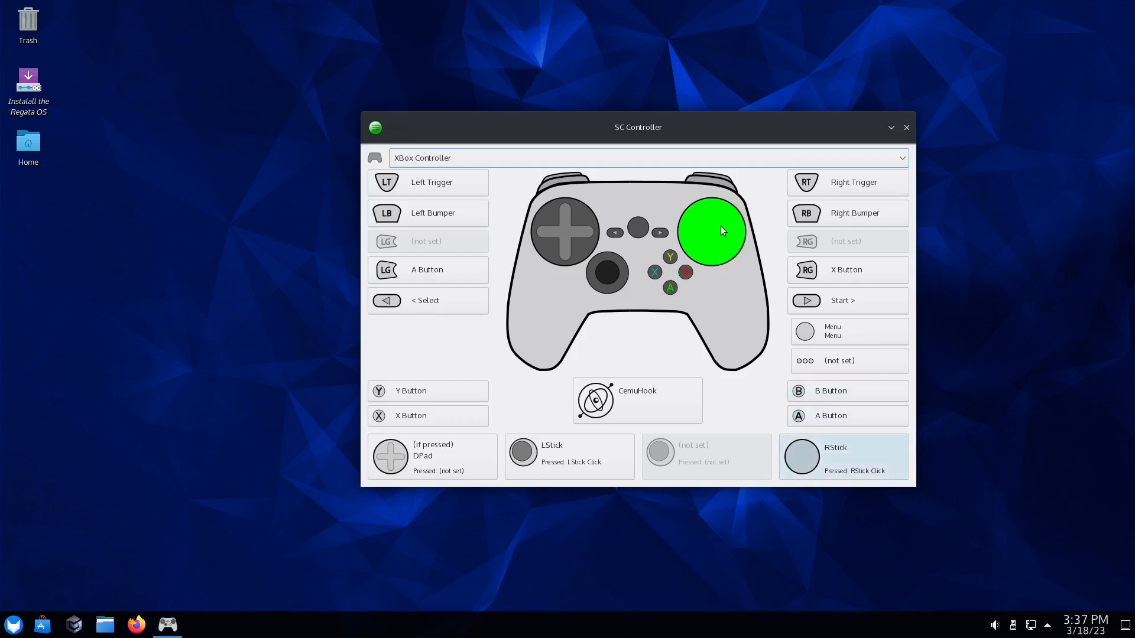
{"action": "mouse_move", "coordinate": [630, 259]}
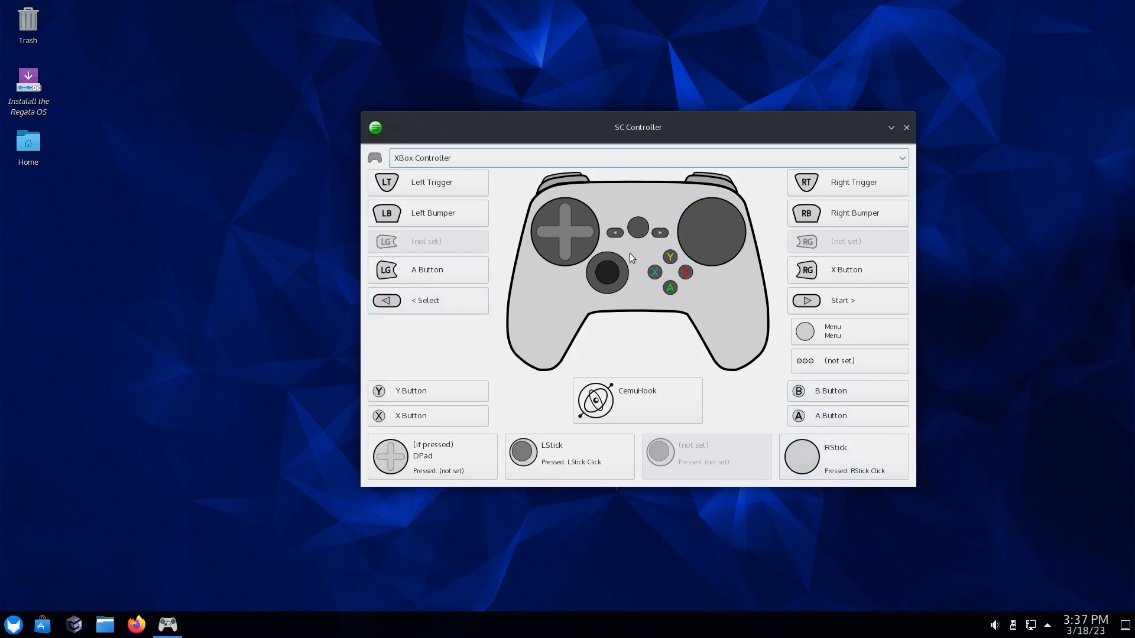
{"action": "mouse_move", "coordinate": [615, 83]}
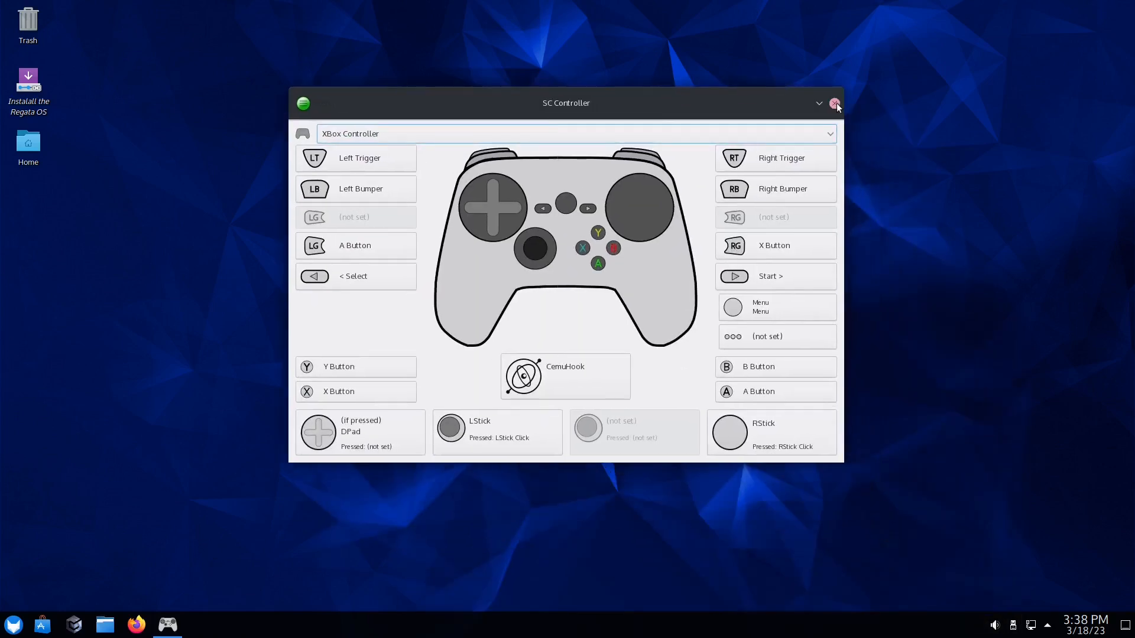
- Close SC Controller, leaving the desktop empty
{"action": "left_click", "coordinate": [835, 103]}
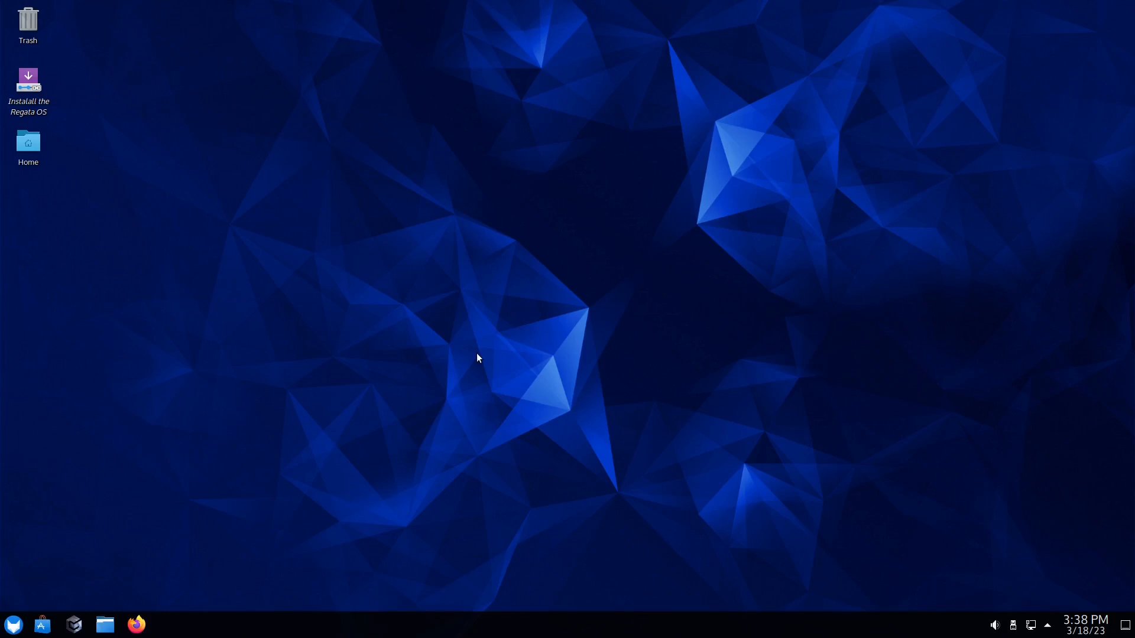
{"action": "mouse_move", "coordinate": [101, 571]}
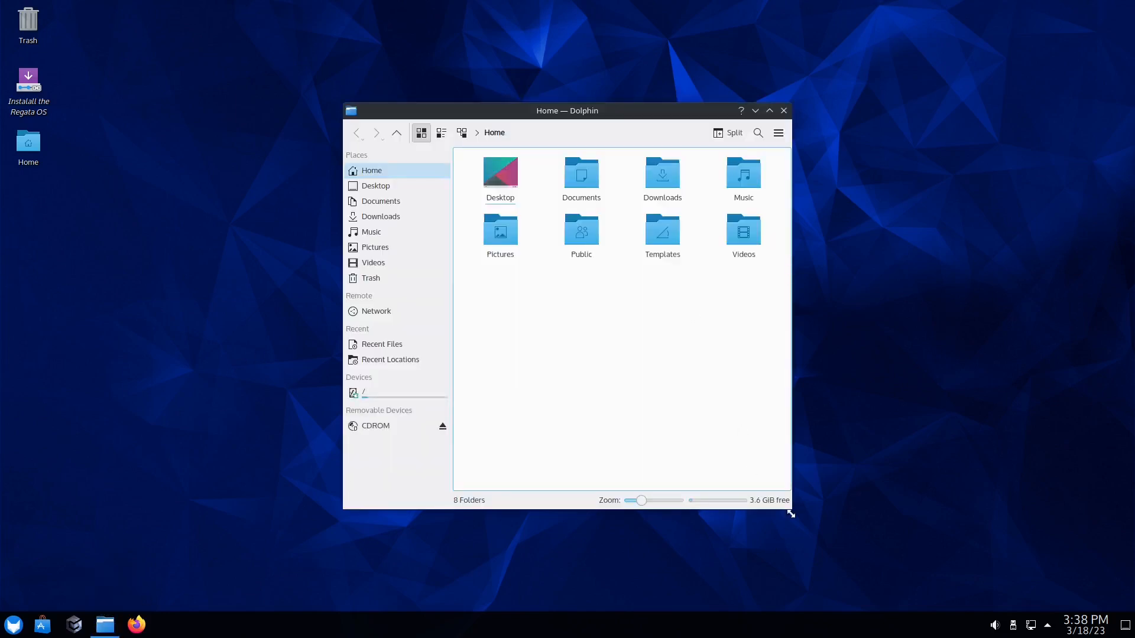
{"action": "mouse_move", "coordinate": [933, 292]}
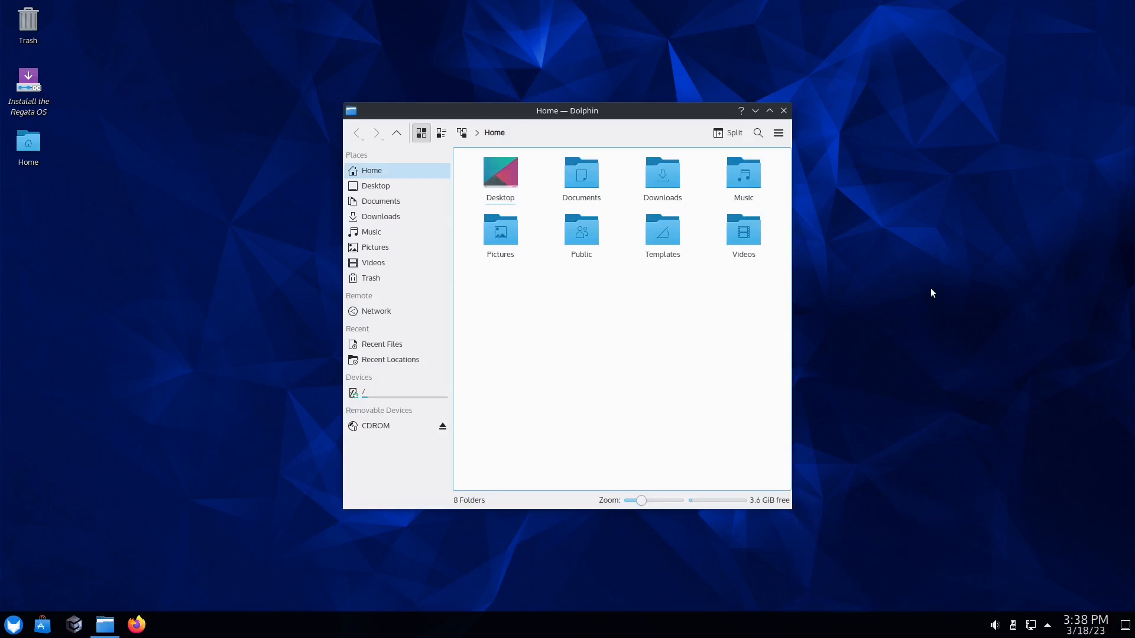
{"action": "mouse_move", "coordinate": [788, 509]}
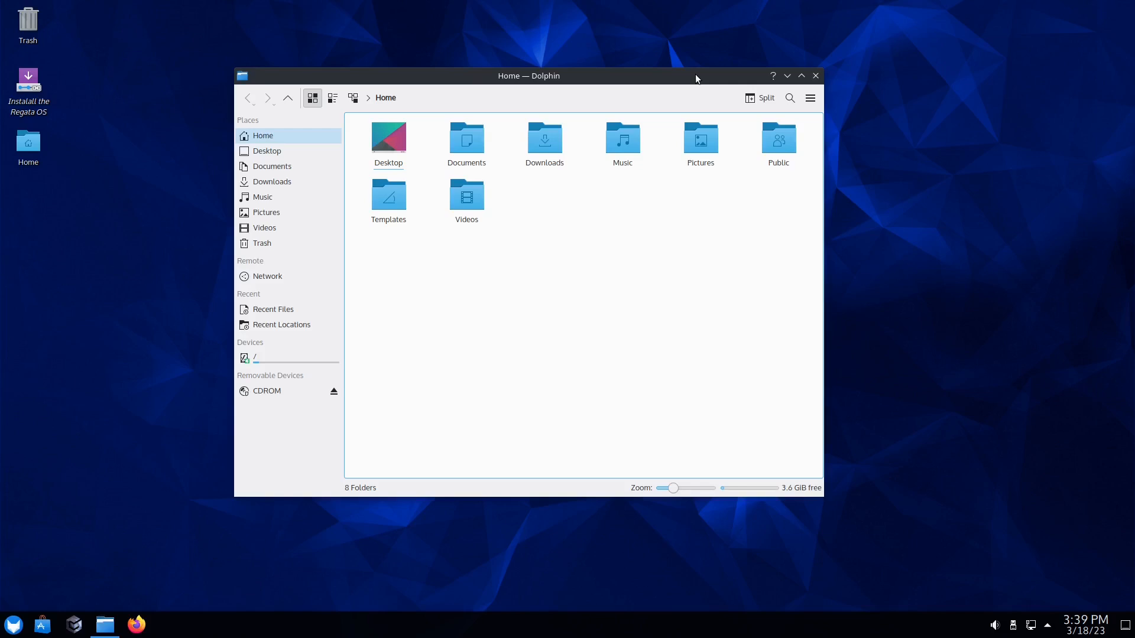
{"action": "mouse_move", "coordinate": [654, 86]}
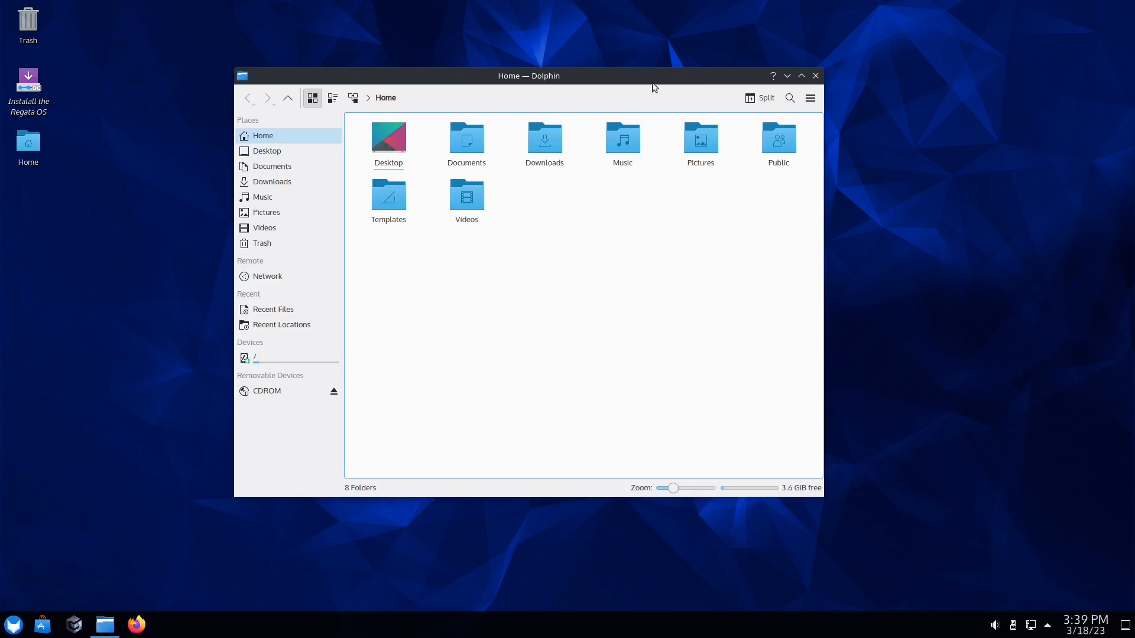
{"action": "mouse_move", "coordinate": [3, 576]}
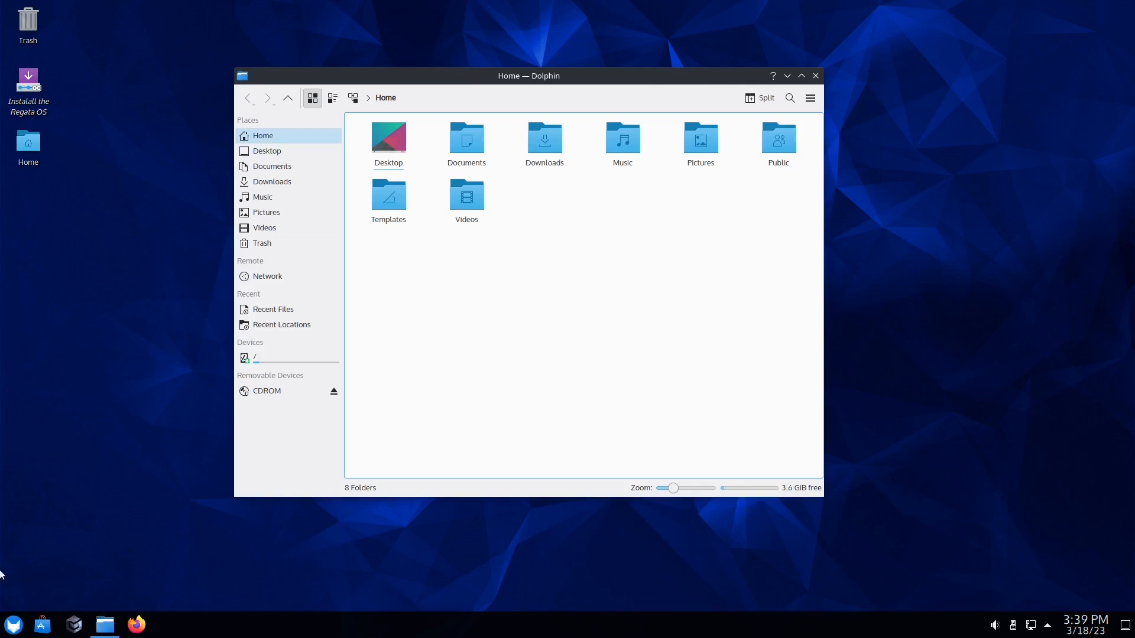
- Launch Dolphin from the taskbar on the Home folder, then close it again
{"action": "left_click", "coordinate": [13, 624]}
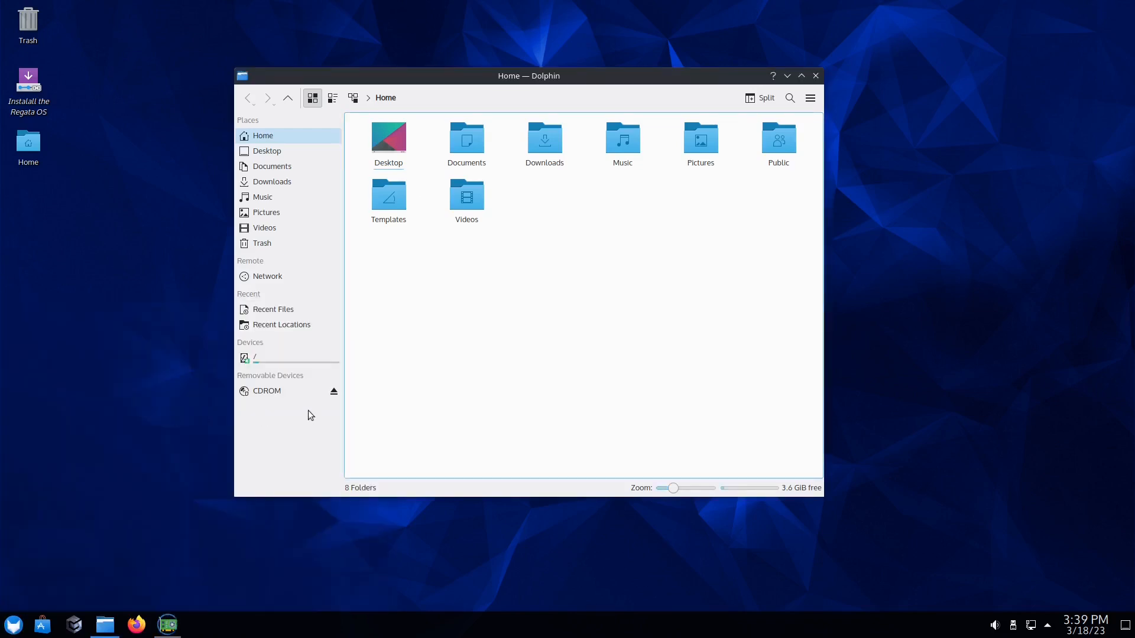
{"action": "left_click", "coordinate": [167, 624]}
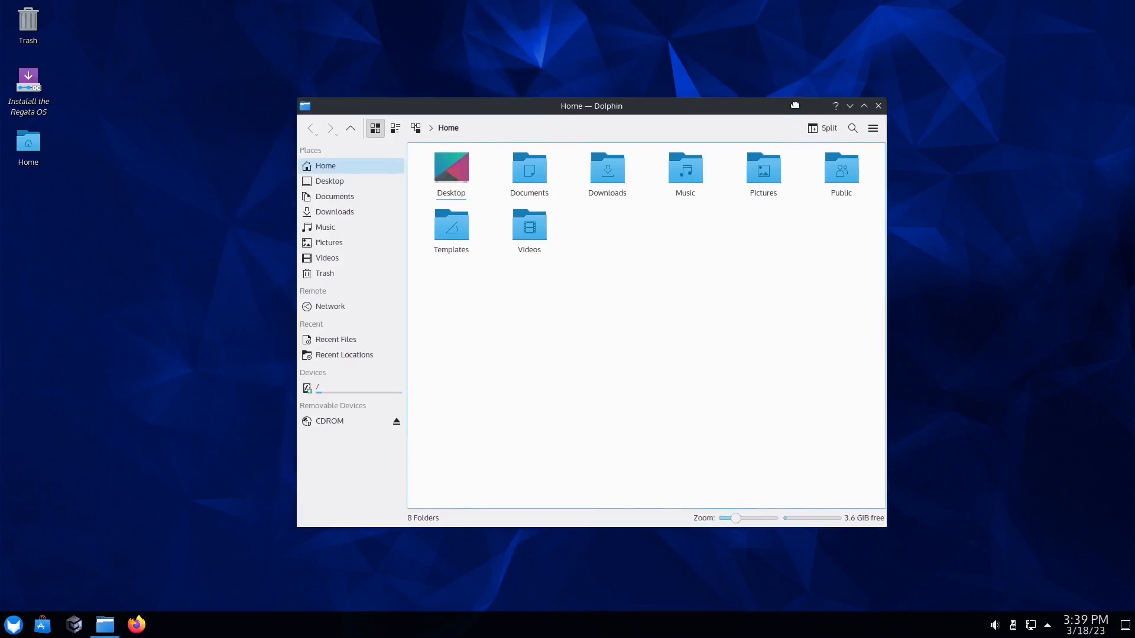
{"action": "left_click", "coordinate": [879, 105]}
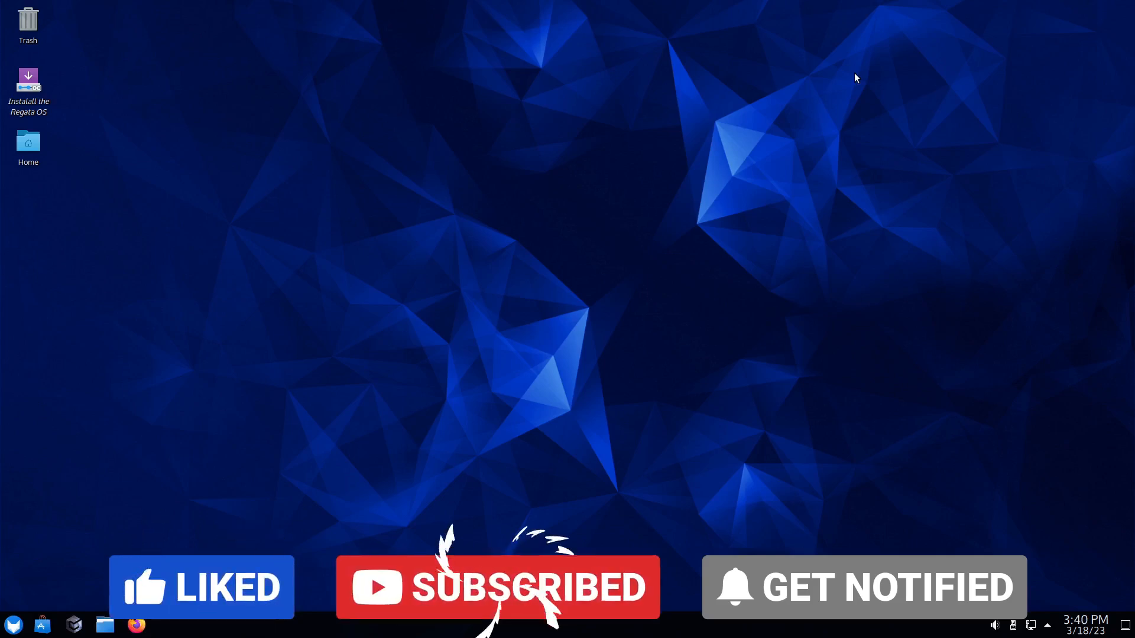
{"action": "mouse_move", "coordinate": [719, 150]}
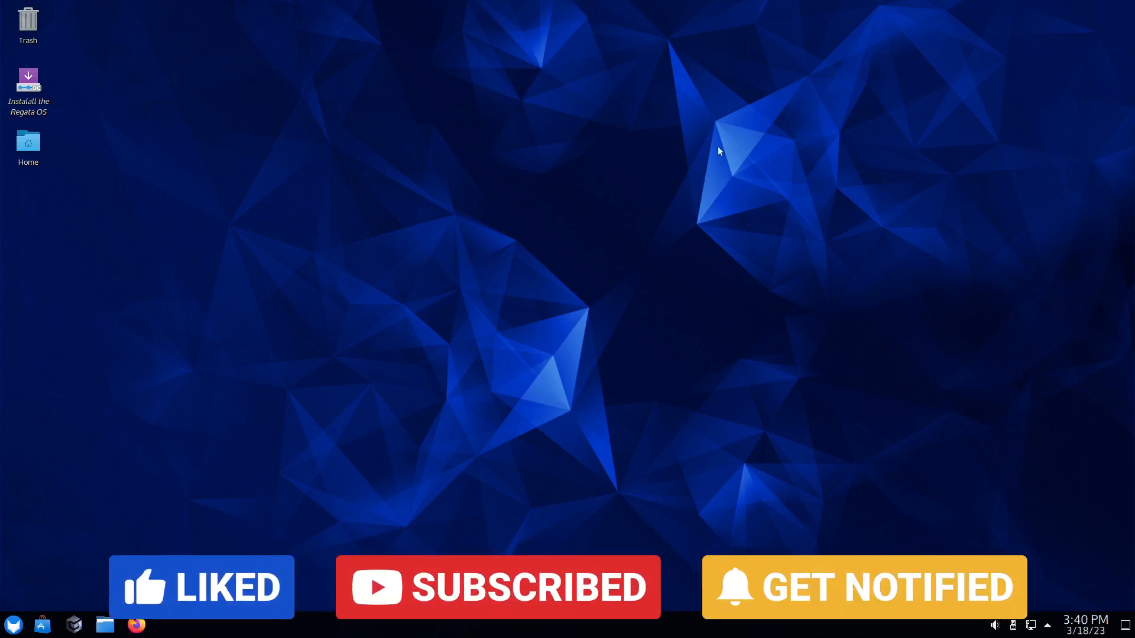